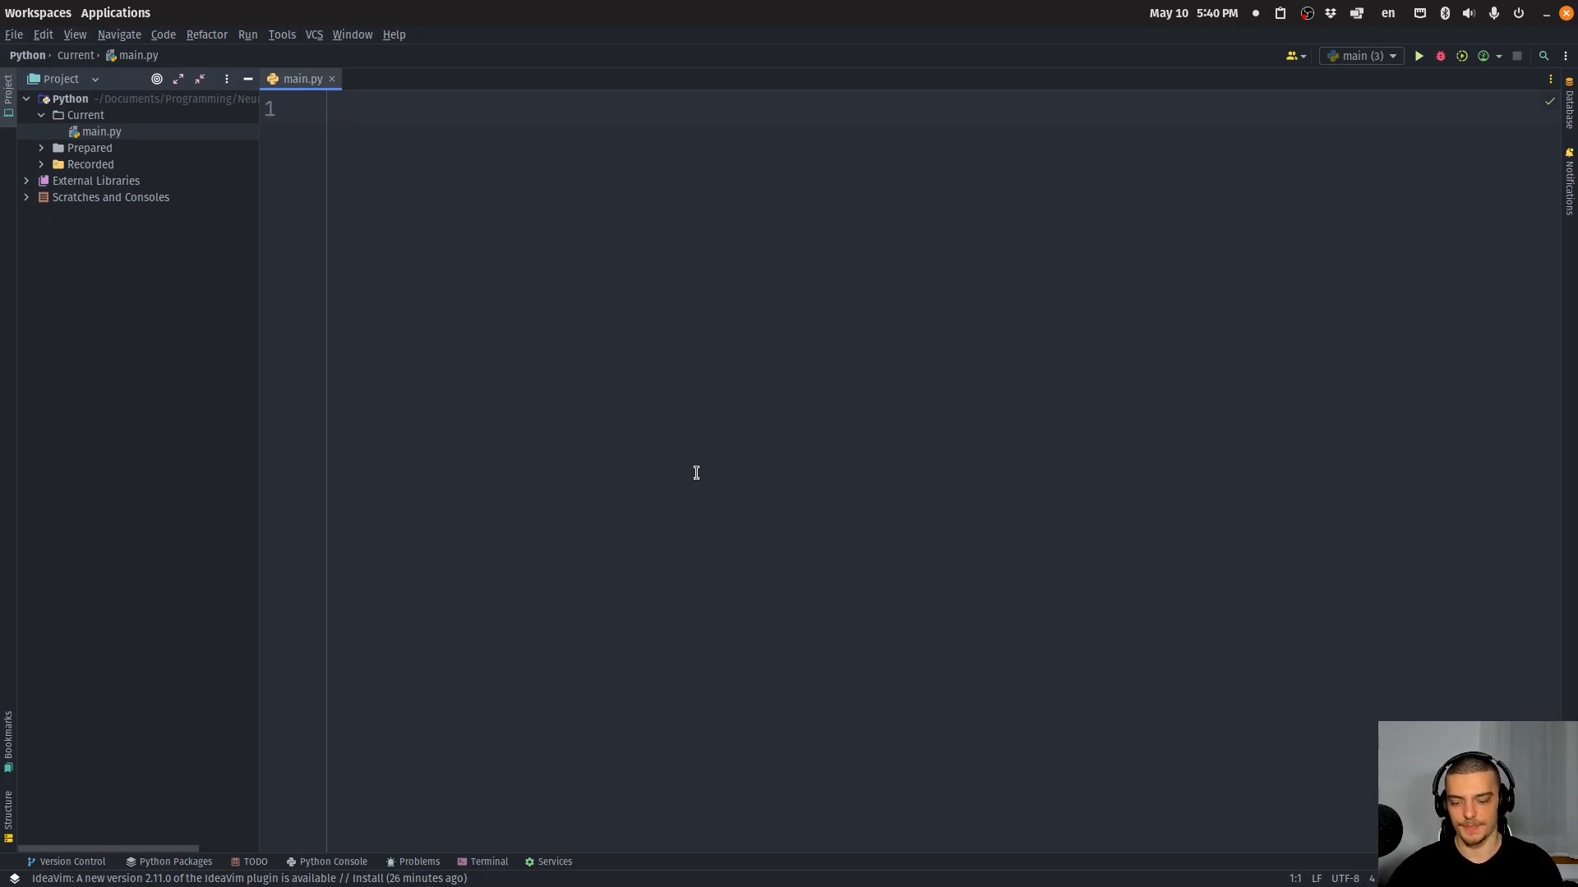
Import tkinter as tk and declare class MyApplication with an __init__(self) constructor
{"action": "type", "text": "import tkinter as tk"}
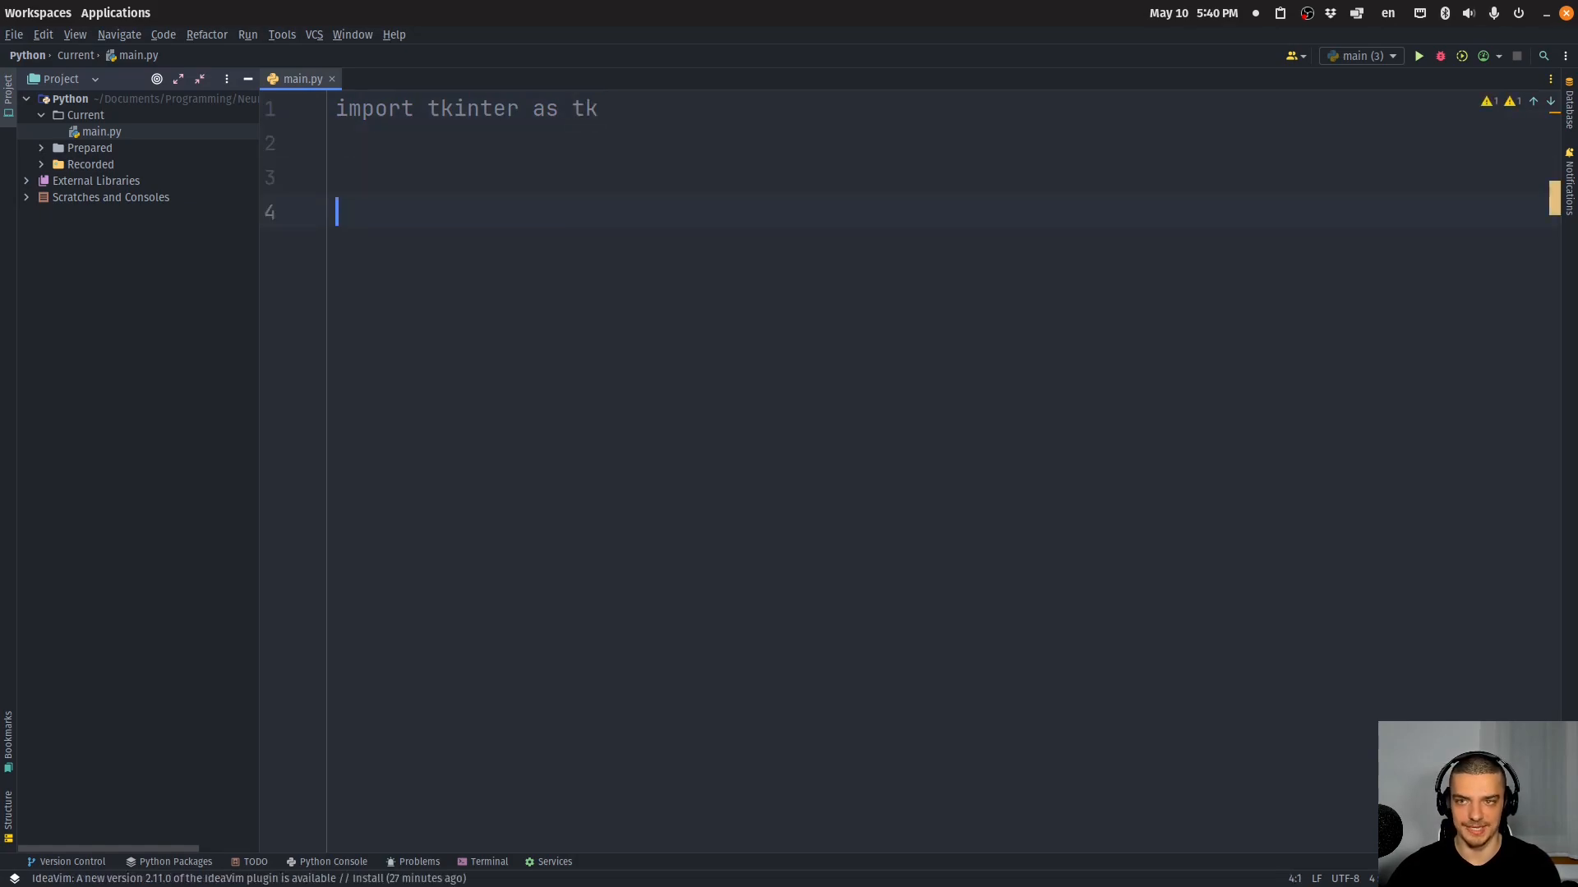
{"action": "type", "text": "class M"}
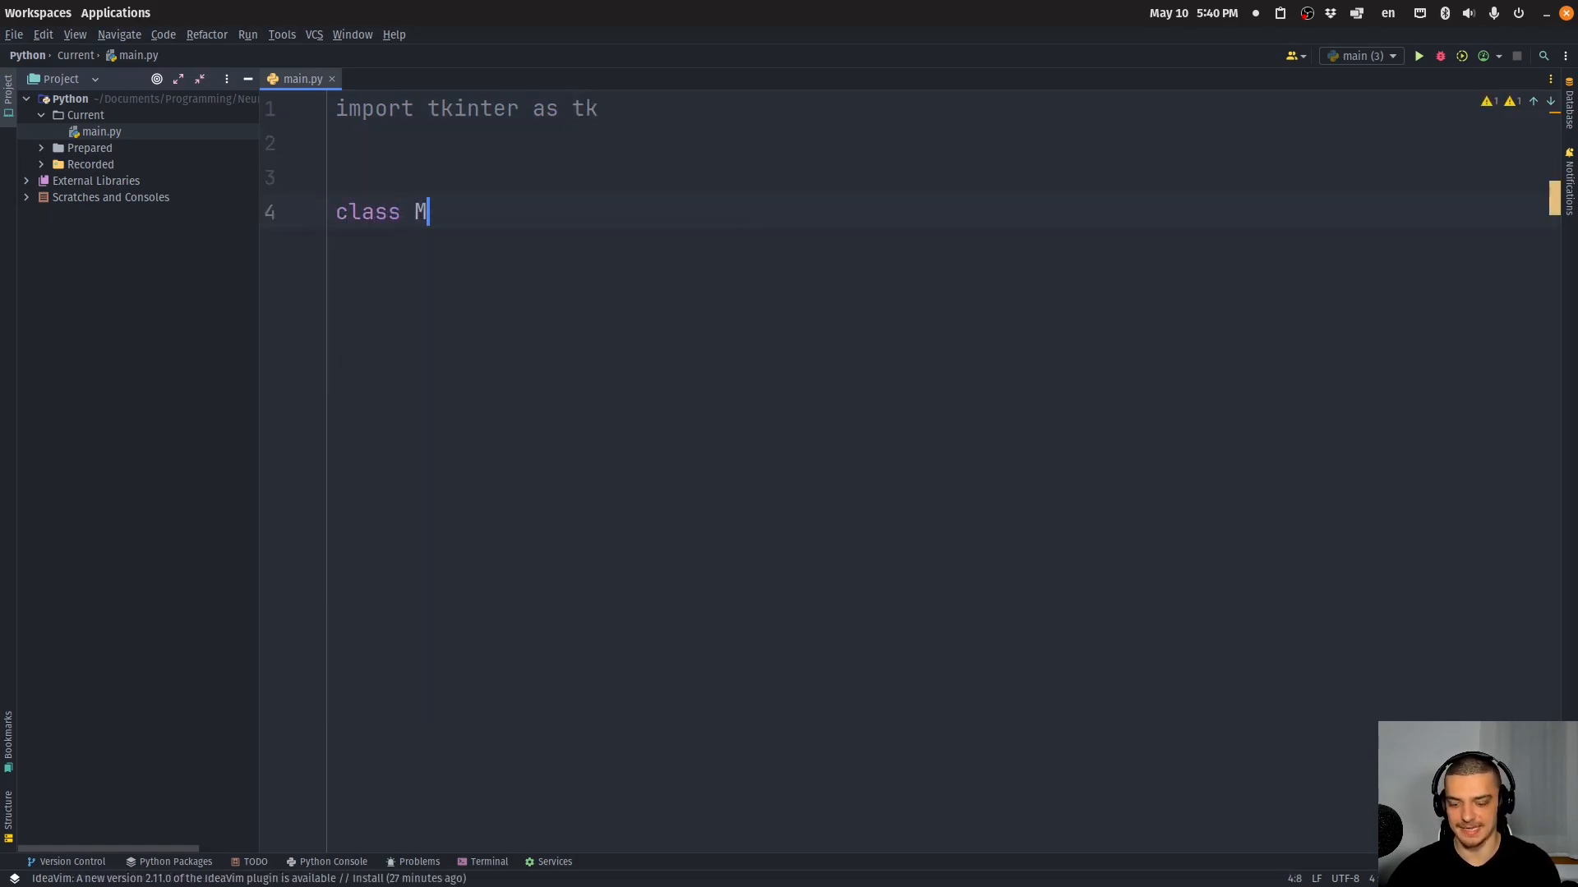
{"action": "type", "text": "yApplication"}
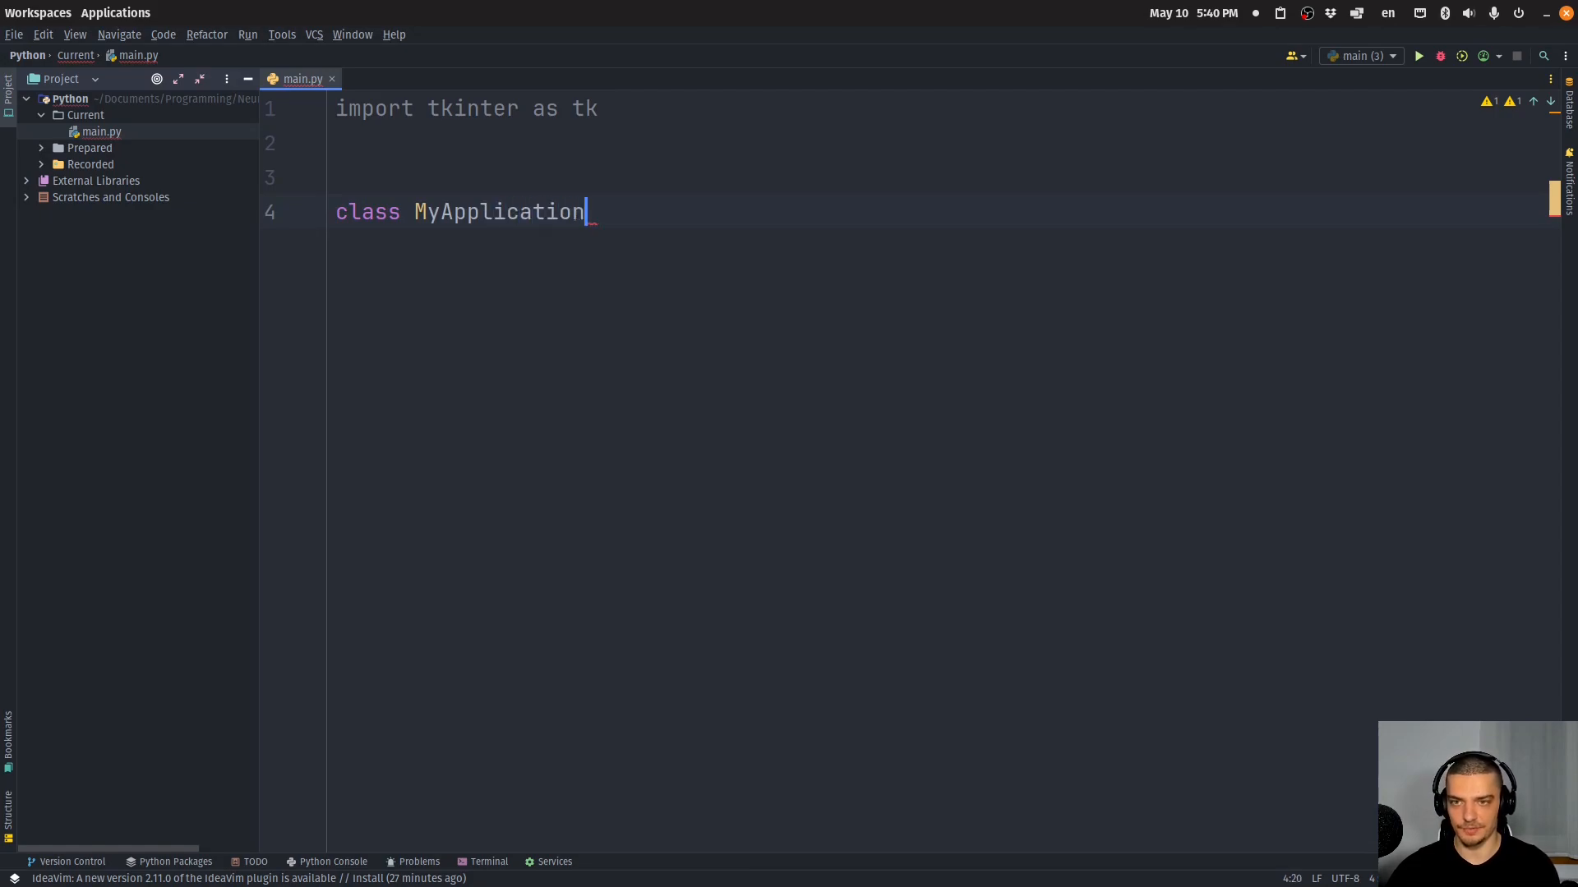
{"action": "type", "text": ":"}
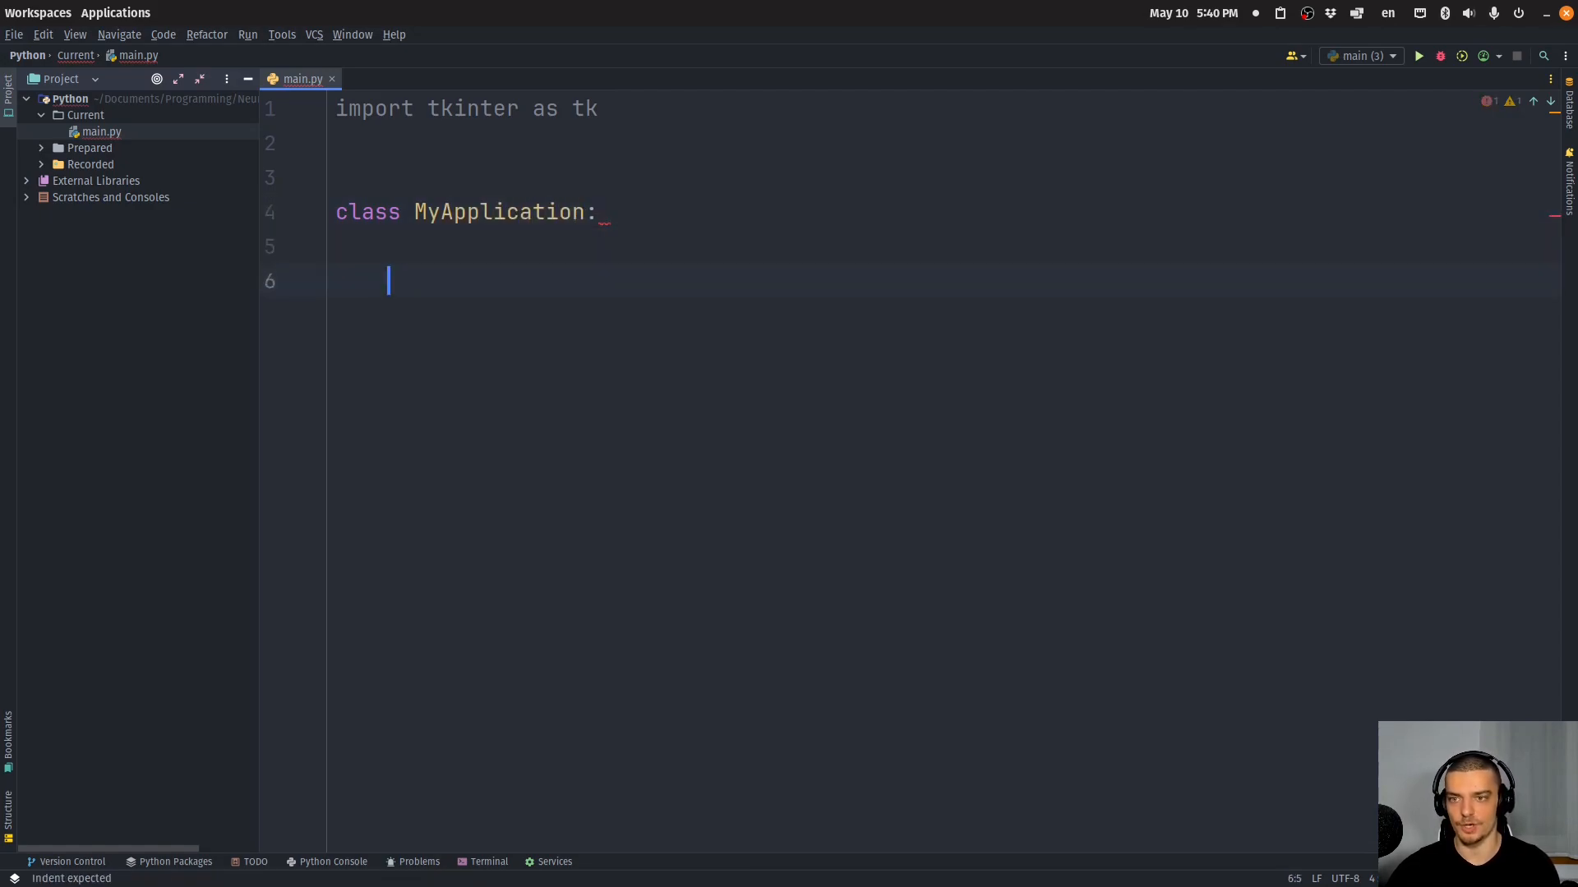
{"action": "type", "text": "def"}
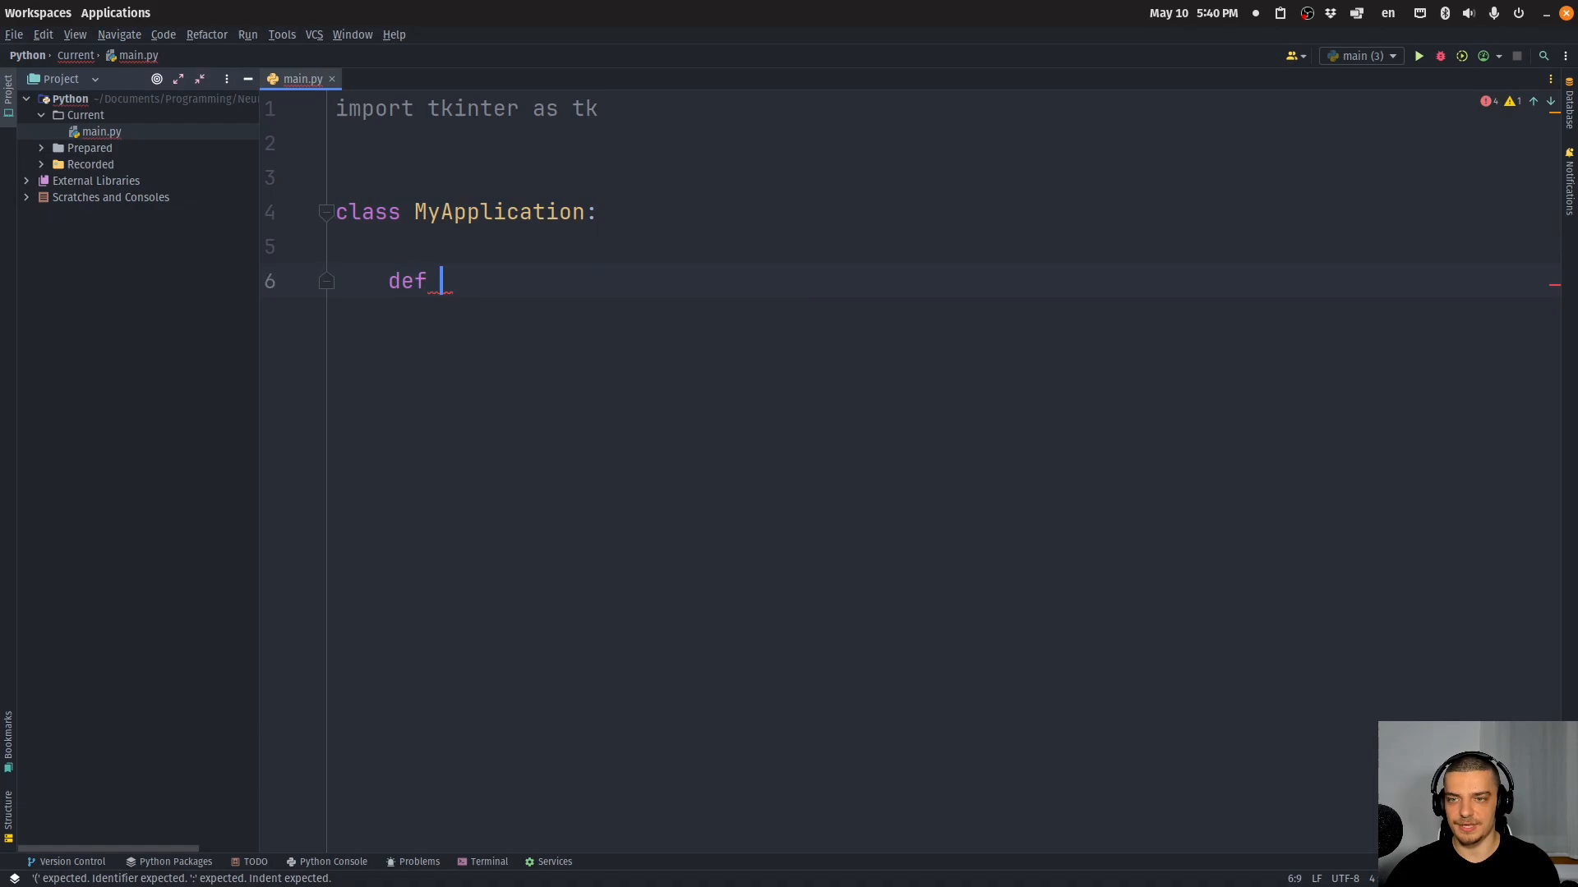
{"action": "type", "text": "__init__(self):"}
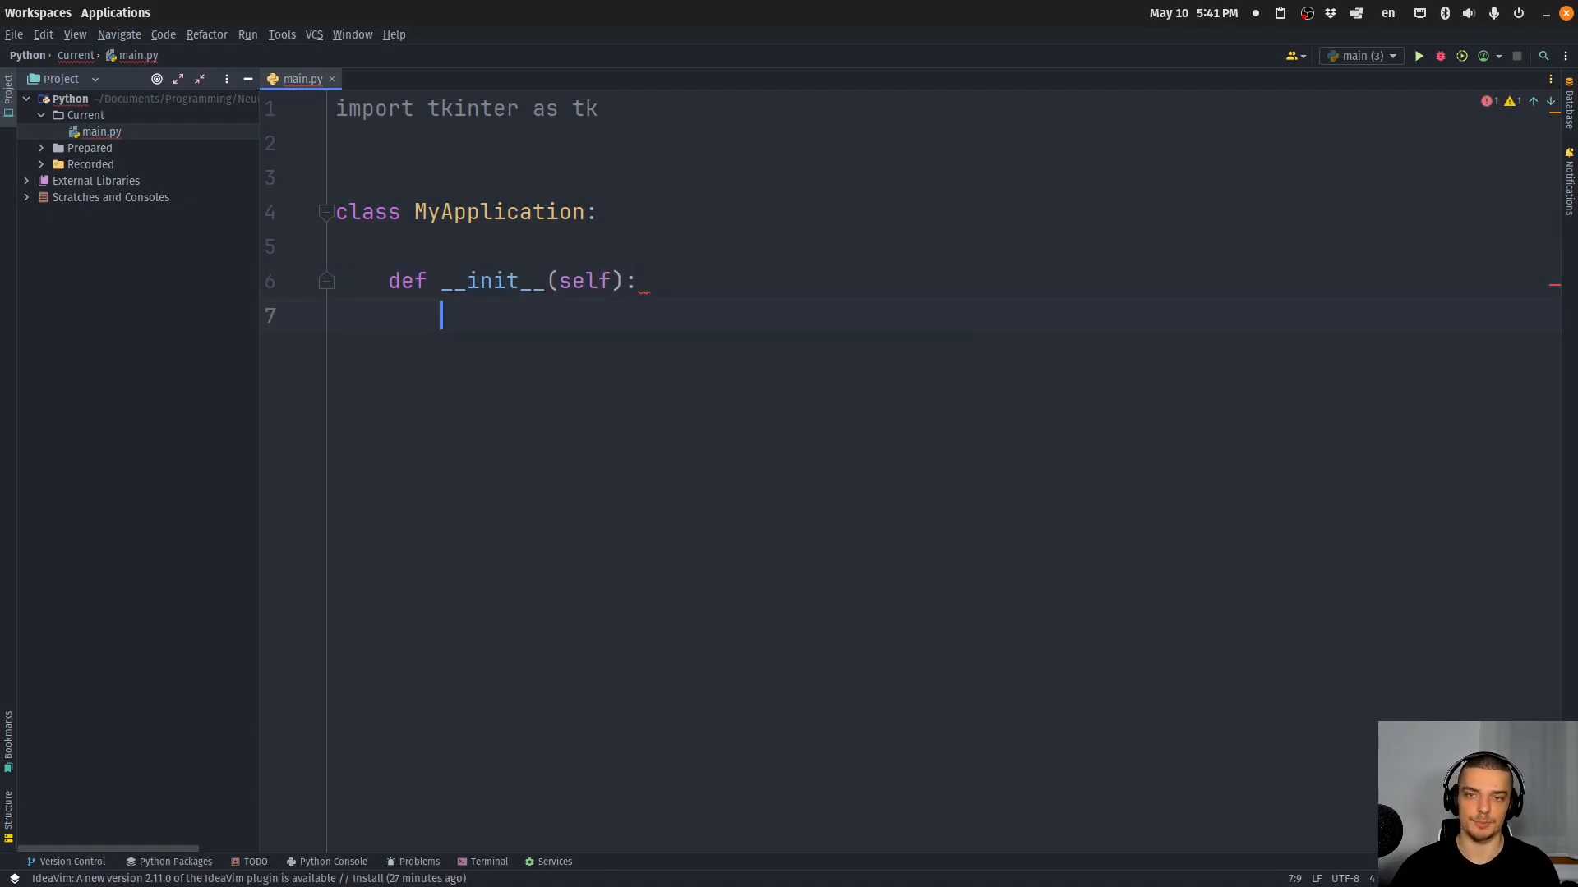
In the constructor create self.root = tk.Tk() and call self.root.mainloop()
{"action": "type", "text": "self.root"}
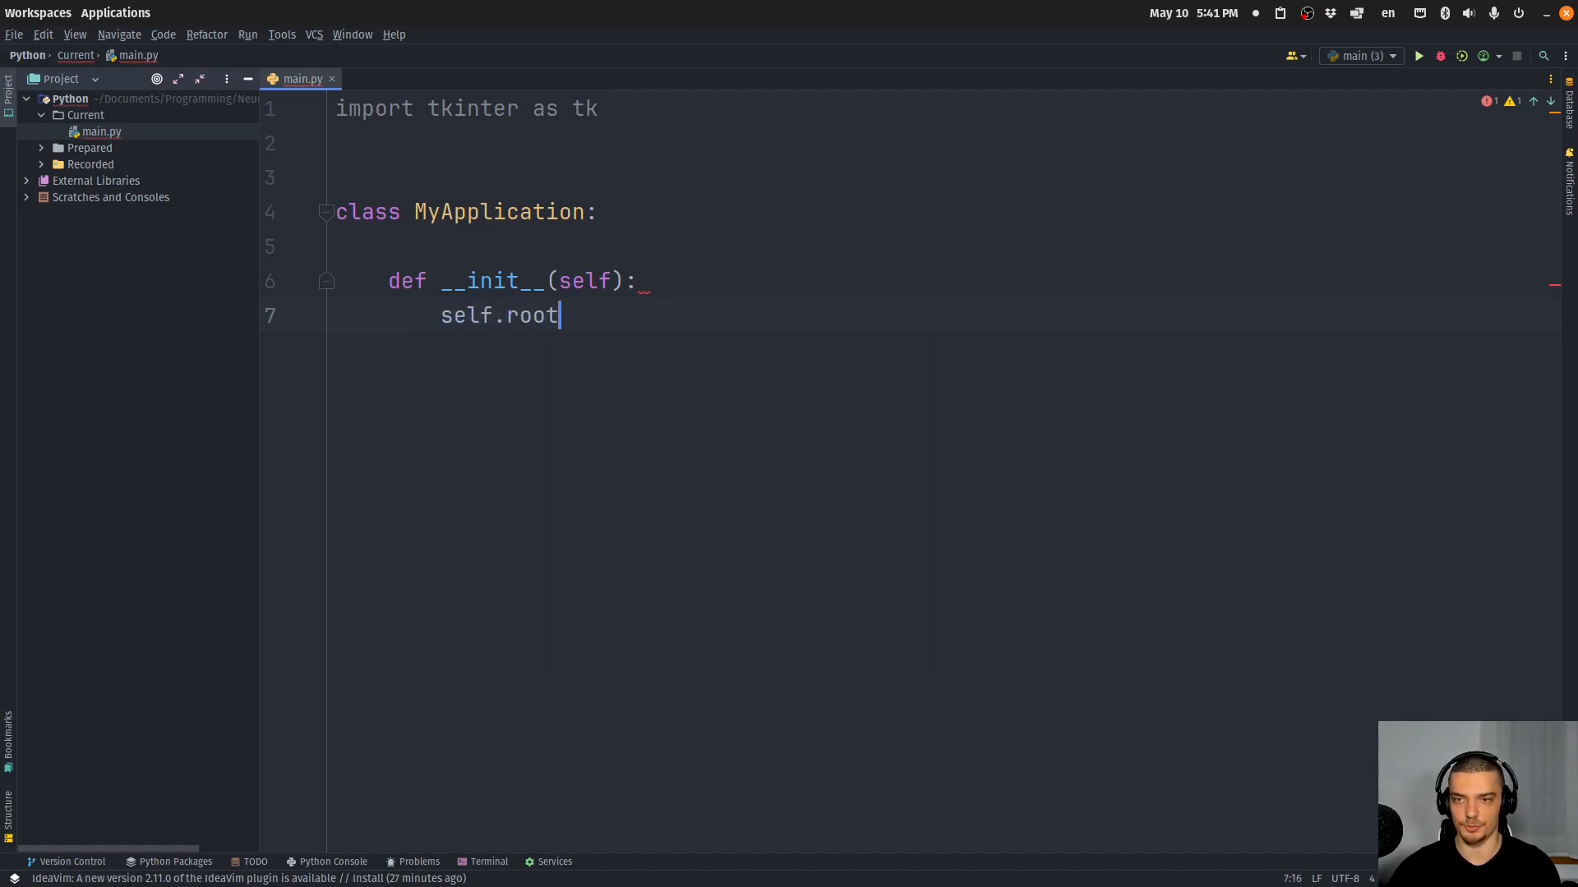
{"action": "type", "text": "= tk.Tk("}
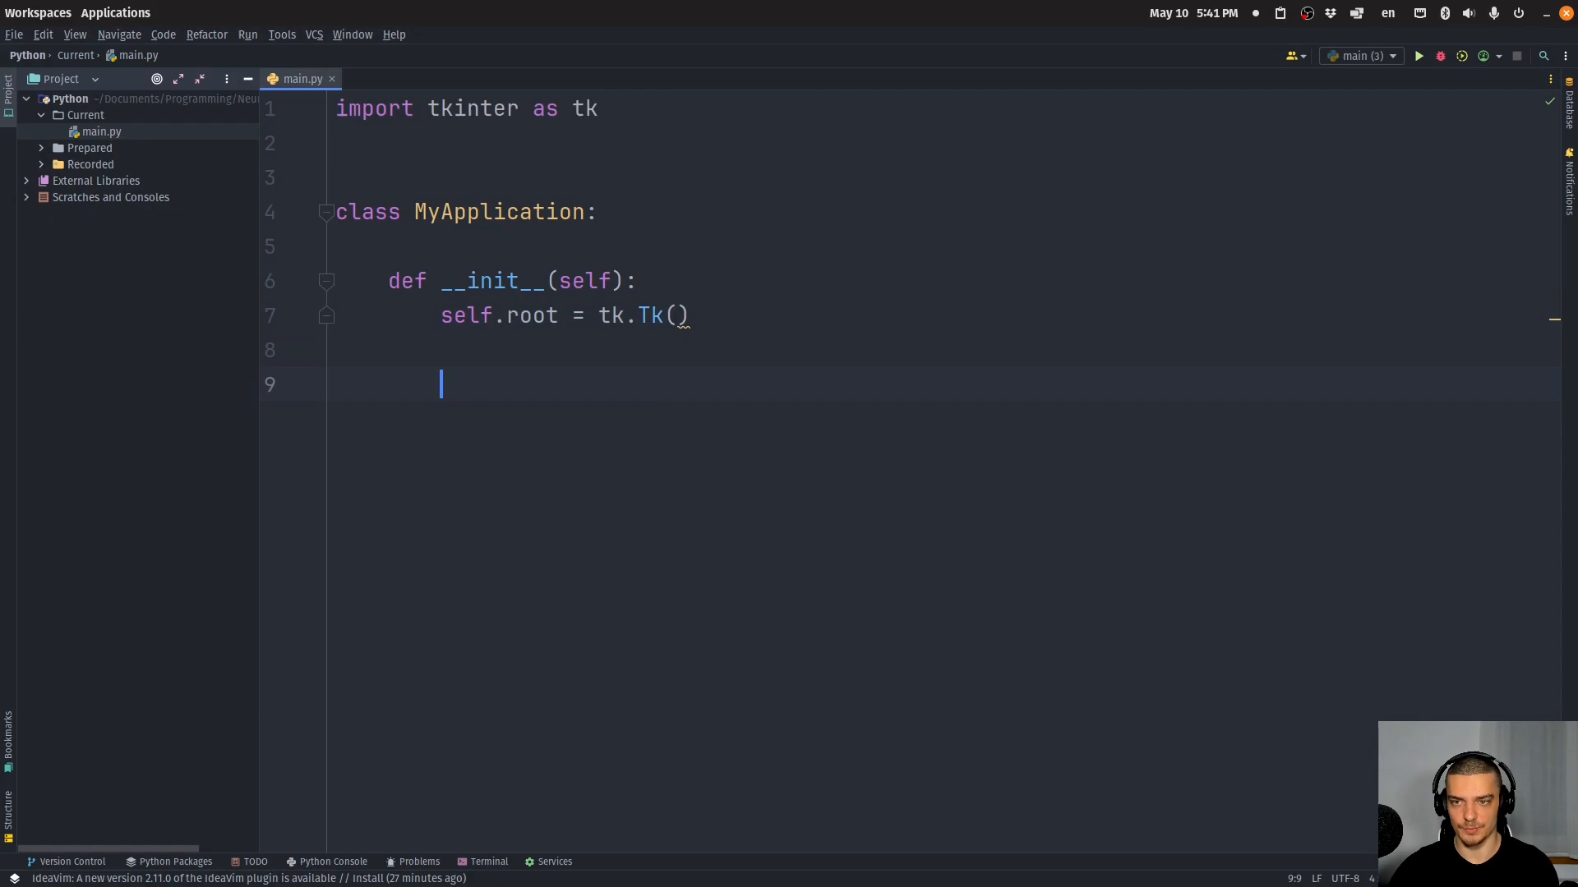
{"action": "type", "text": "self.root"}
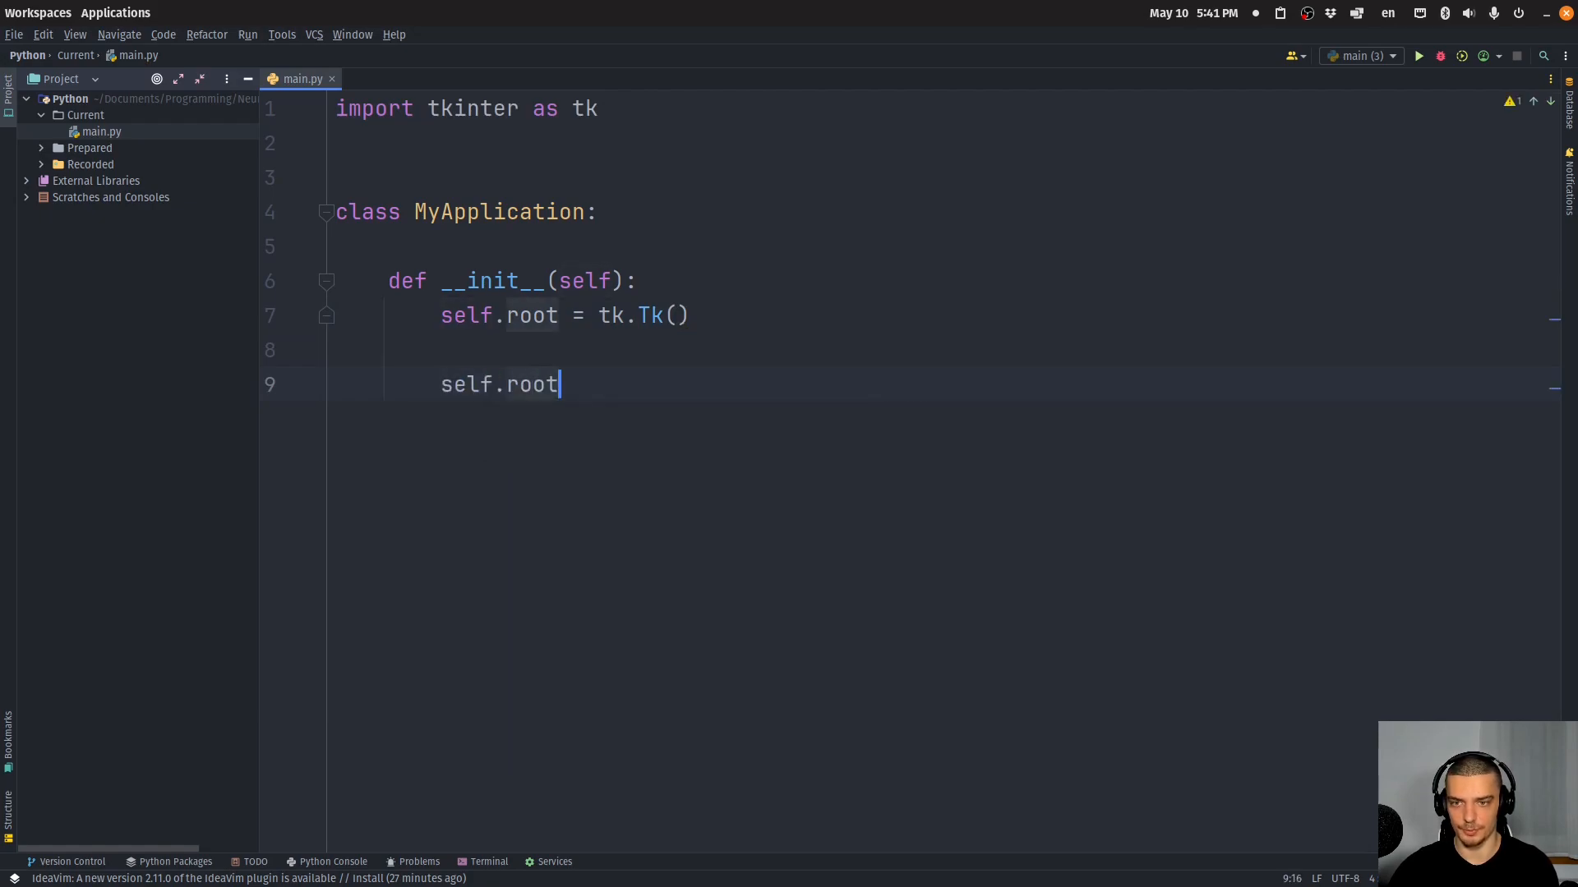
{"action": "type", "text": ".mainloop()"}
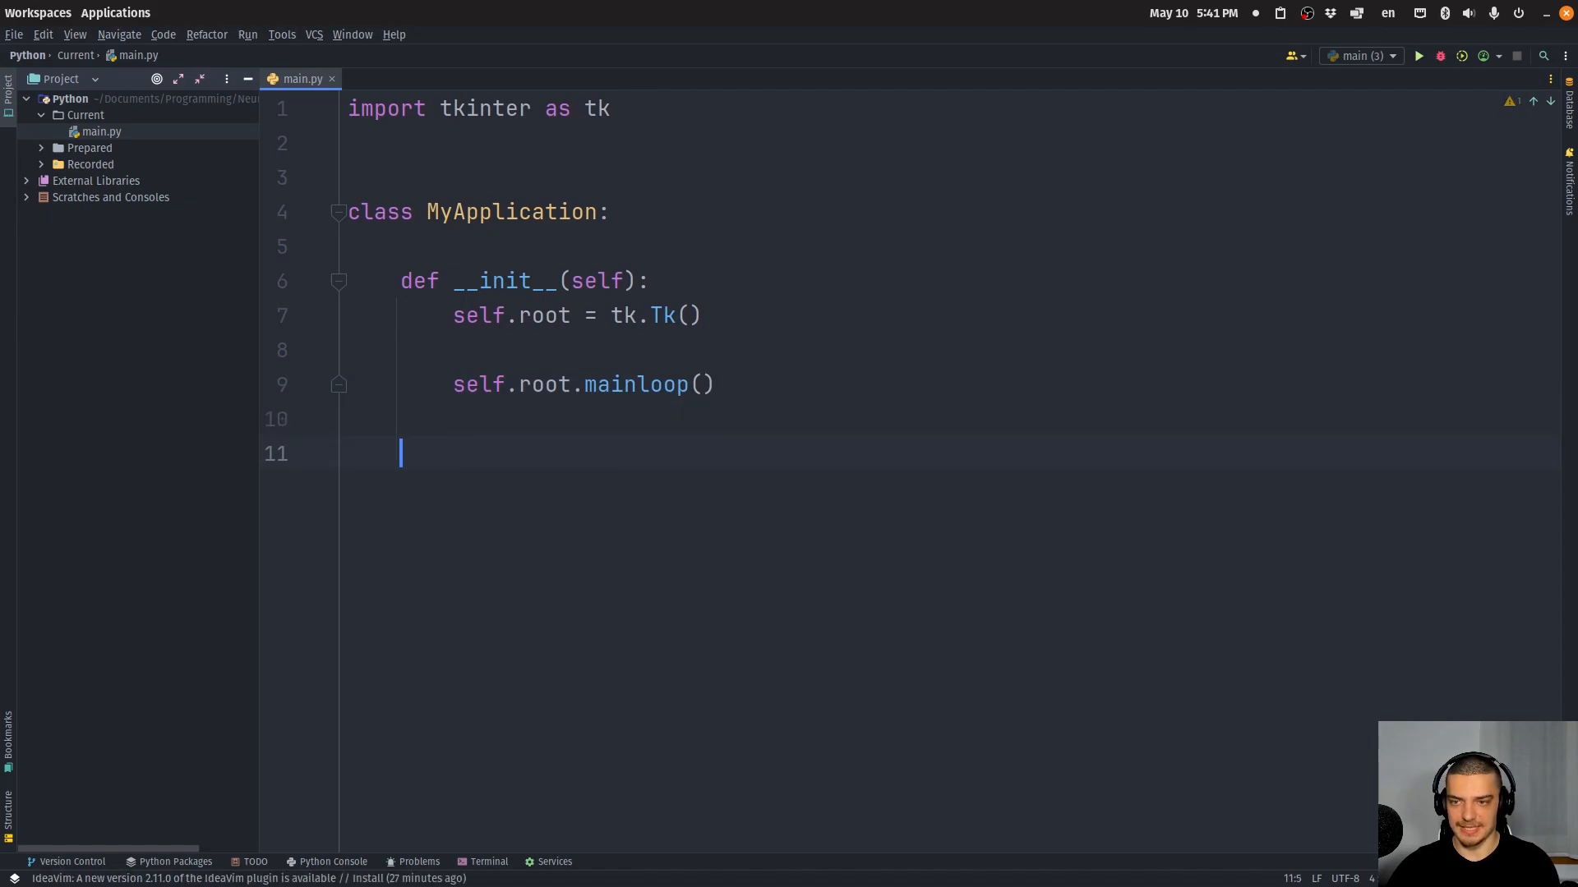
Add the if __name__ == '__main__' guard that instantiates MyApplication()
{"action": "type", "text": "if __"}
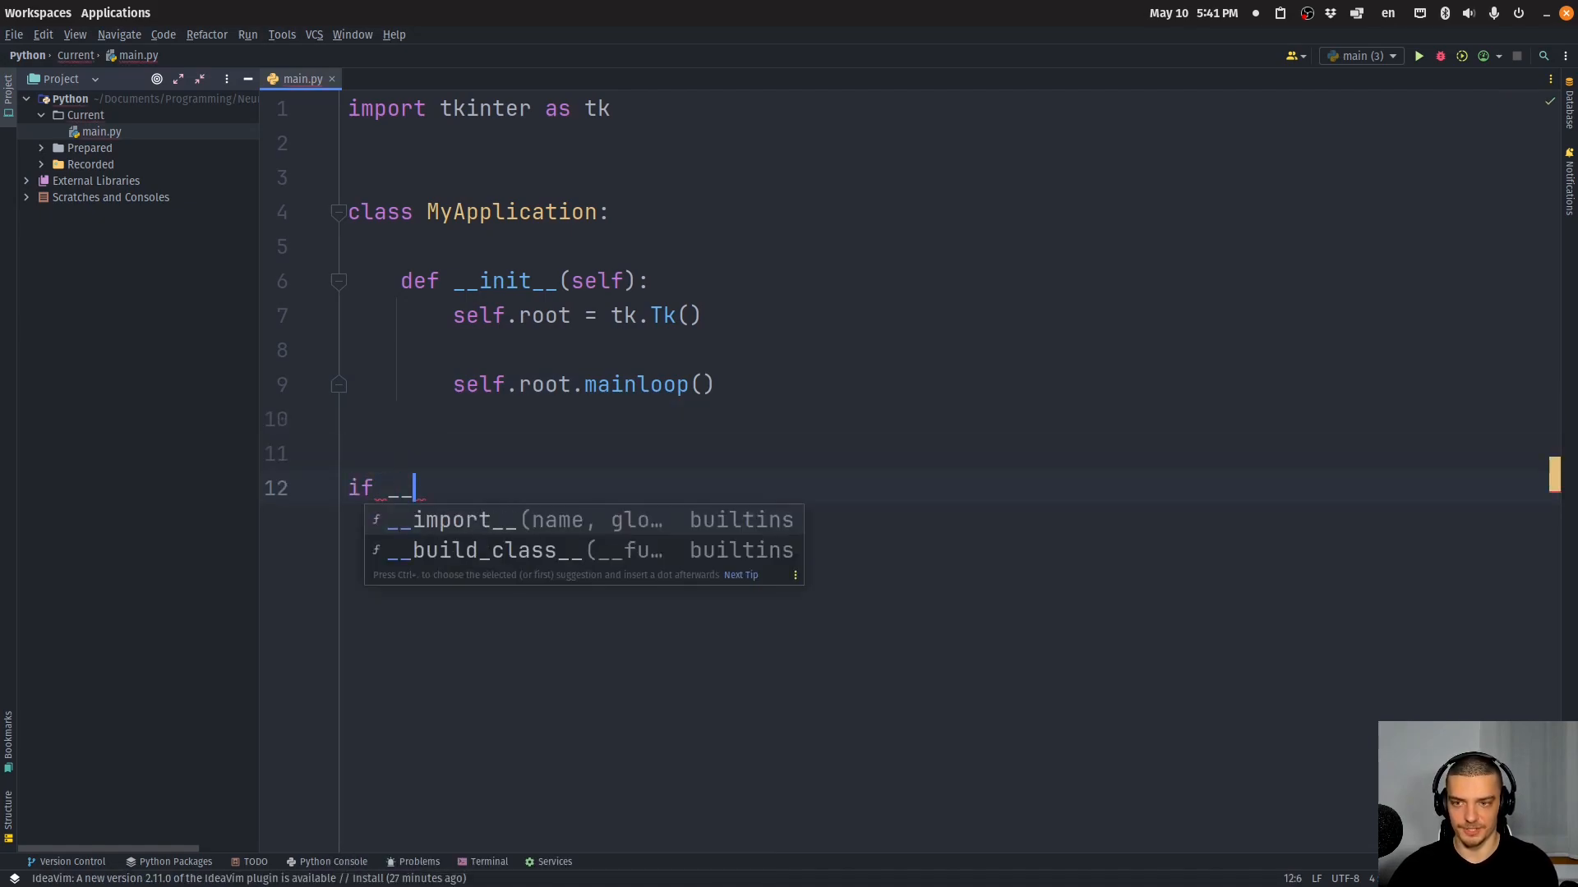
{"action": "type", "text": "name__ == '__main__':"}
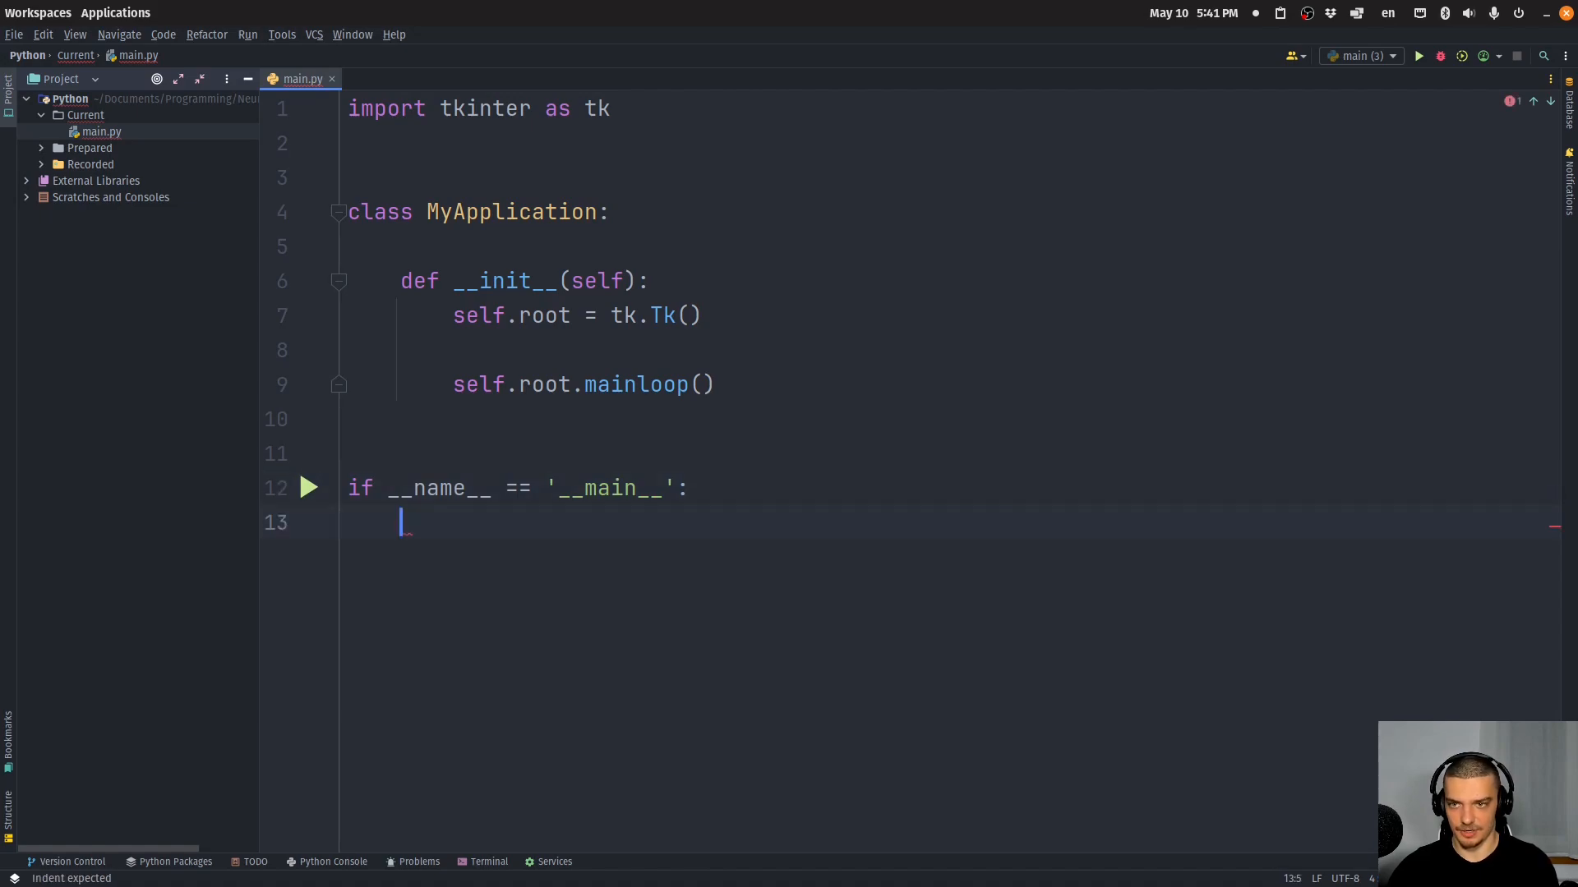
{"action": "type", "text": "MyApplication()"}
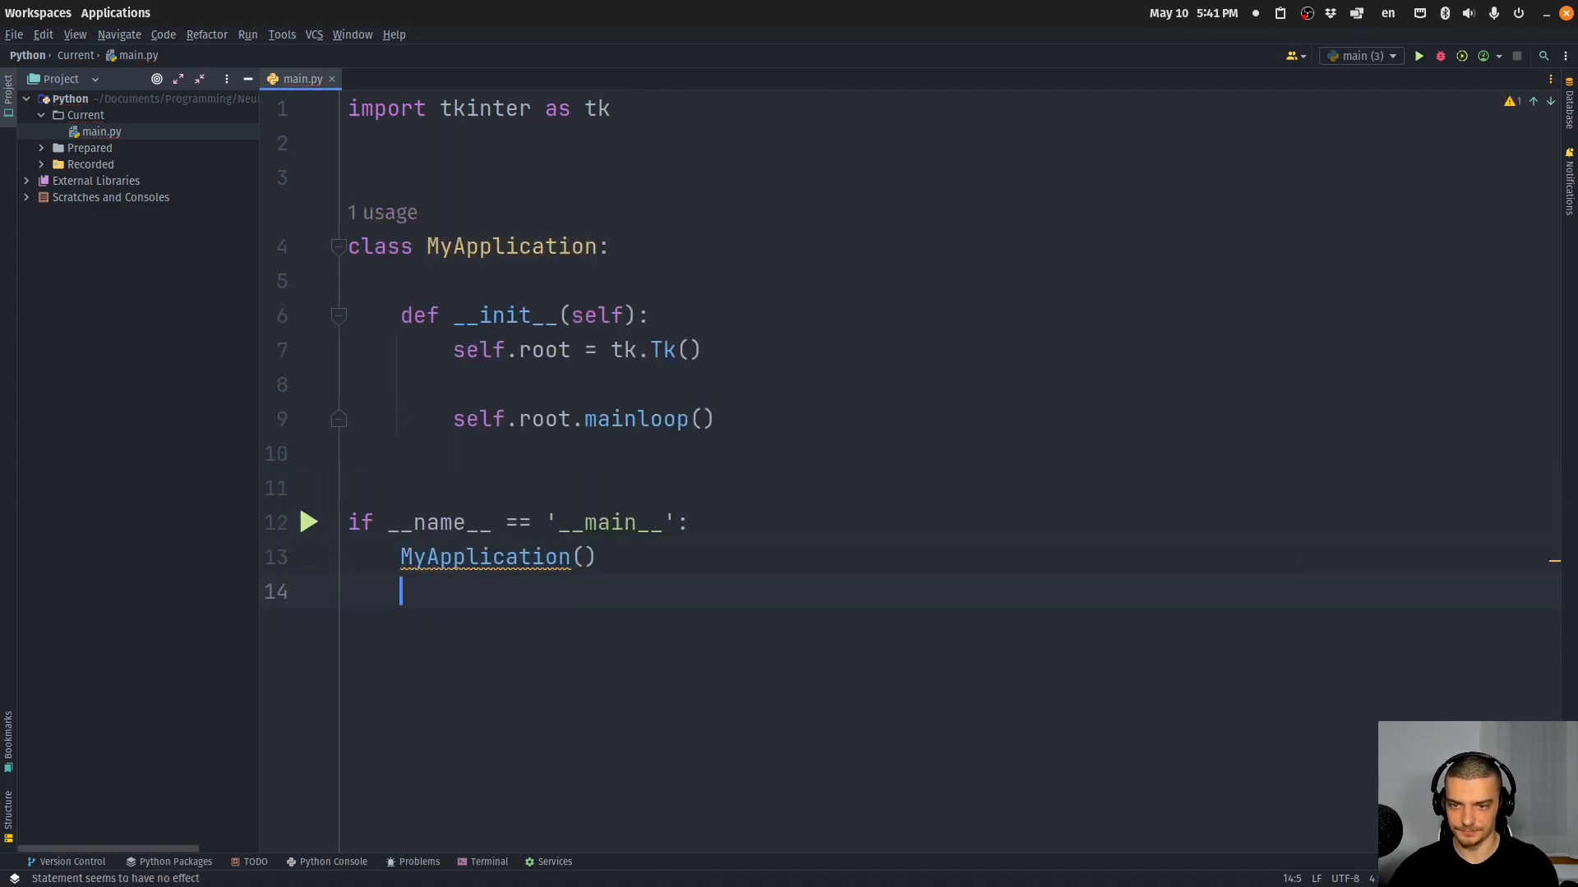
{"action": "left_click", "coordinate": [1418, 56]}
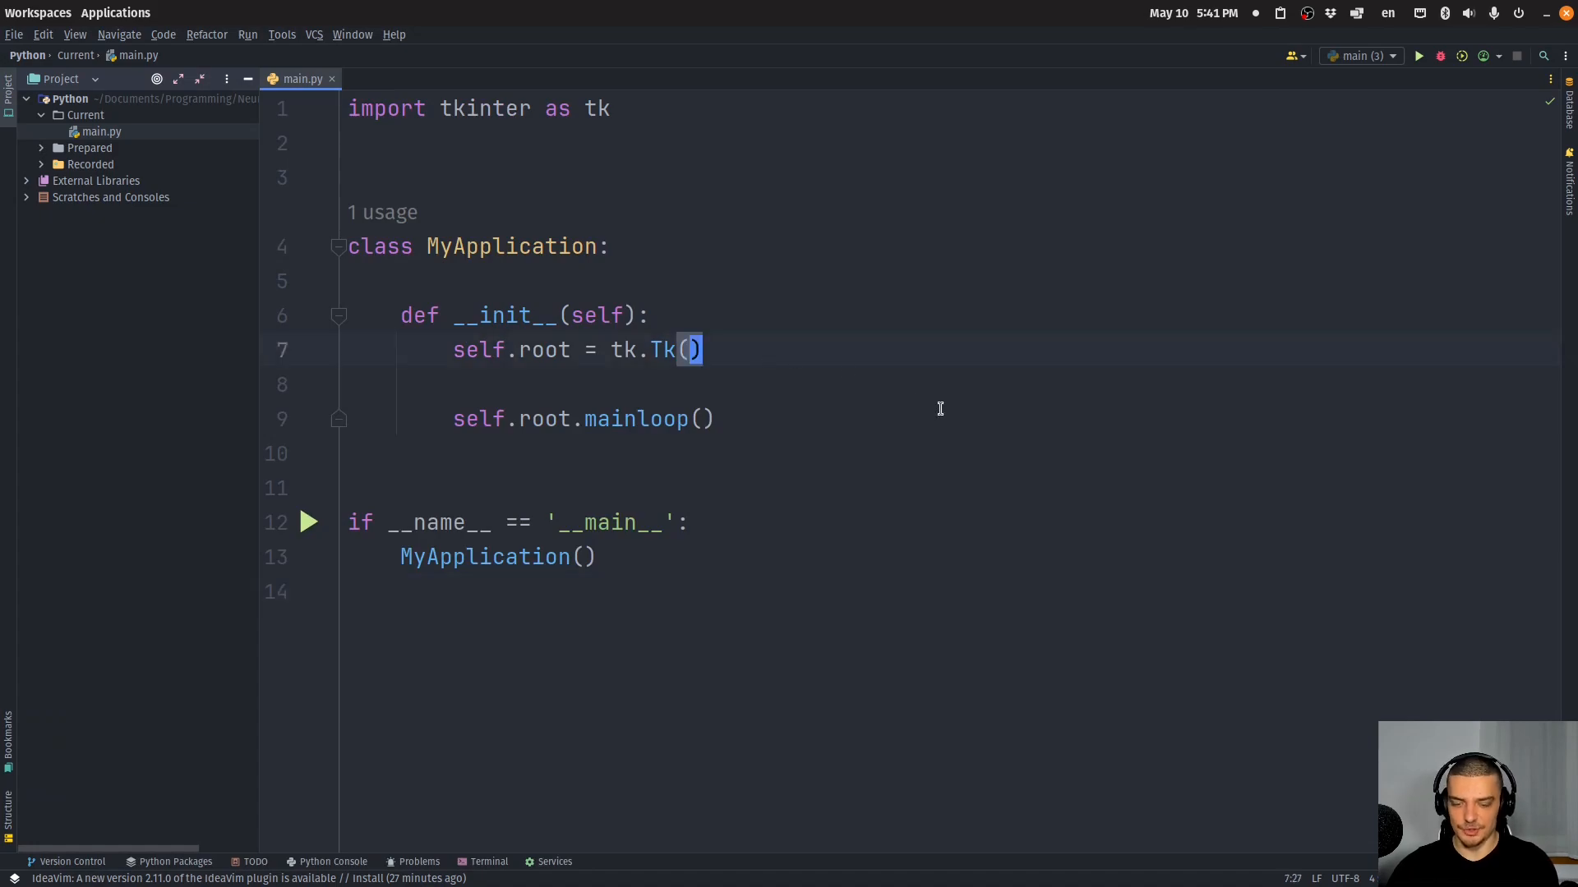
Create self.entry = tk.Entry() and pack it into the window
{"action": "type", "text": "self.entr"}
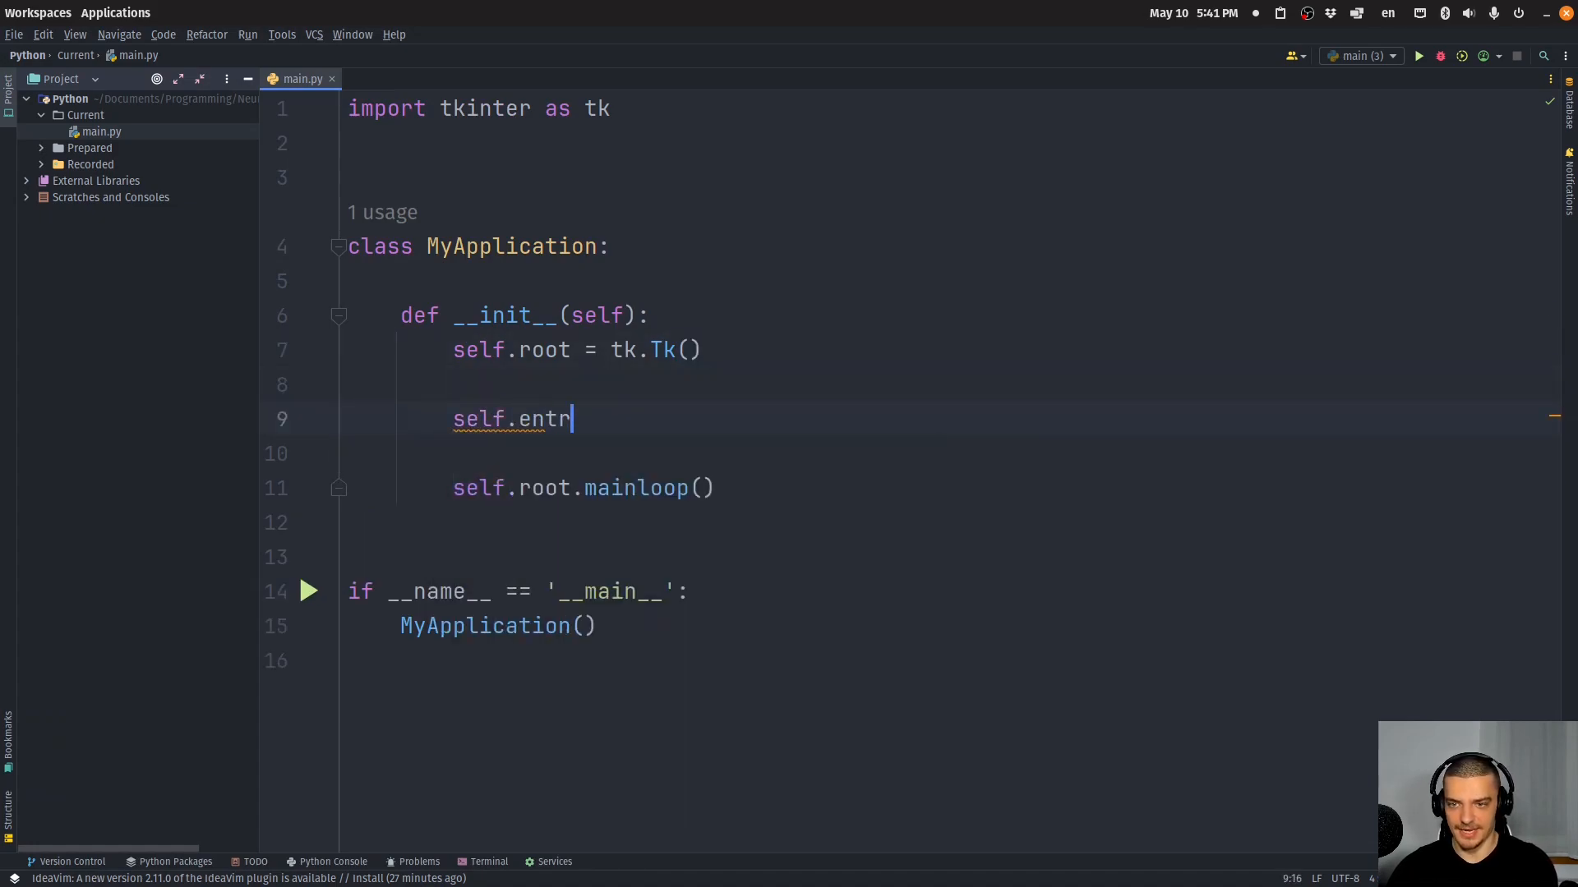
{"action": "type", "text": "y = tk."}
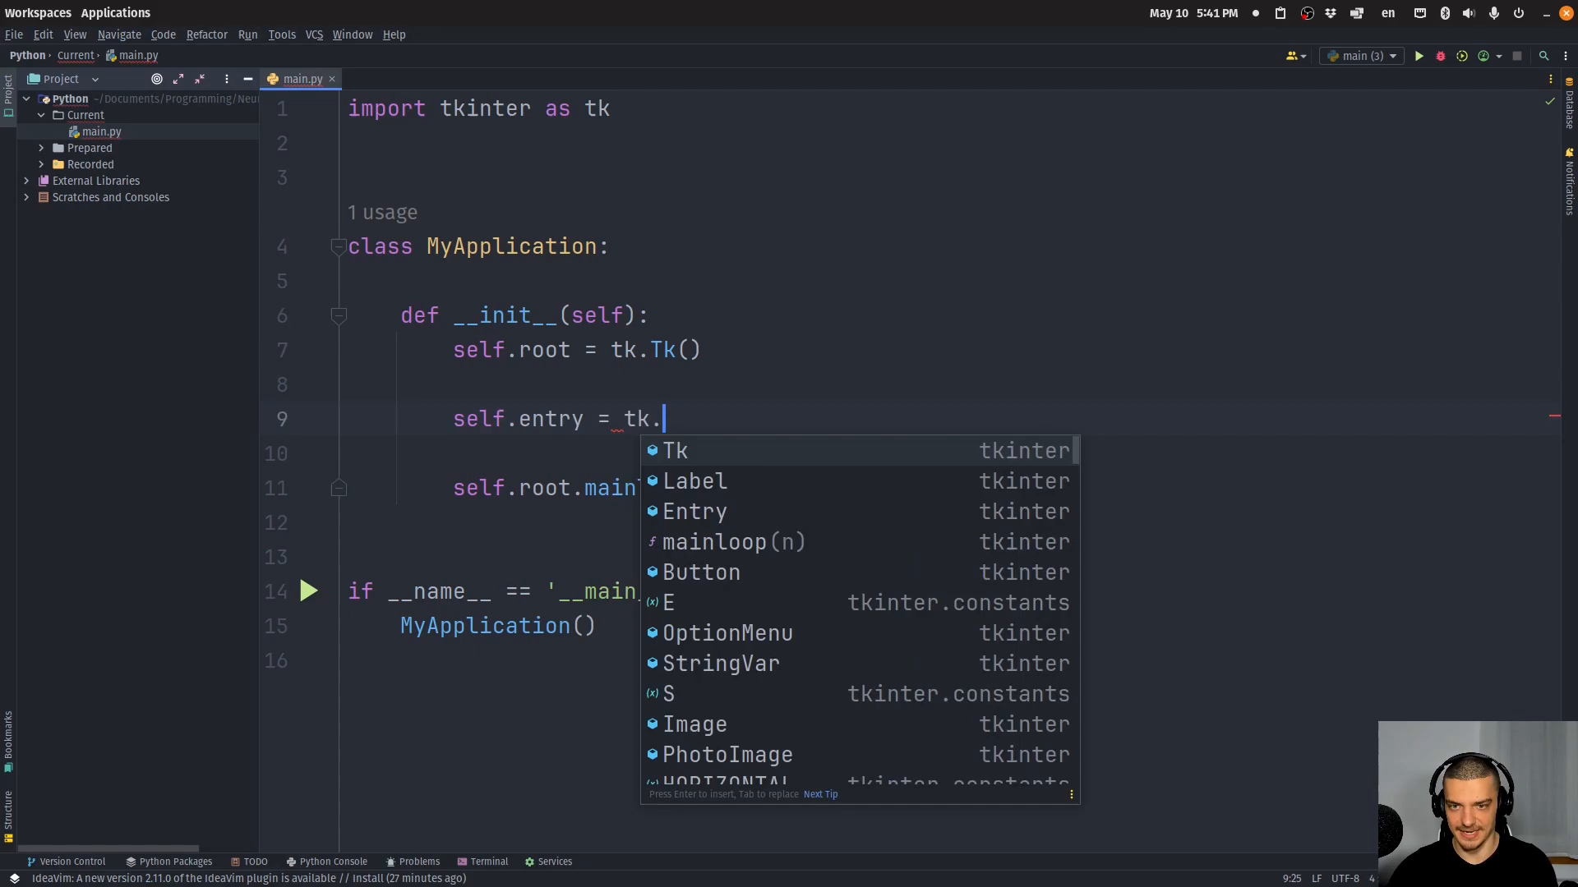
{"action": "left_click", "coordinate": [692, 511]}
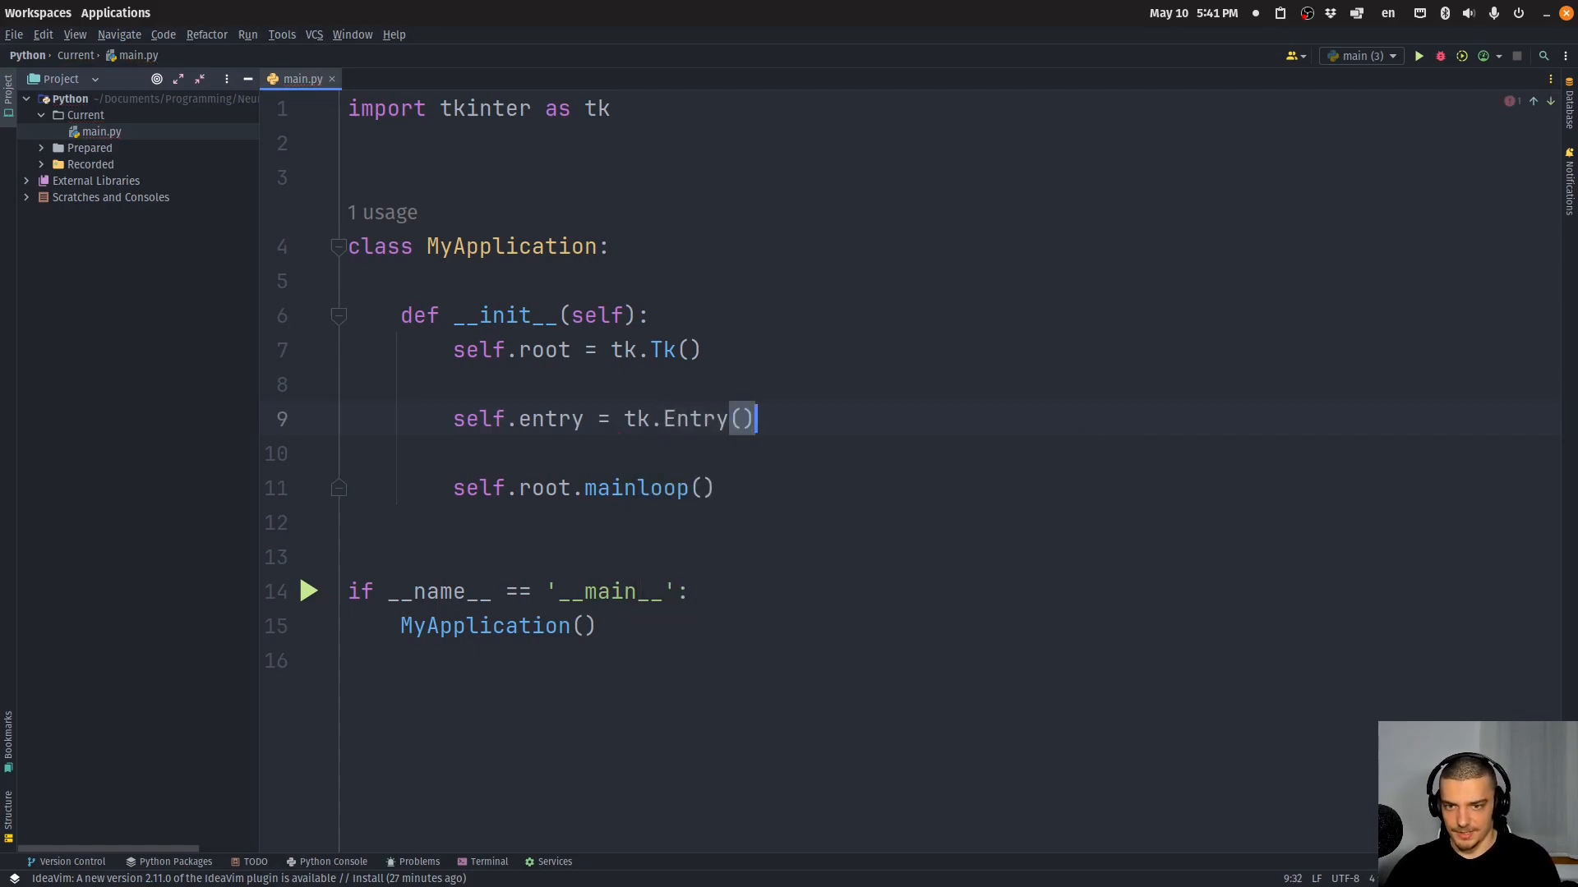
{"action": "type", "text": "self."}
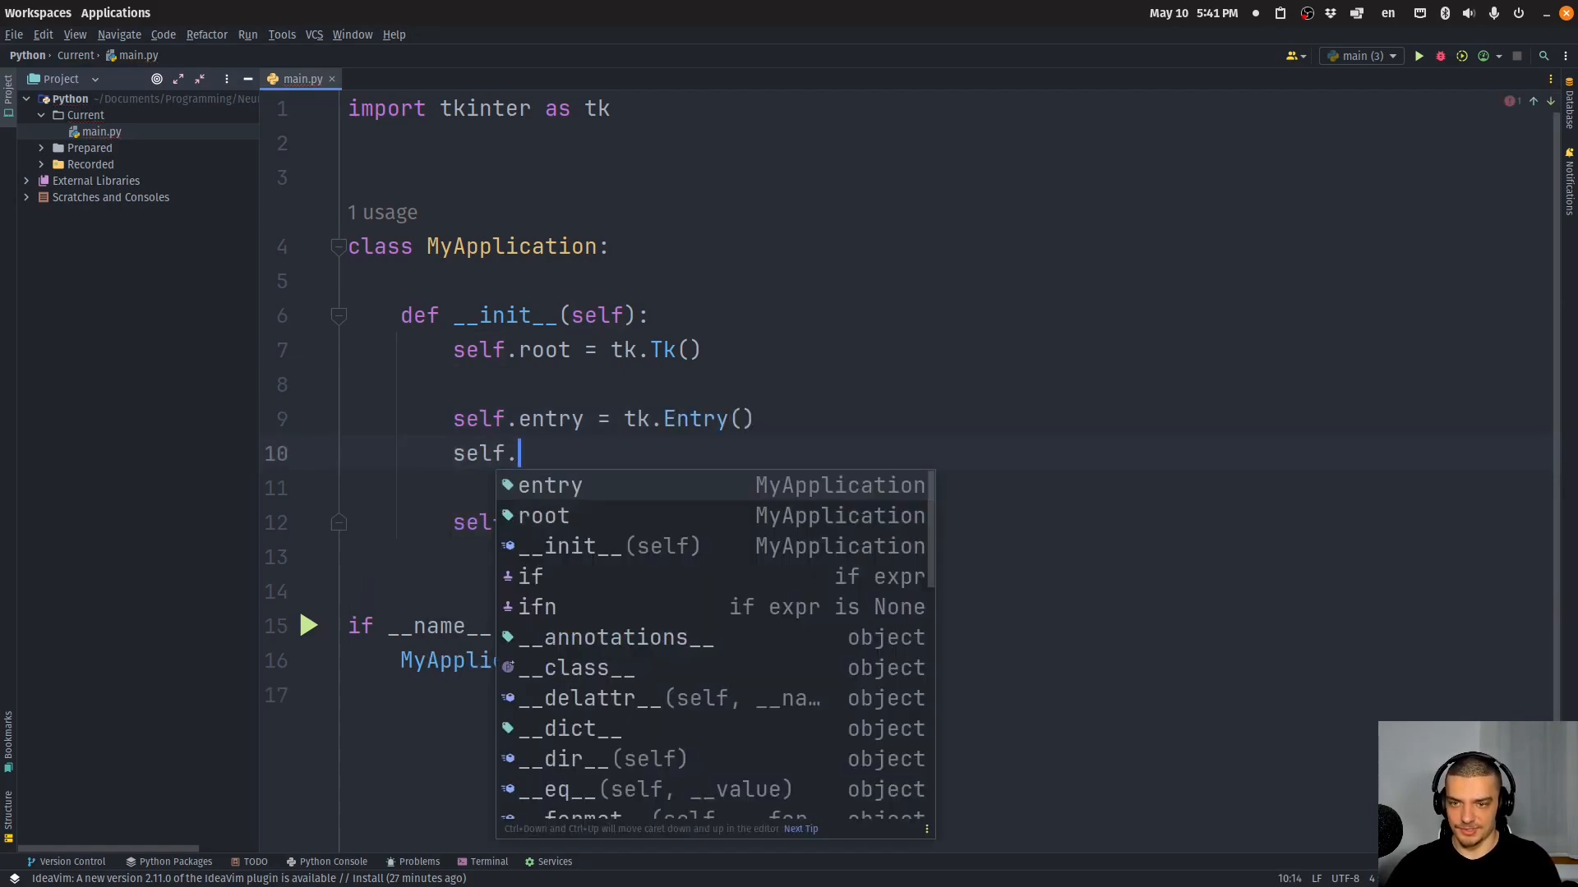
{"action": "type", "text": "entry.pack("}
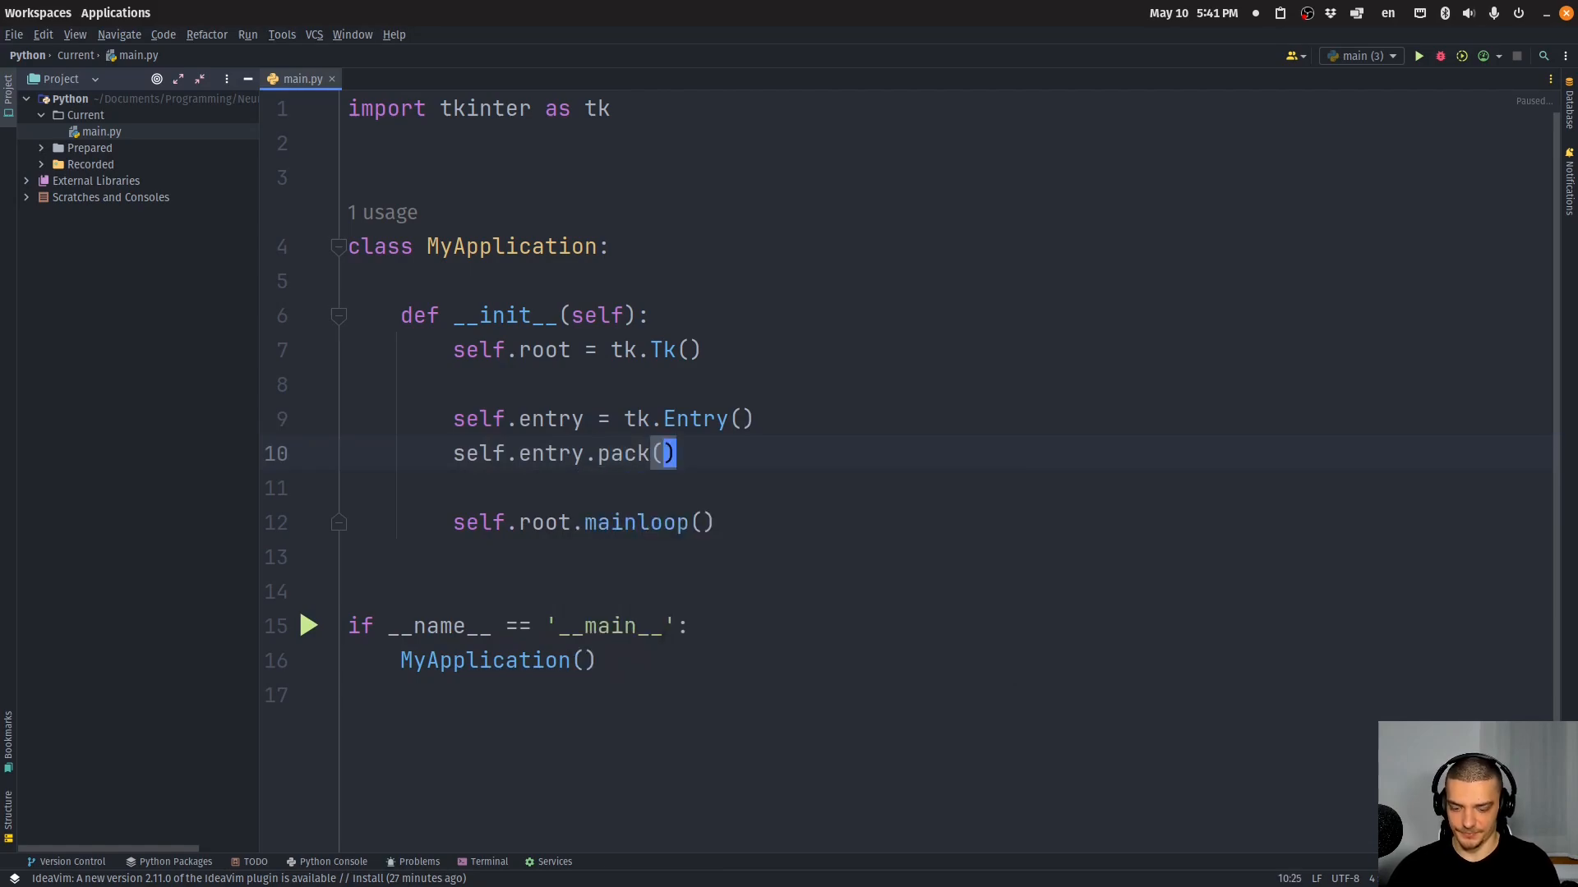
Create self.button = tk.Button(text='Show'), pack it, and run the script
{"action": "type", "text": "self.bnut"}
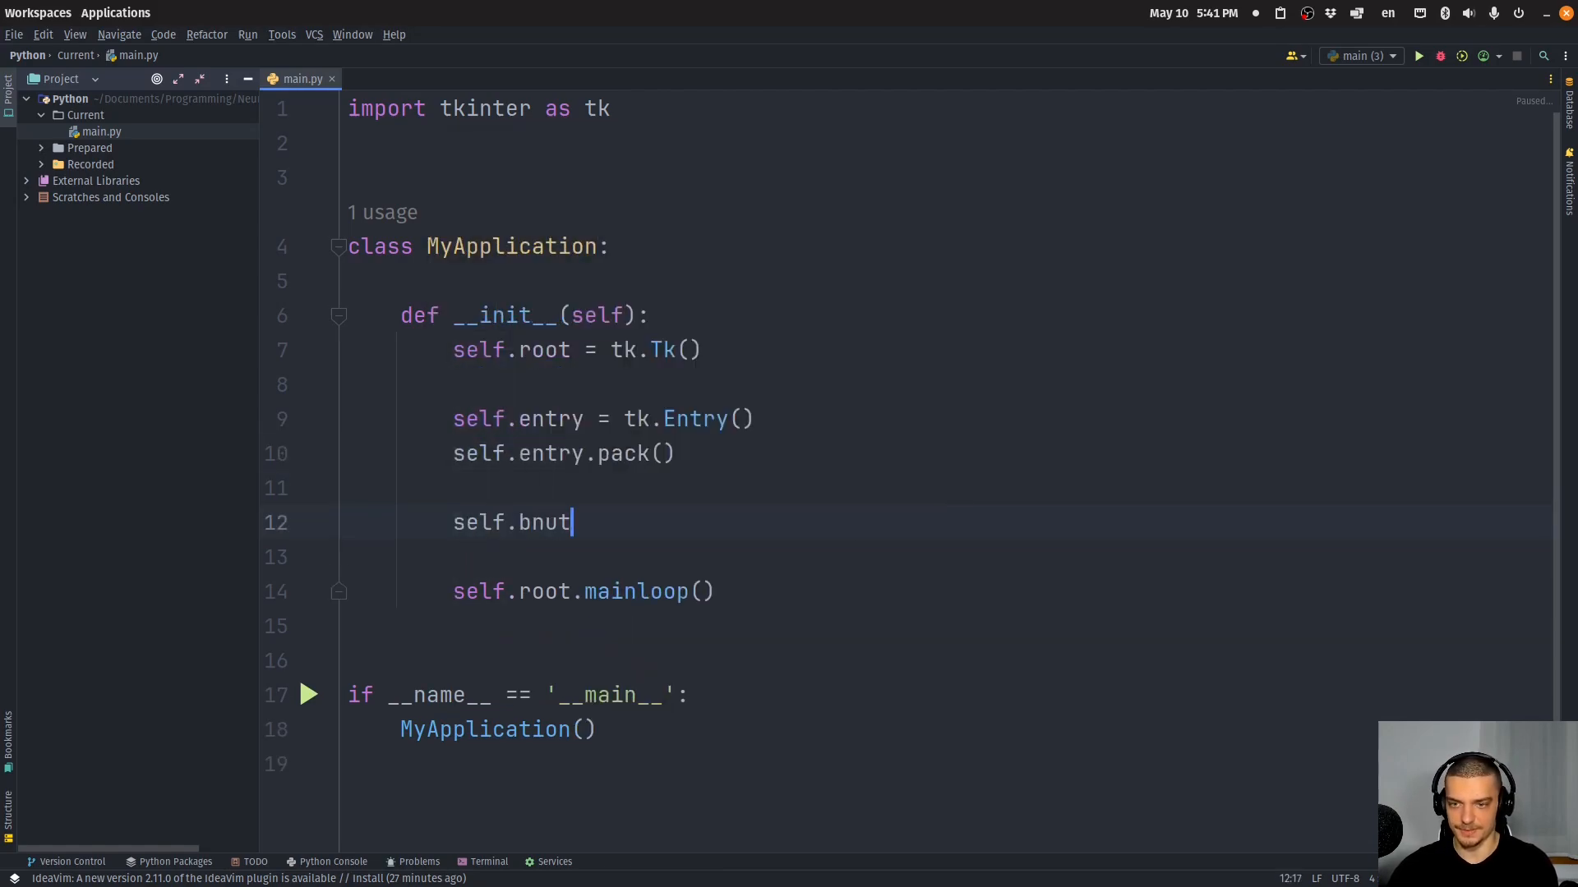
{"action": "type", "text": "button"}
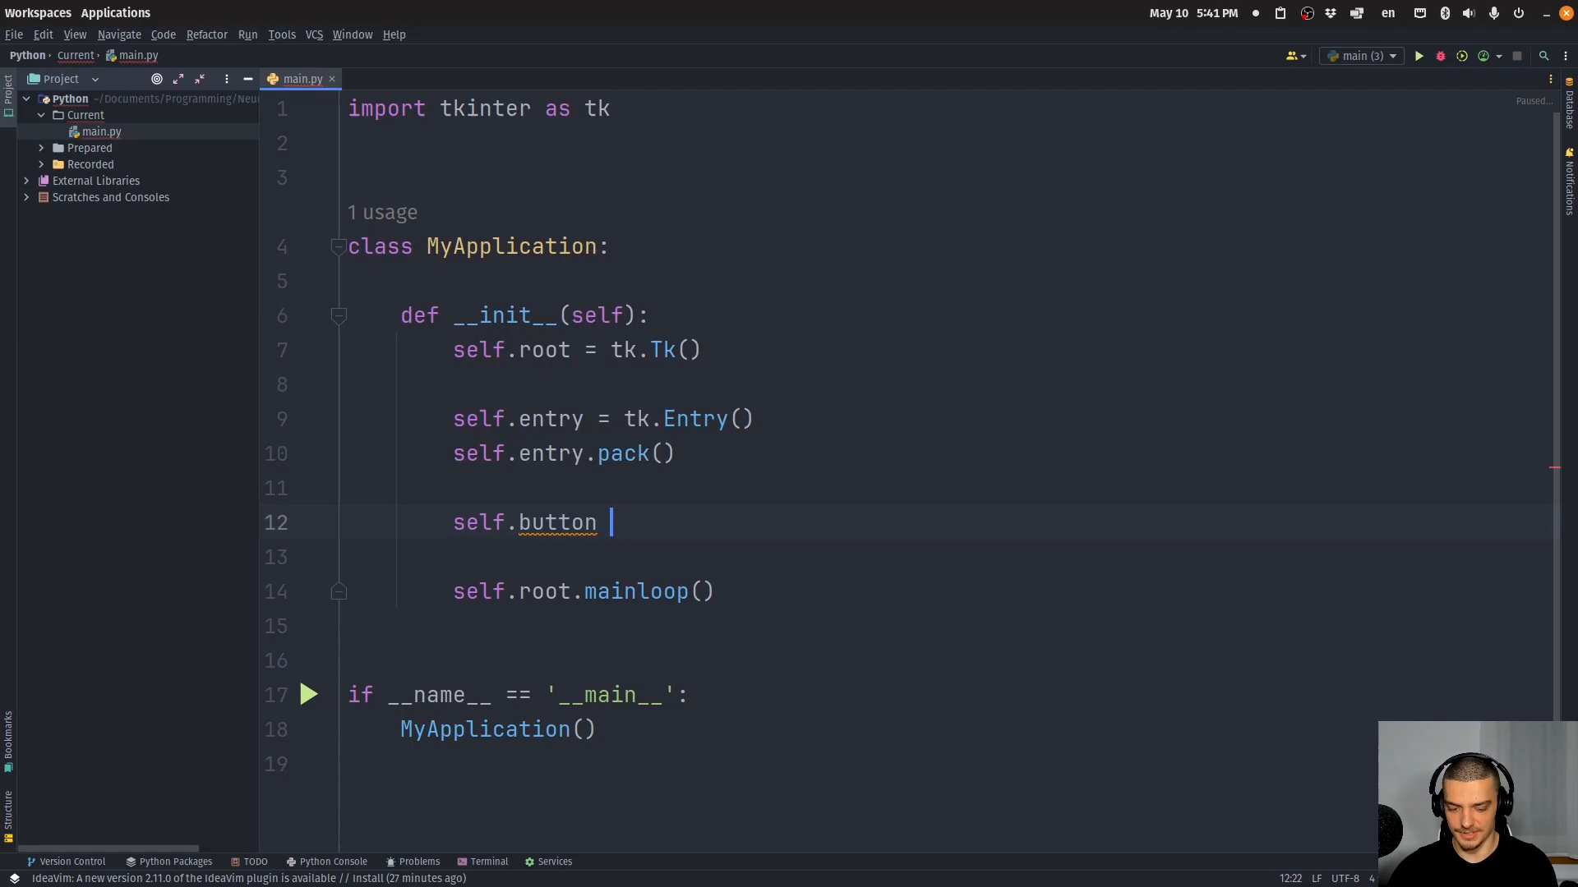
{"action": "type", "text": "= tk.Button"}
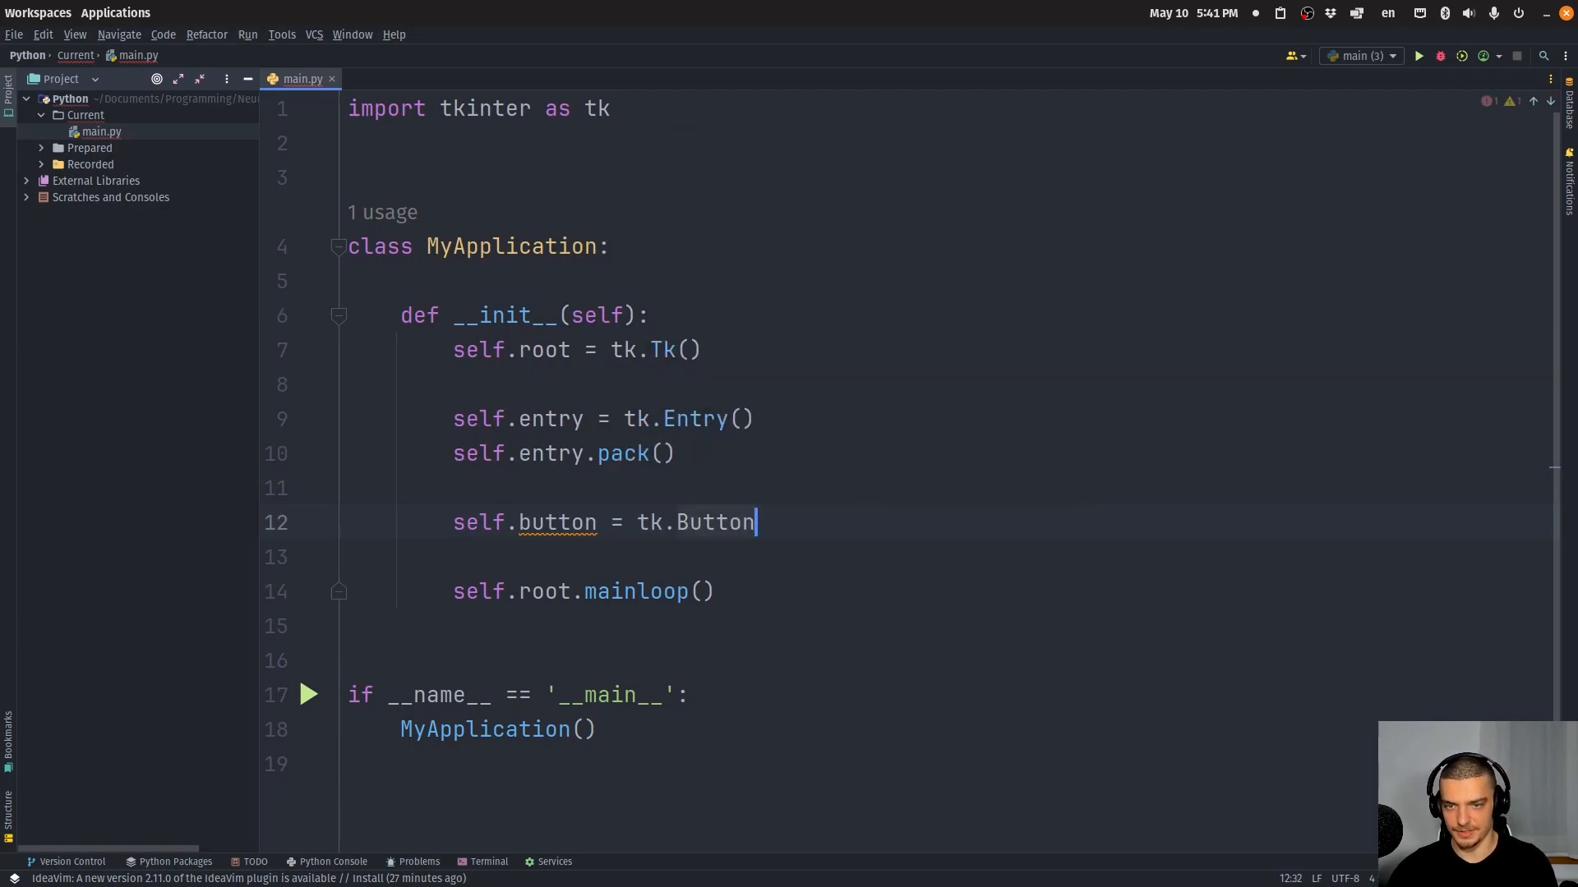
{"action": "type", "text": "(text="}
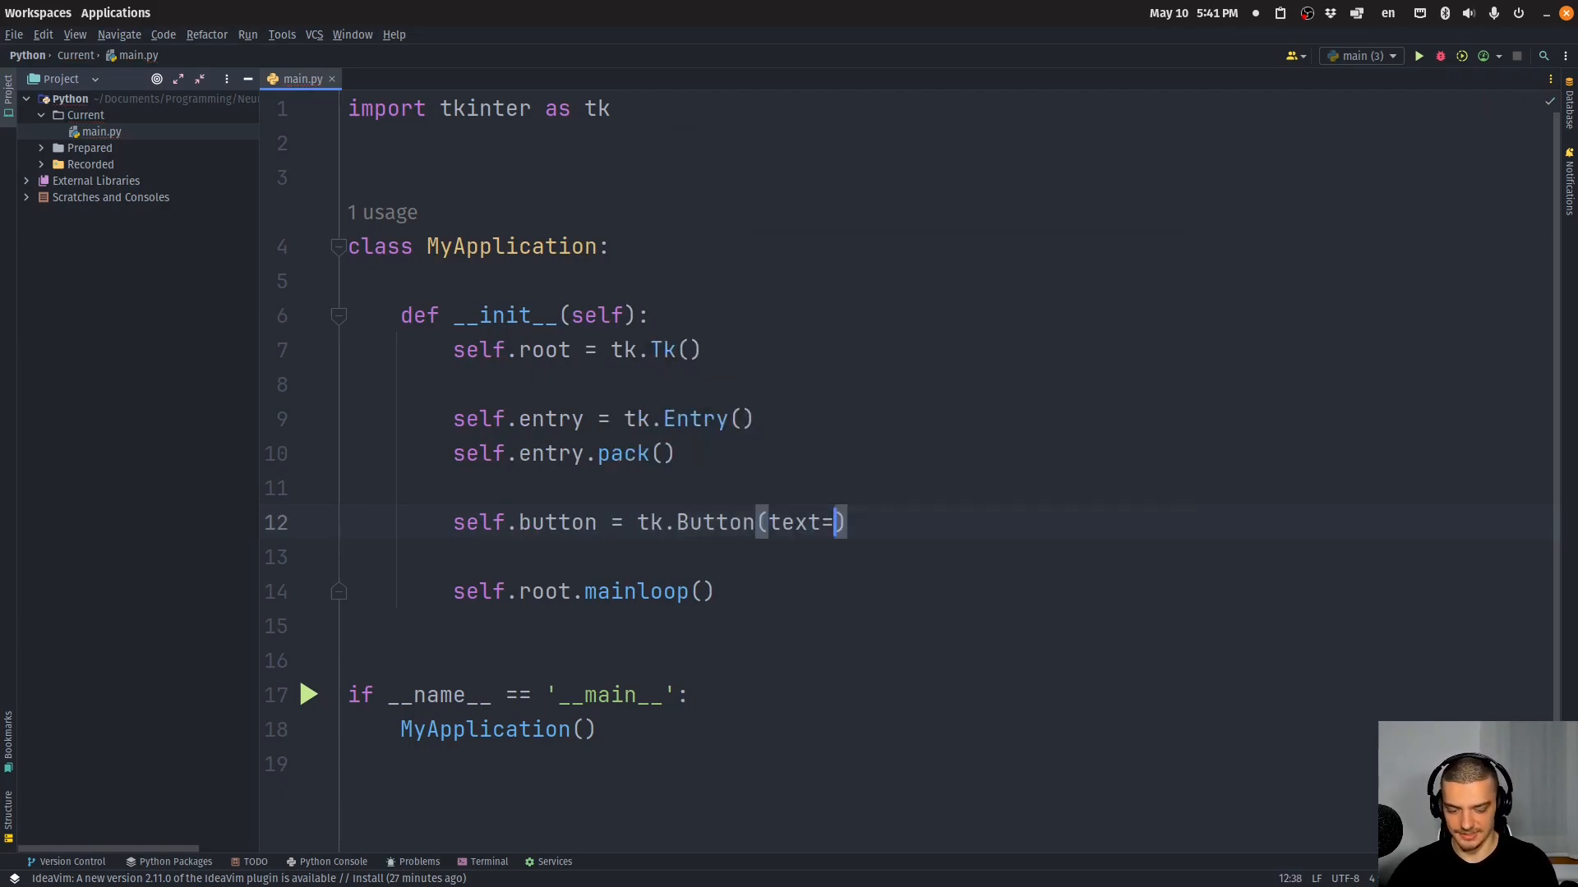
{"action": "type", "text": "'Show'"}
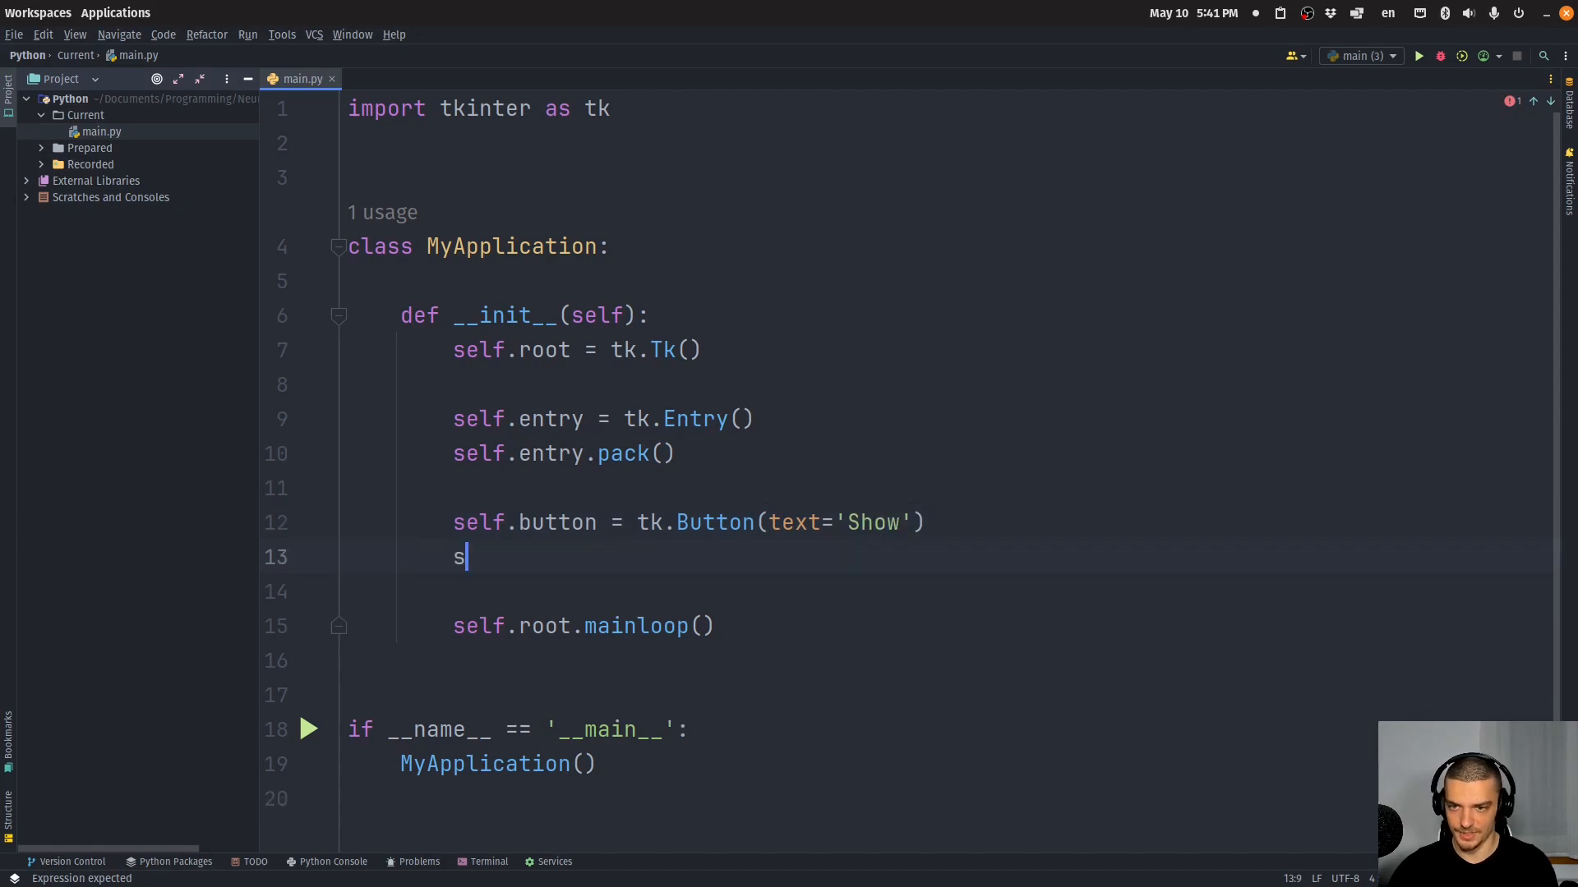
{"action": "type", "text": "elf.button.pack"}
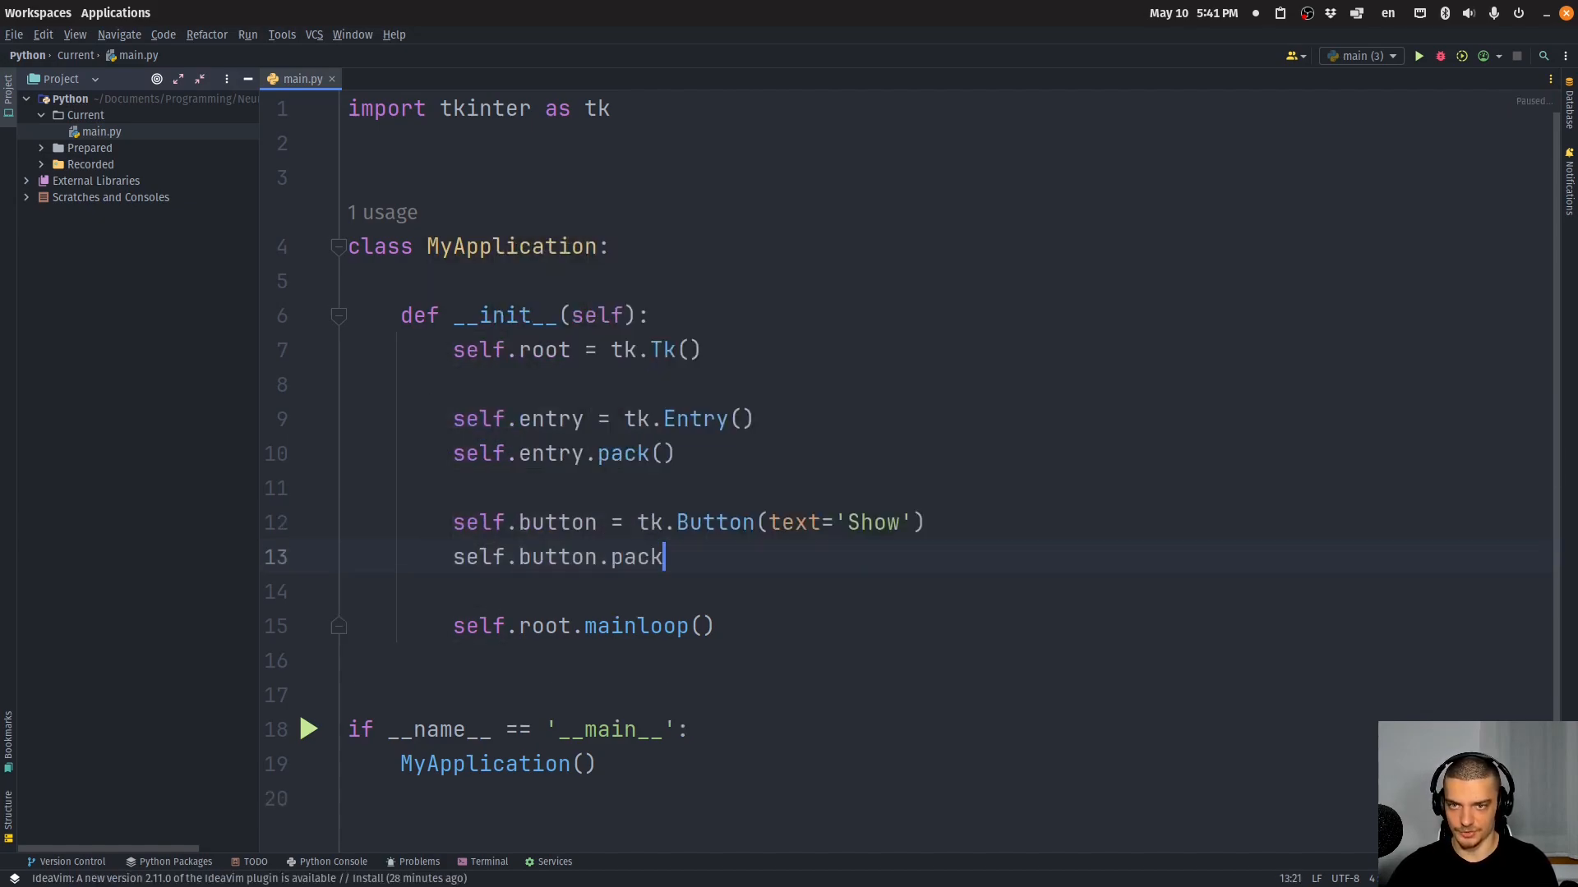
{"action": "type", "text": "()"}
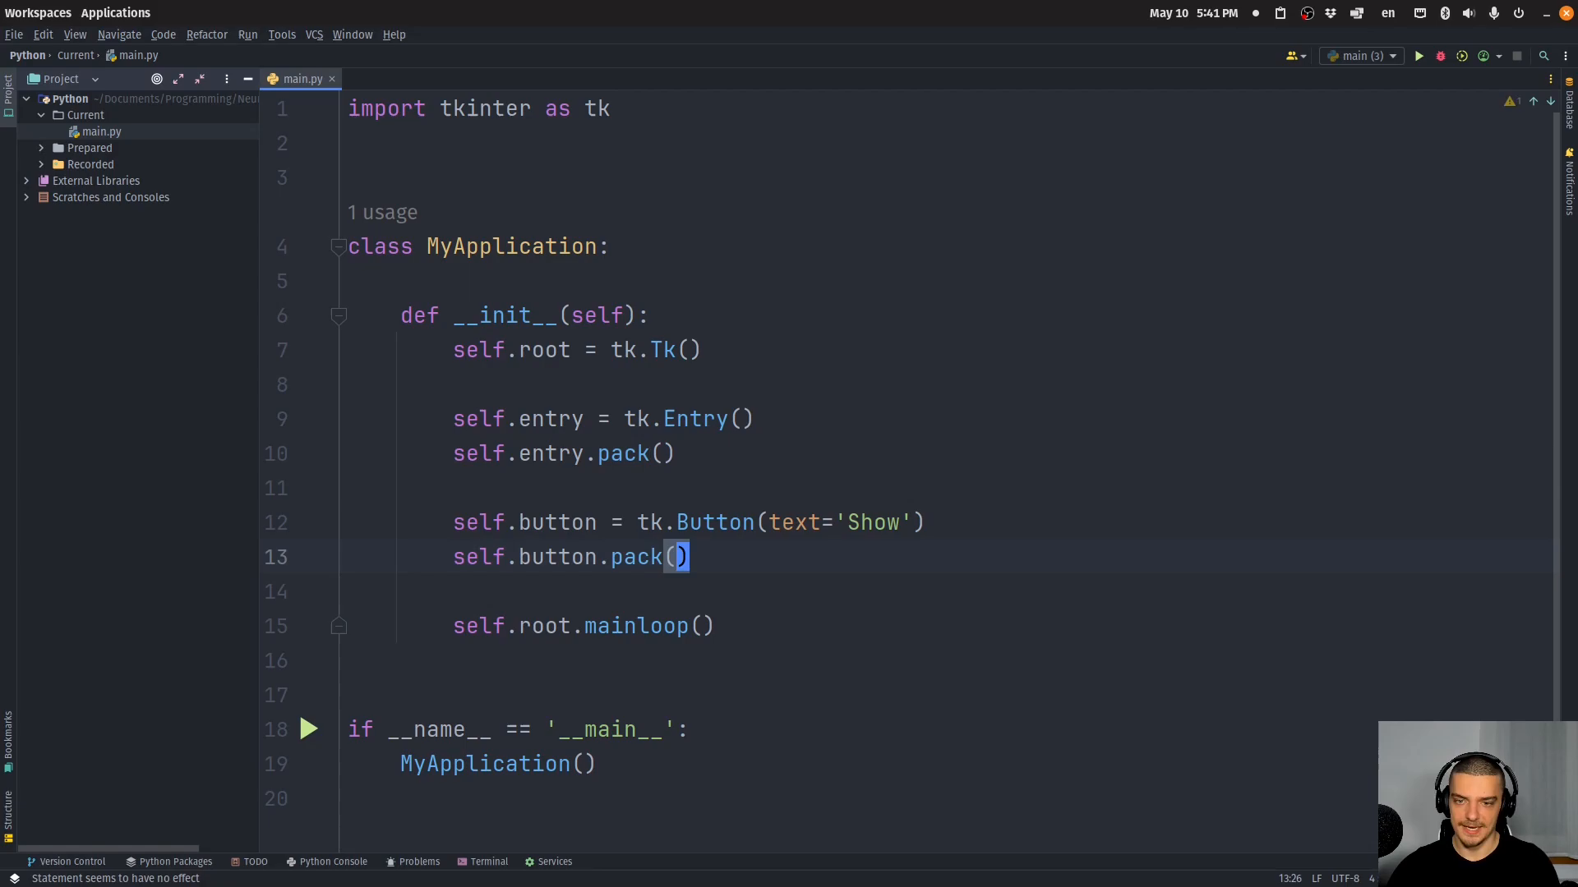
{"action": "left_click", "coordinate": [1417, 56]}
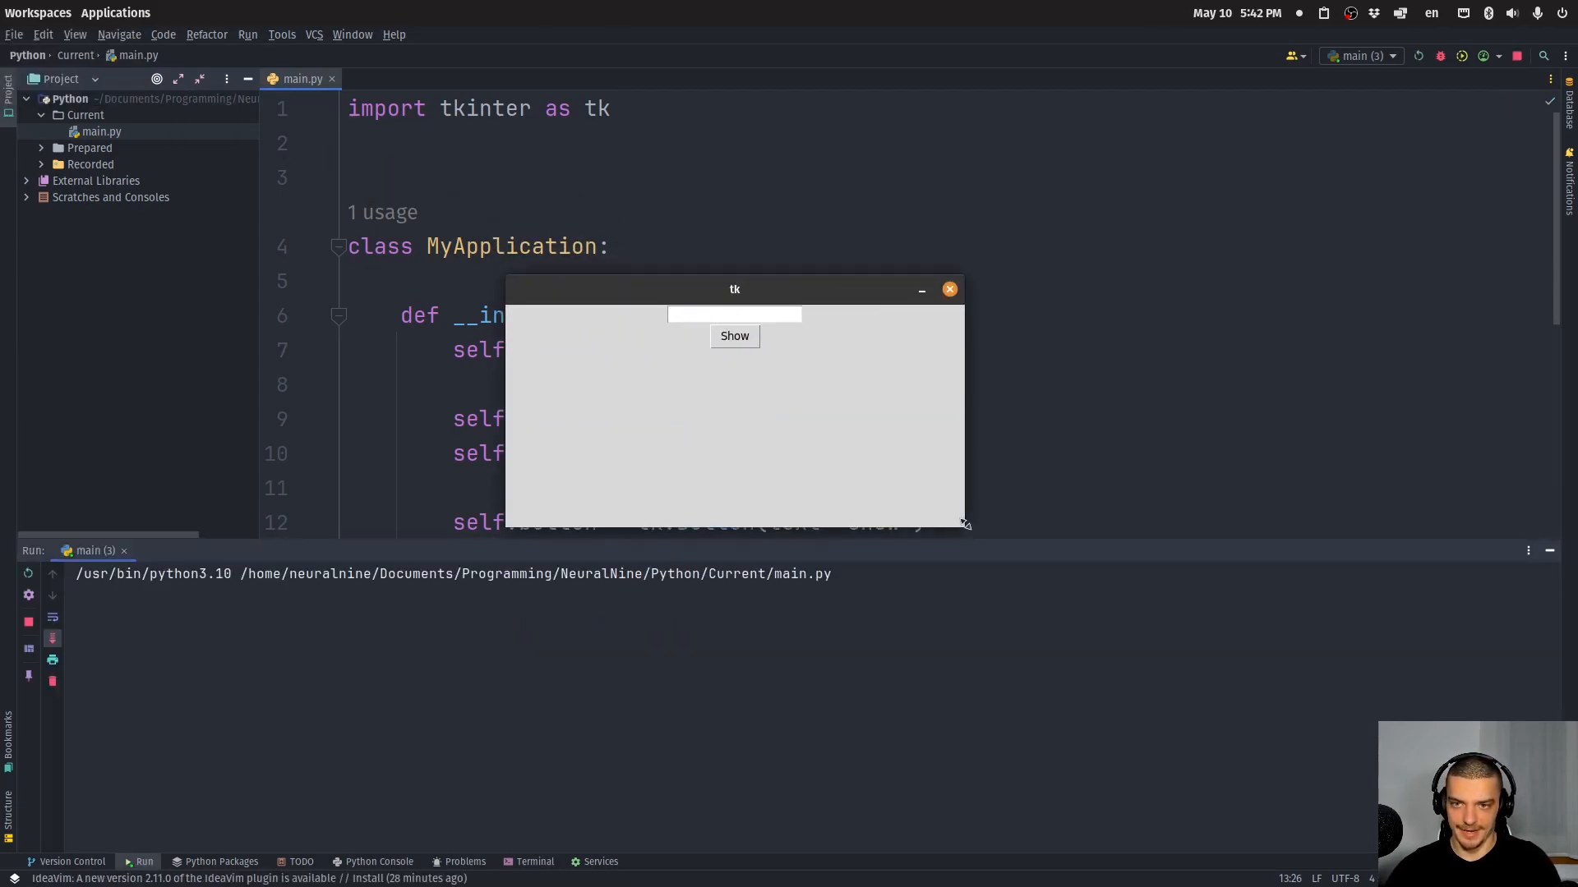
Type sample text into the running window's entry, then return to the editor after the import
{"action": "type", "text": "gfdgsgdfsgdf"}
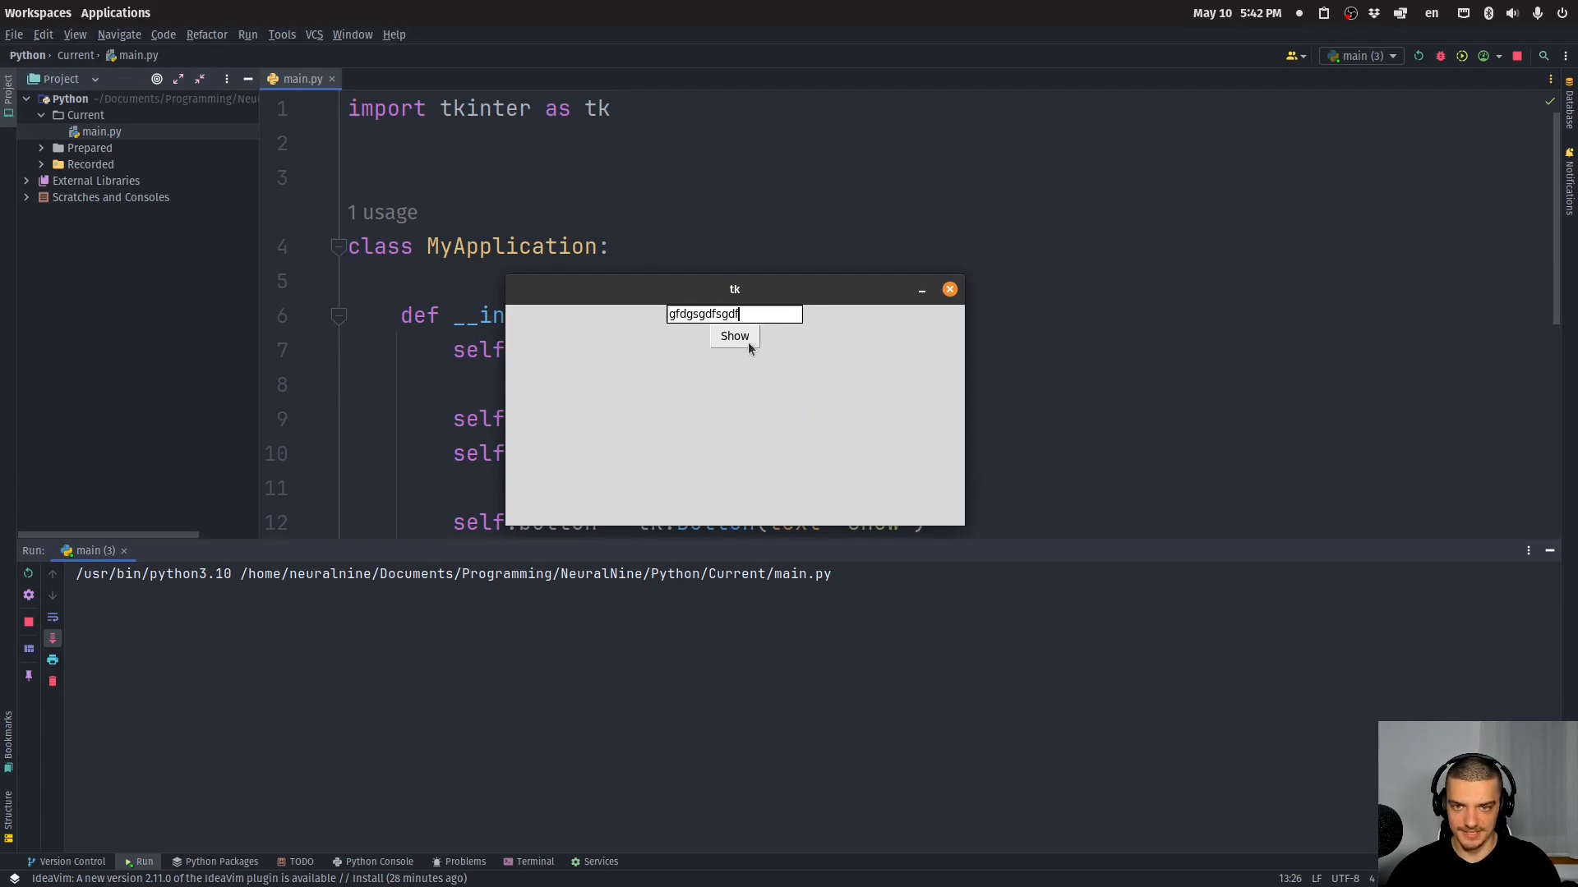
{"action": "mouse_move", "coordinate": [1012, 302]}
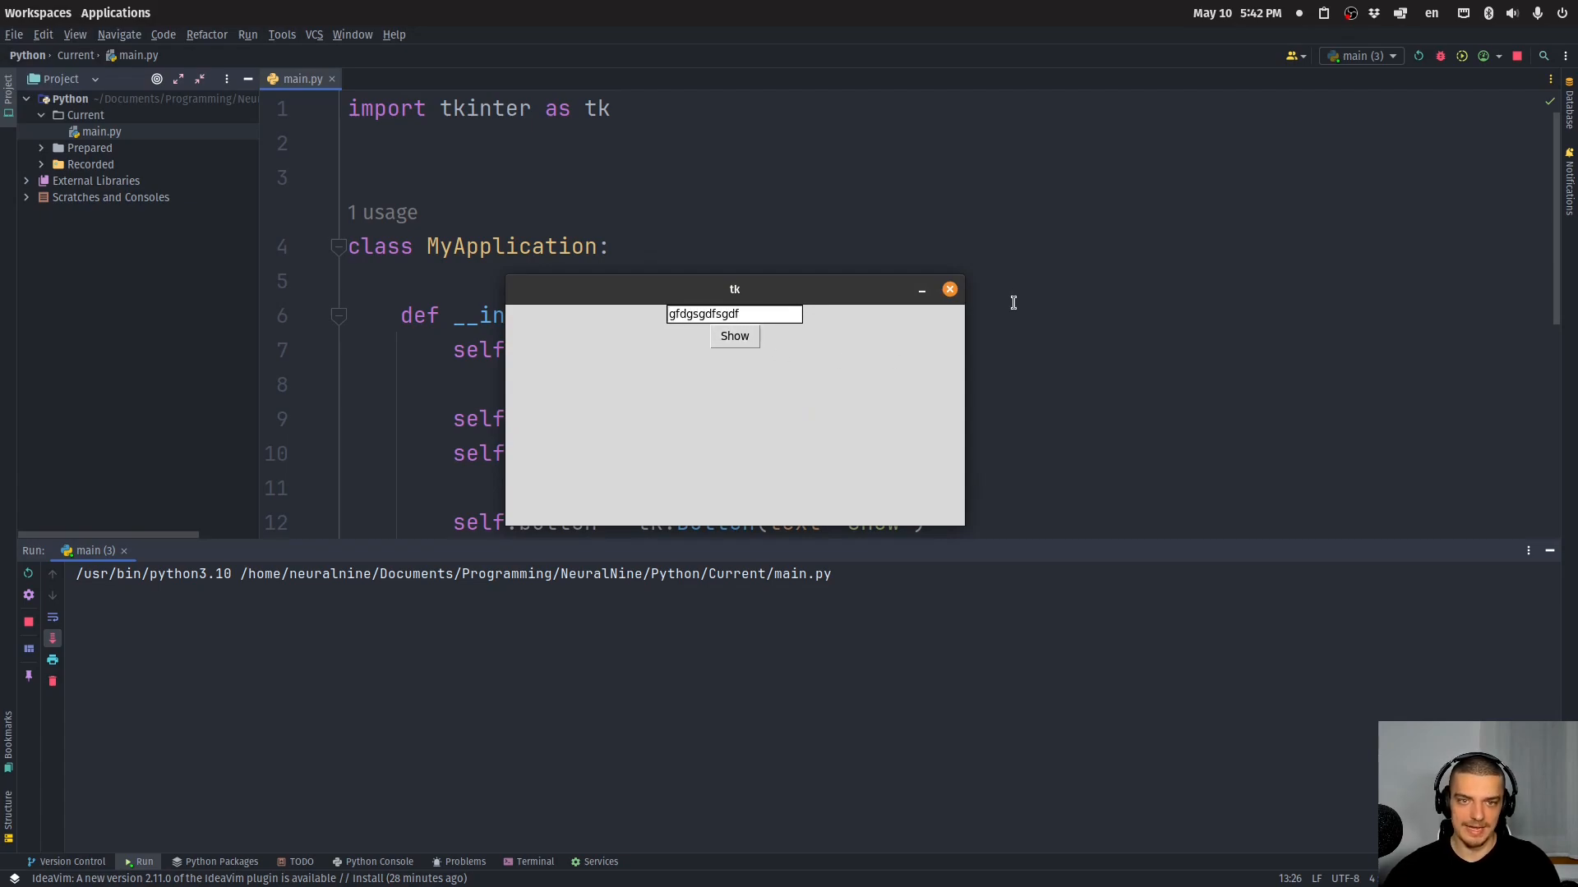
{"action": "mouse_move", "coordinate": [946, 290]}
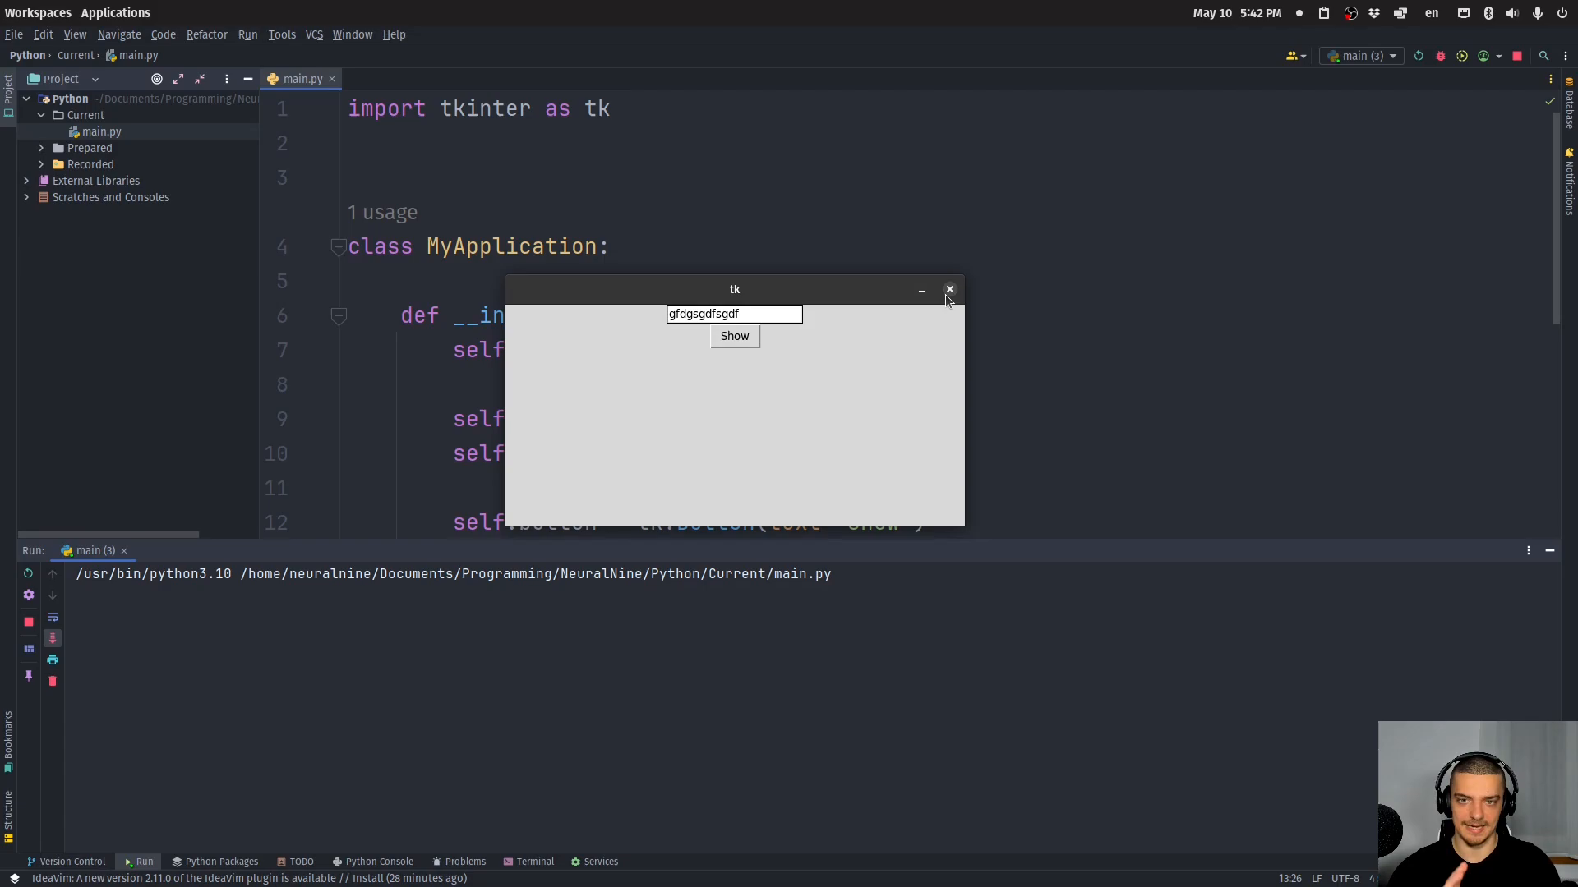
{"action": "left_click", "coordinate": [947, 291]}
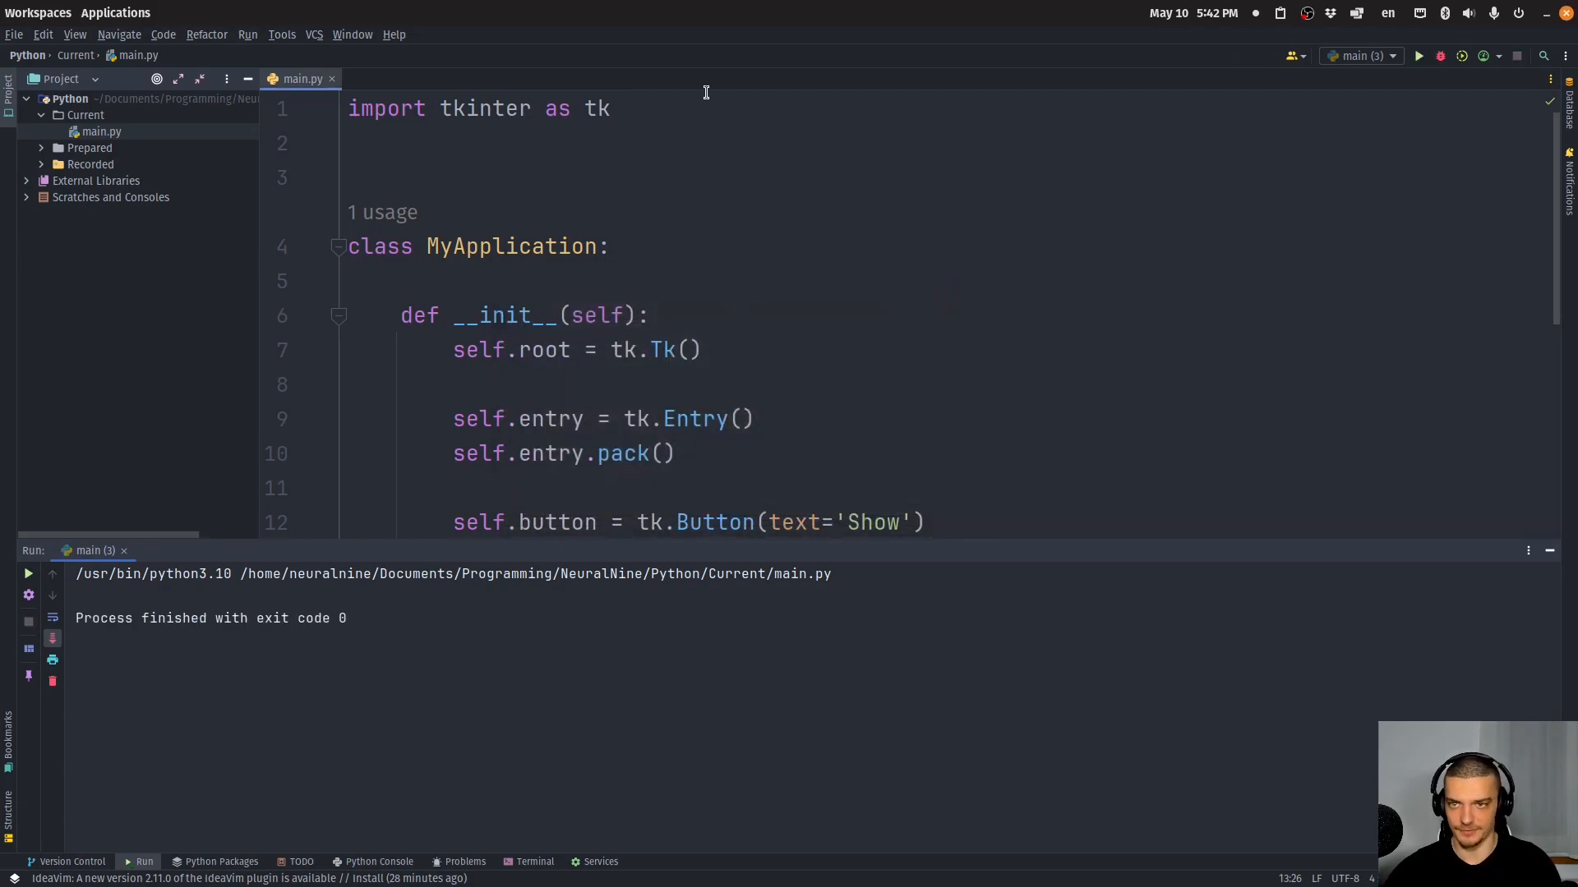
Add 'from tkinter.messagebox import showinfo' on line 2
{"action": "type", "text": "frm"}
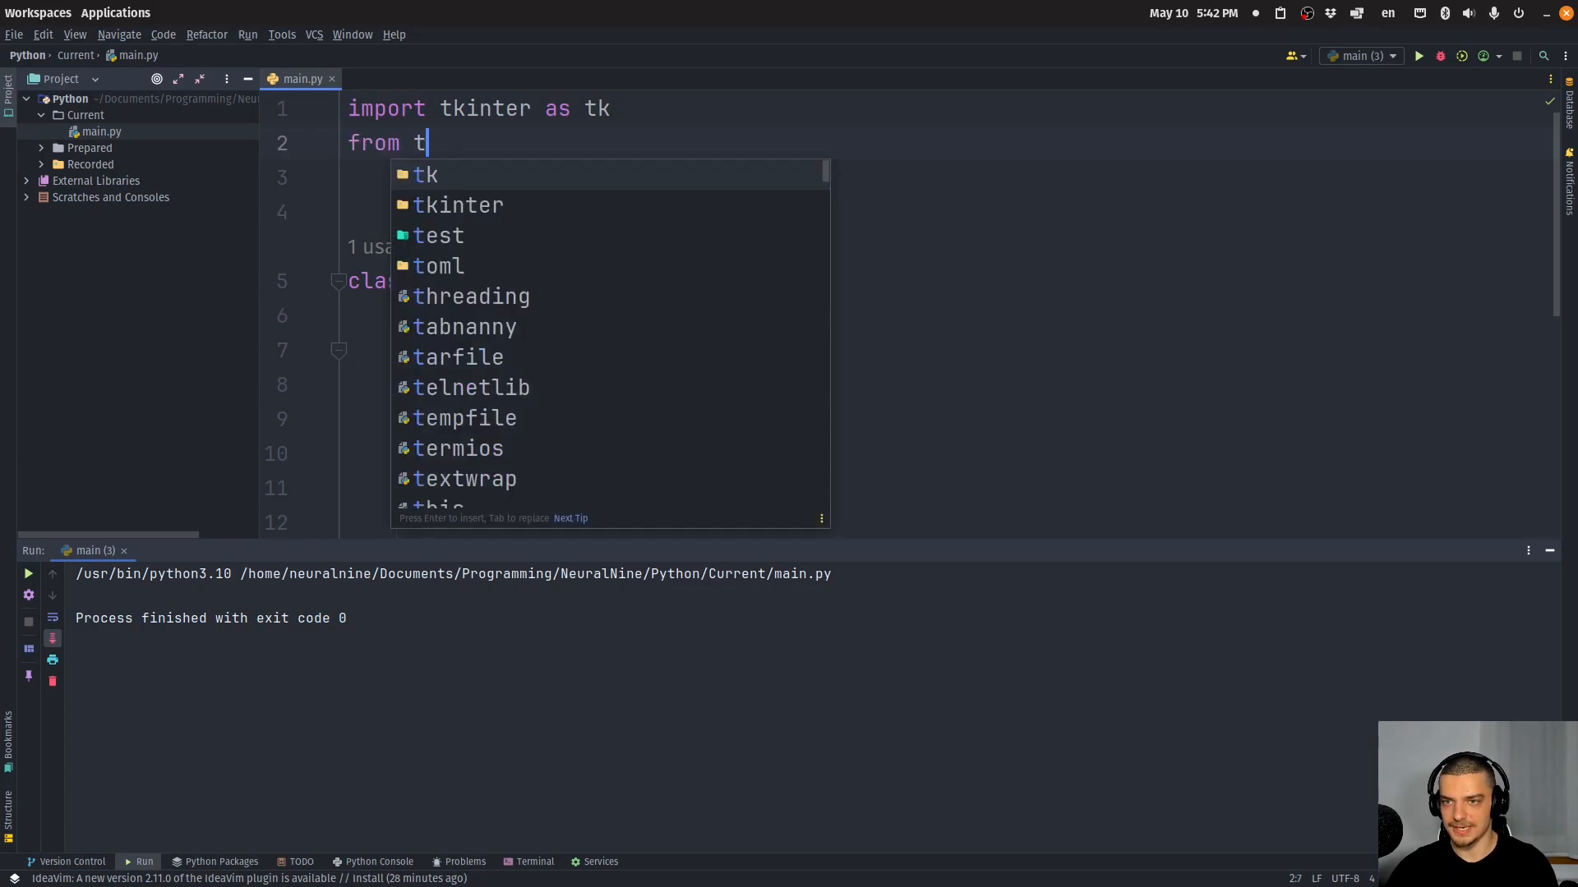
{"action": "type", "text": "kinter.messagebox import s"}
{"action": "type", "text": "self.button = tk.Button(text='Show', command=lambda"}
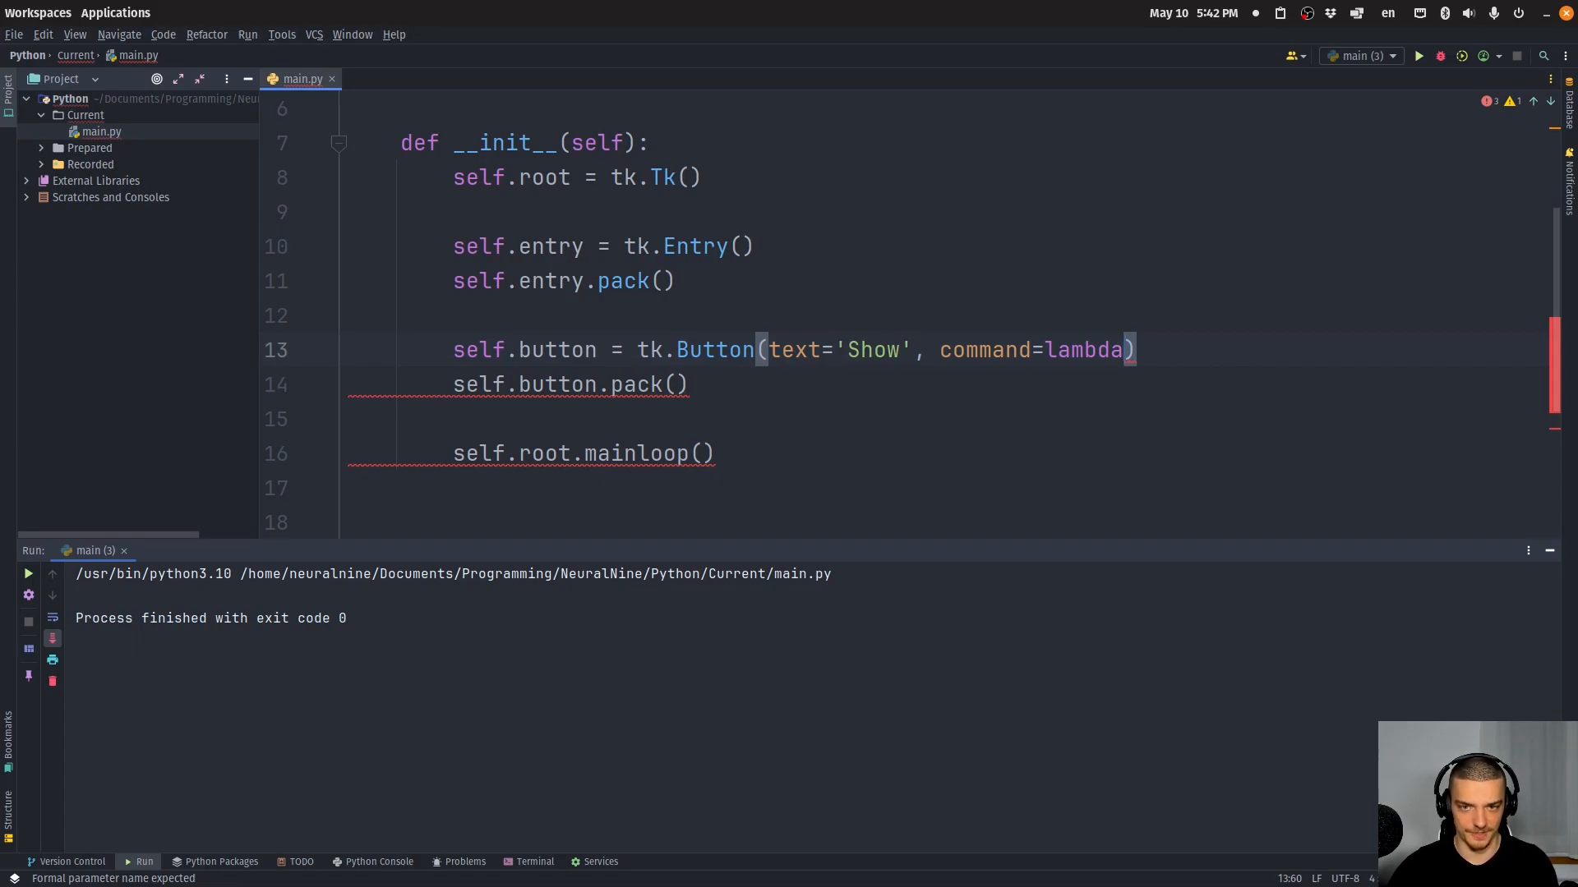
Give the Button command=lambda: showinfo('Message', self.entry.get())
{"action": "type", "text": ":"}
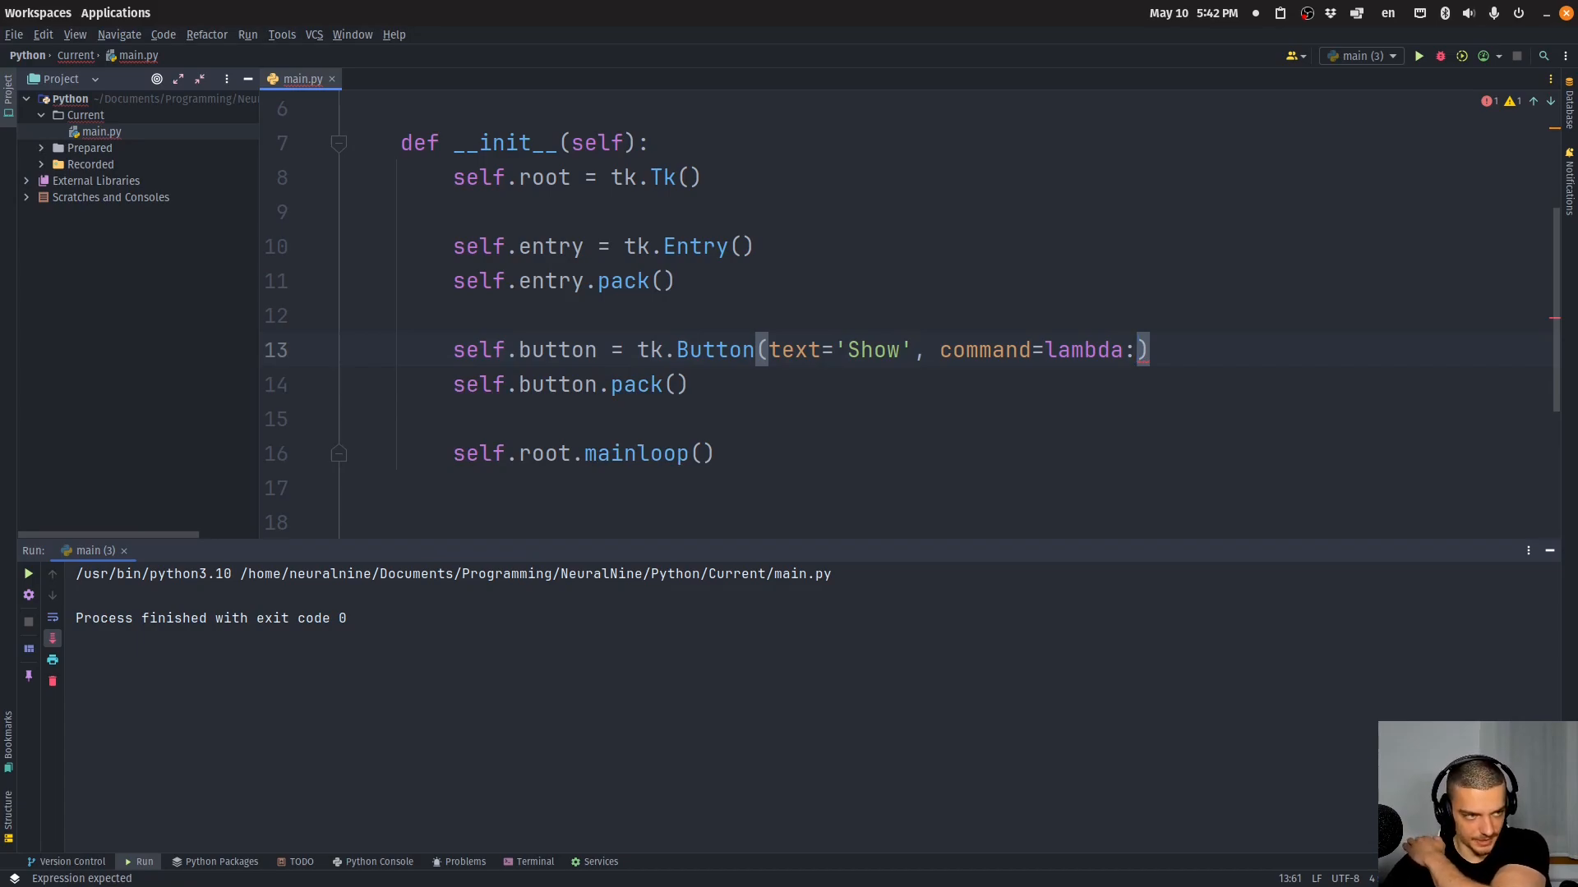
{"action": "type", "text": "showinfo()"}
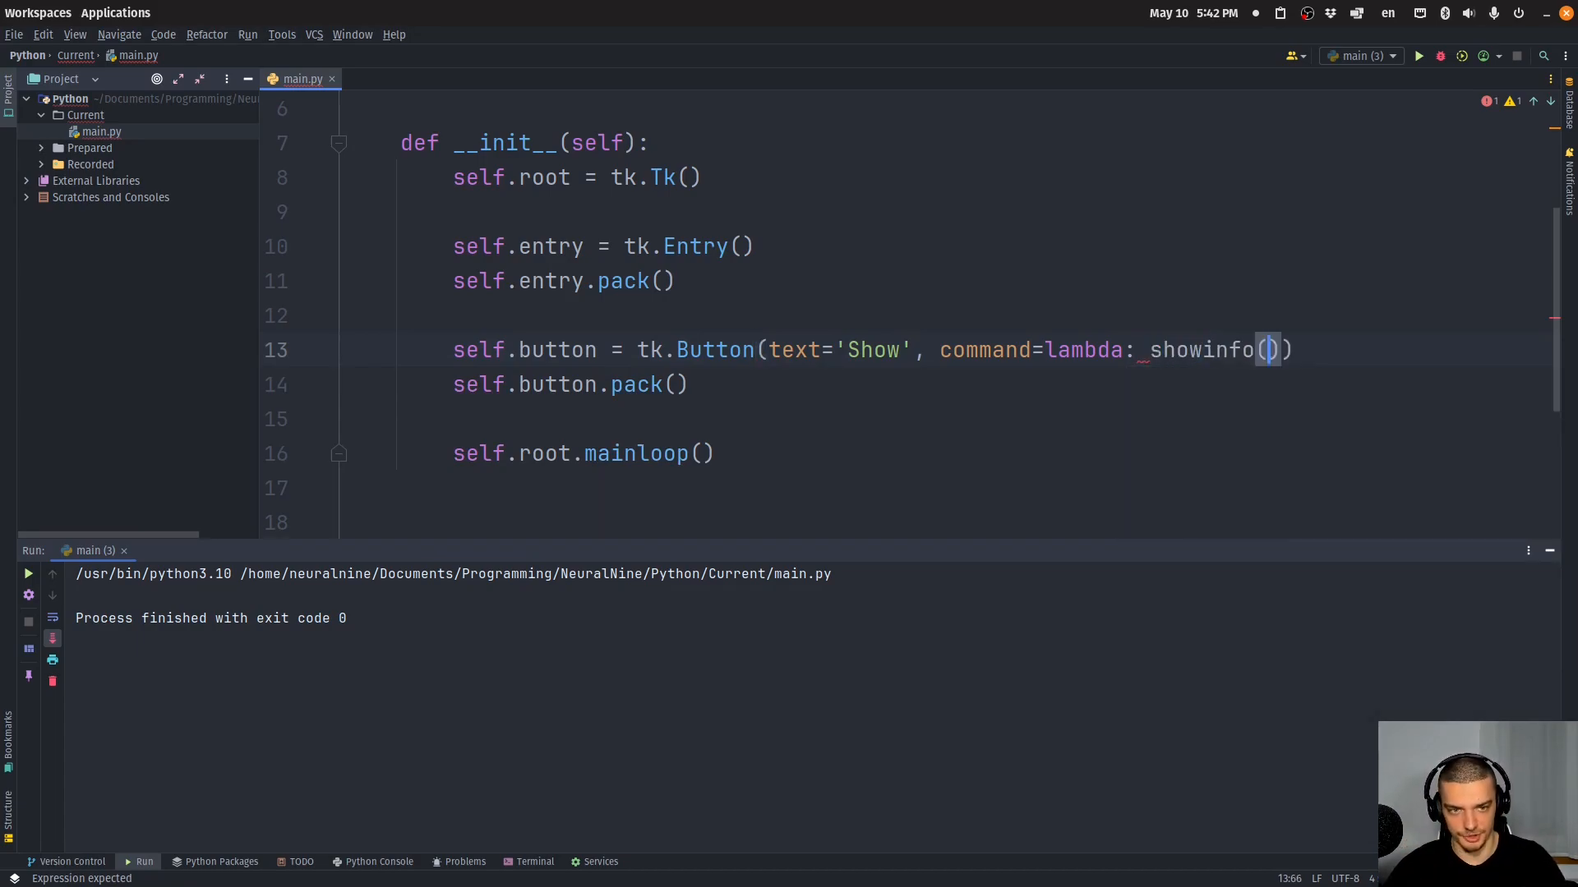
{"action": "type", "text": "'Mesd'"}
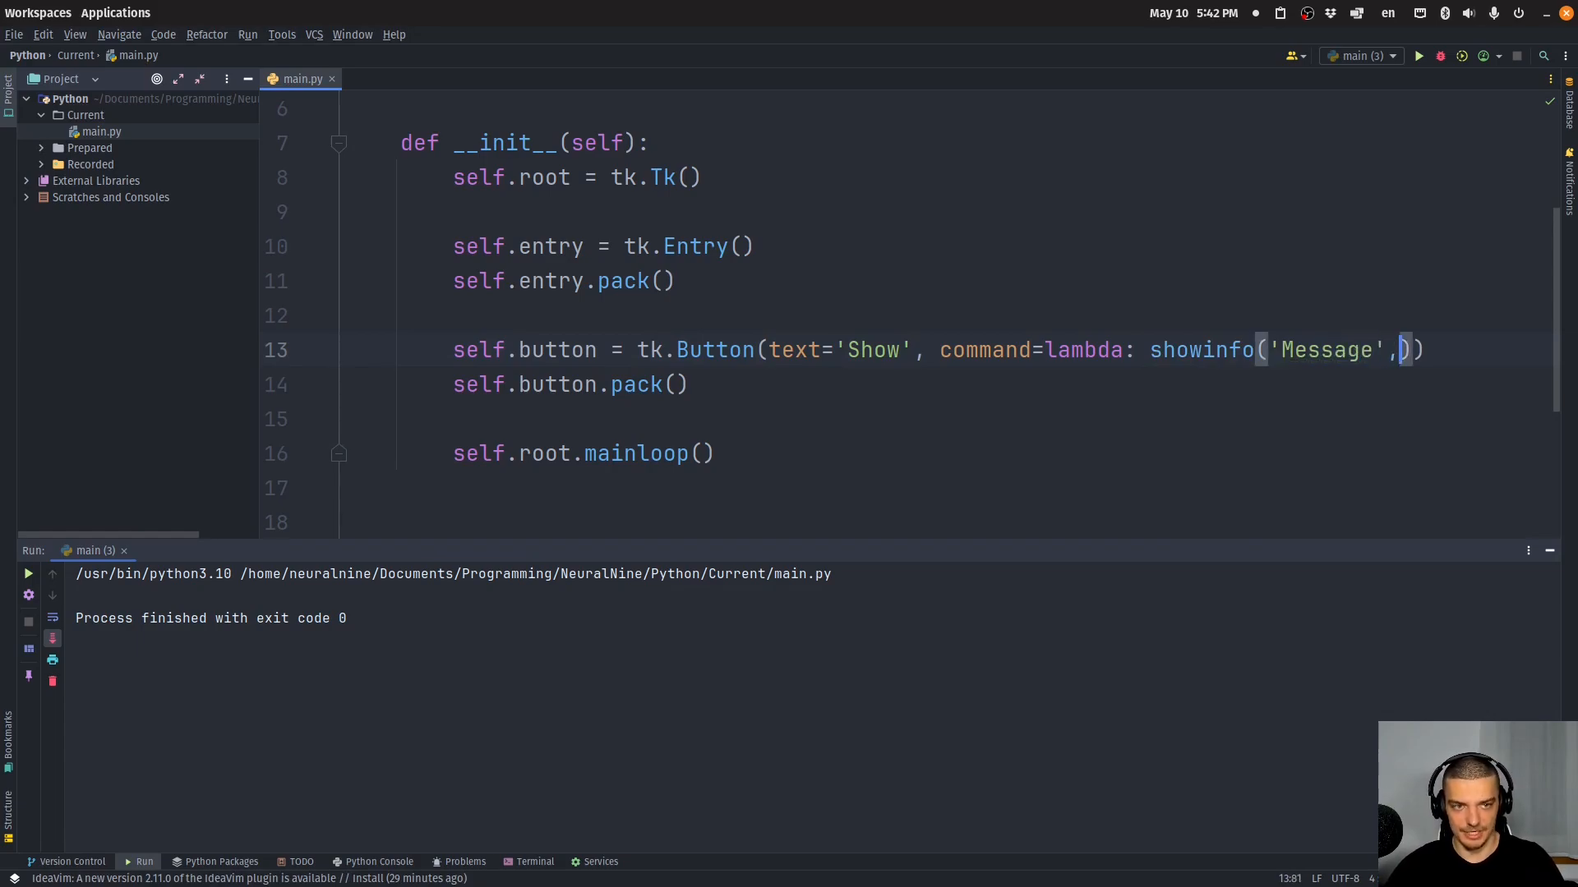
{"action": "type", "text": "self.entry.get("}
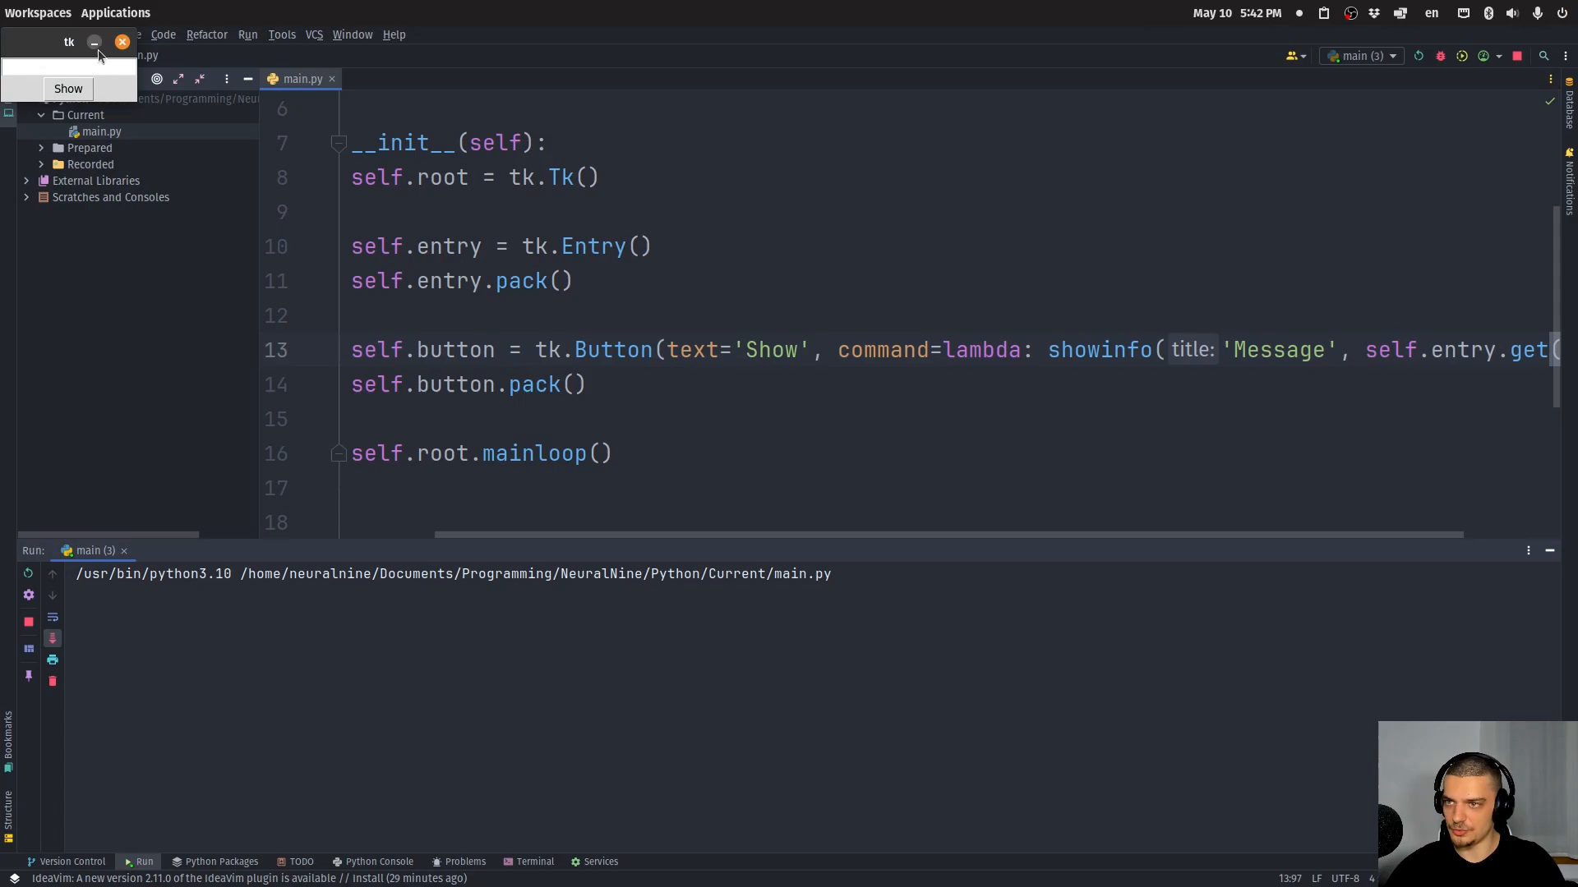
Enter Hello World in the running app's entry and show it in a message box
{"action": "left_click", "coordinate": [69, 88]}
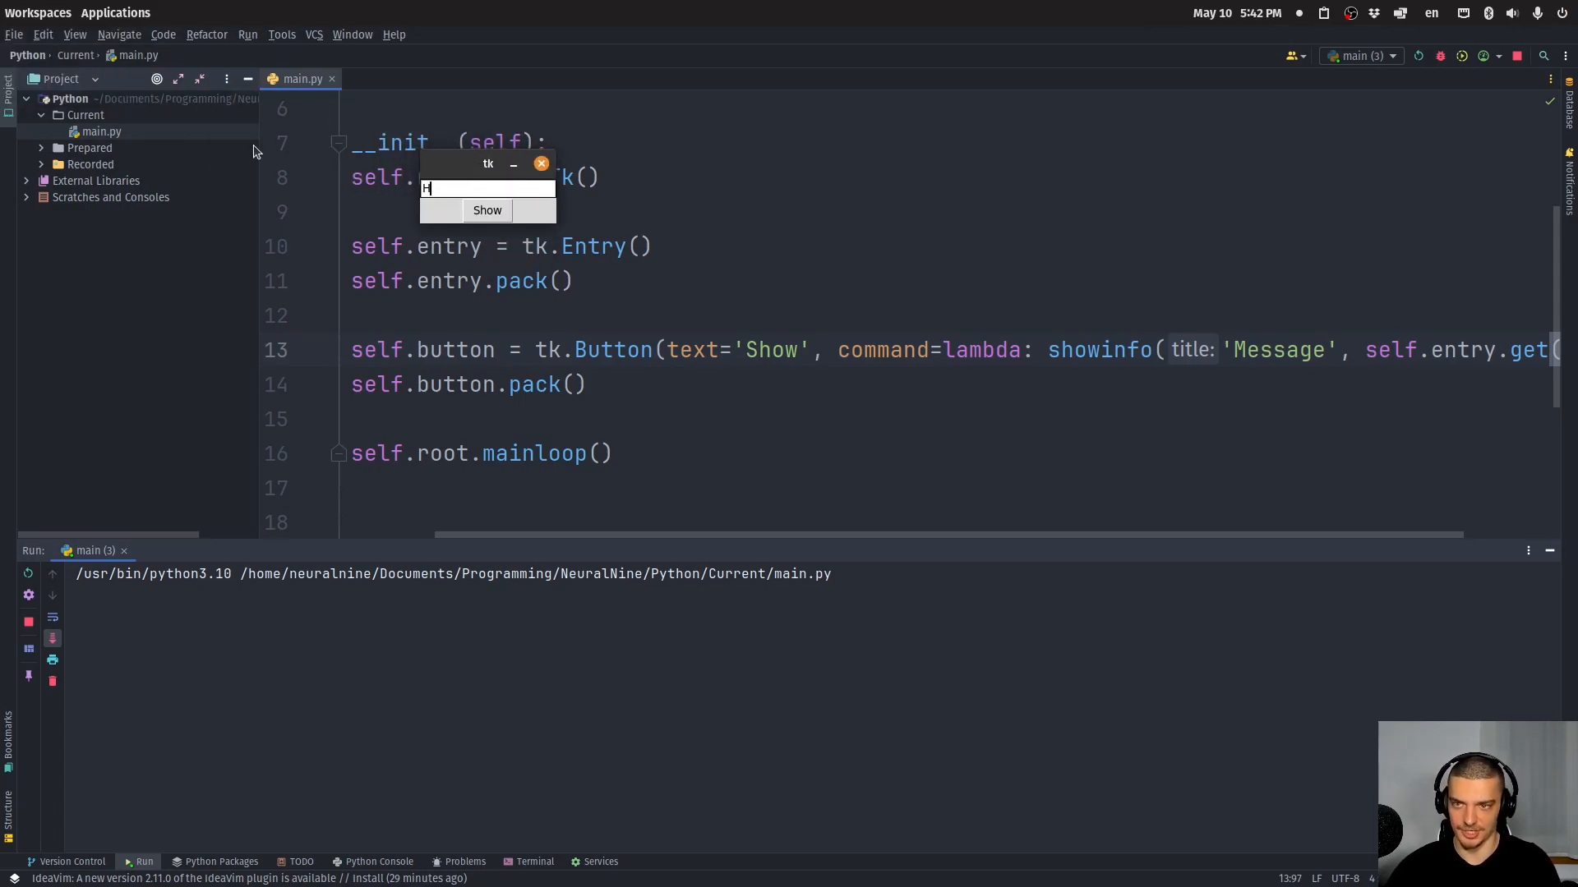
{"action": "type", "text": "Hello World"}
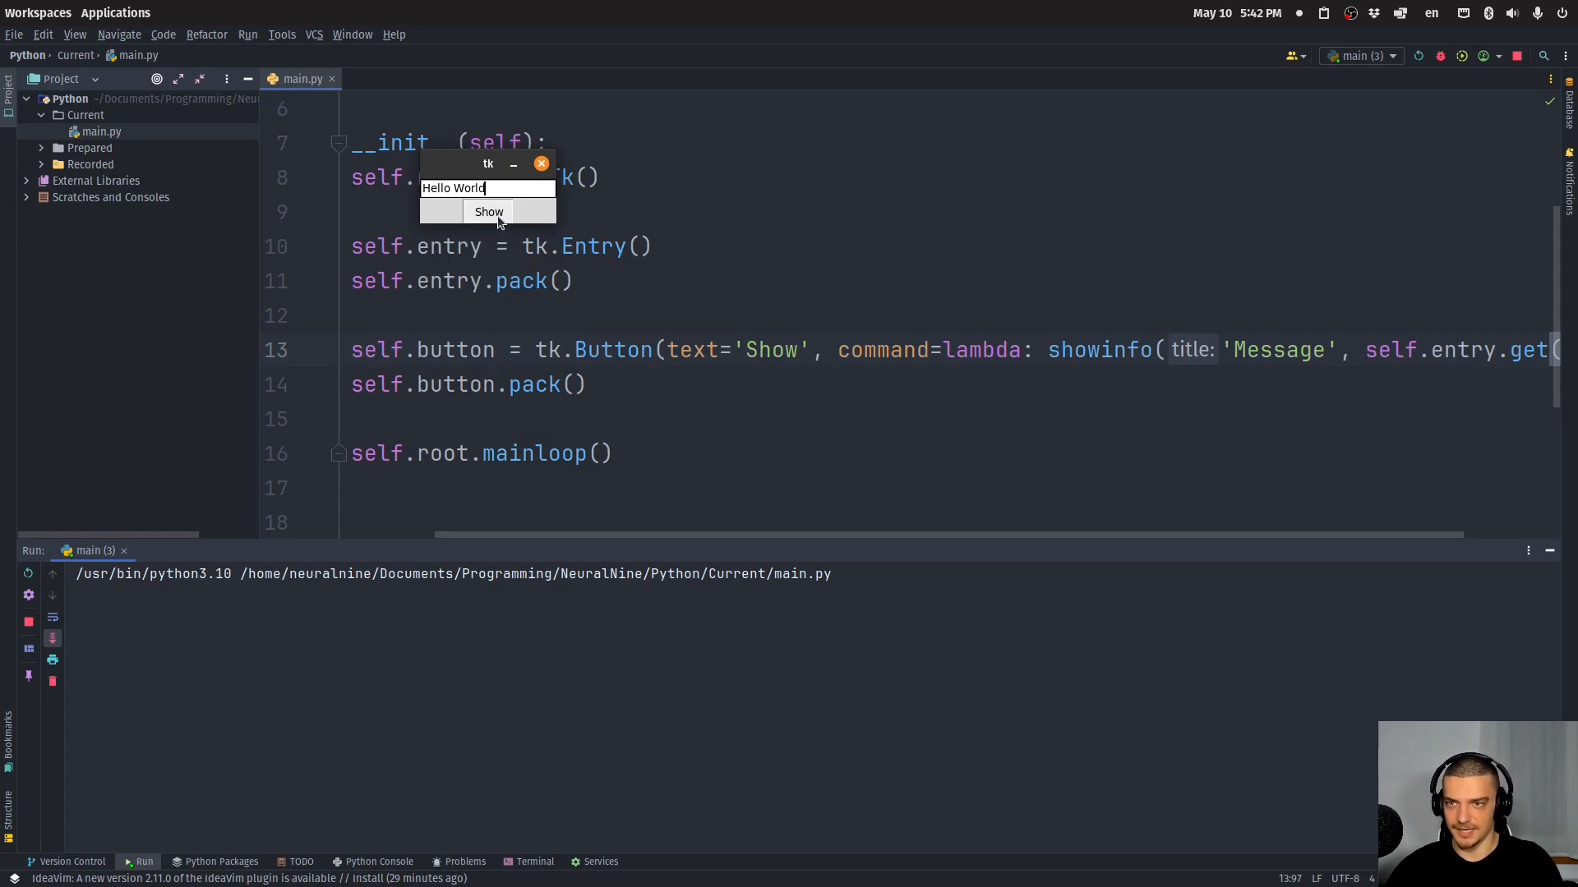
{"action": "left_click", "coordinate": [540, 165]}
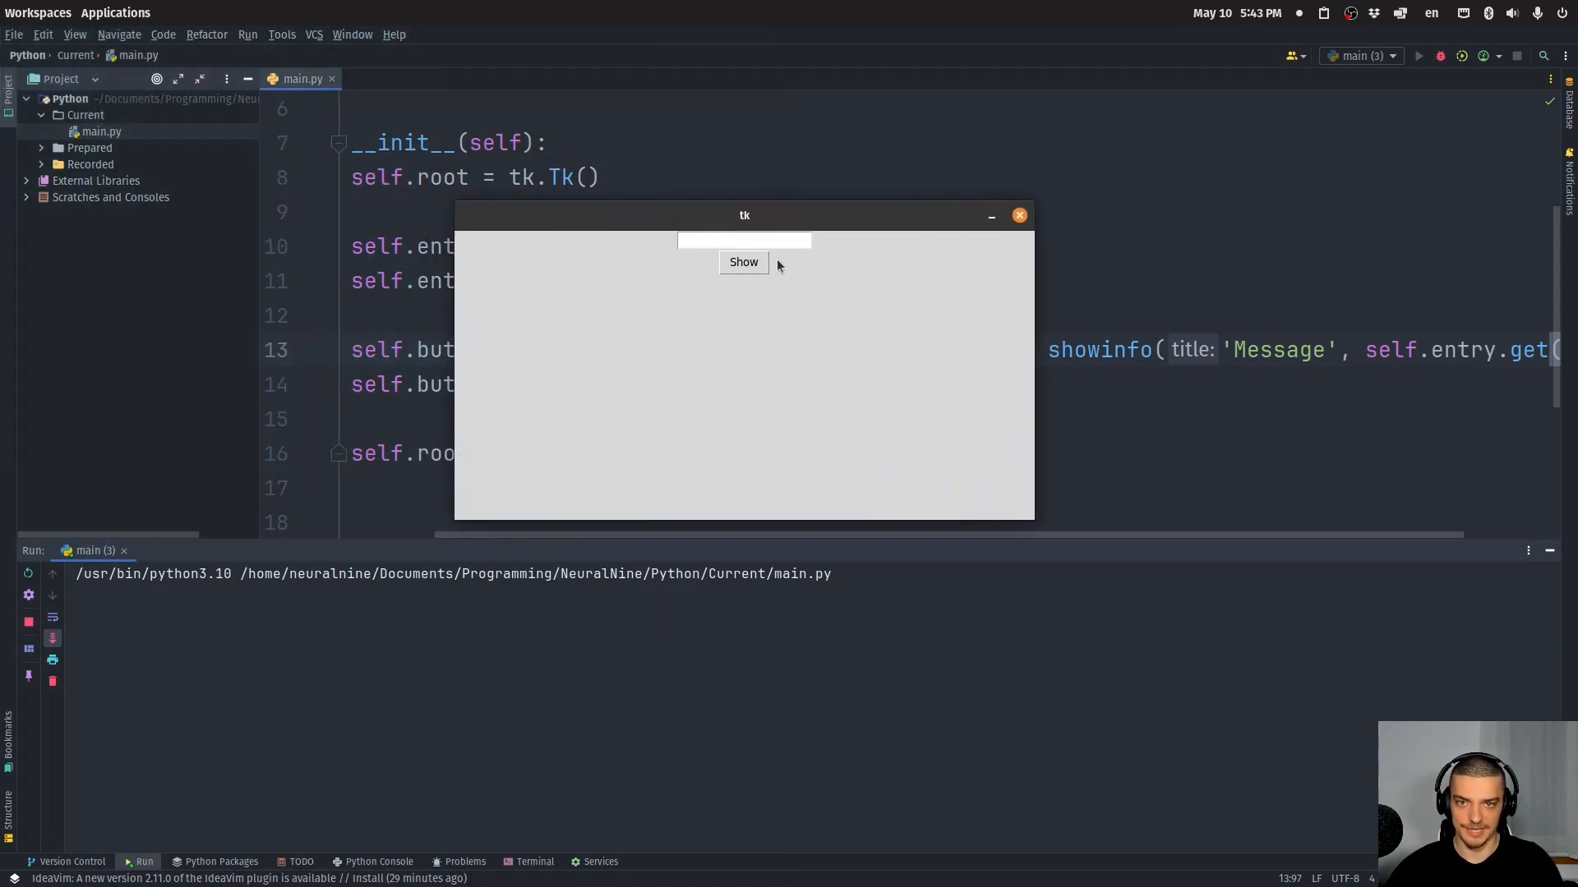
Enter Hello World again, pop it up in the Message box, and dismiss it with OK
{"action": "type", "text": "Hello Worl"}
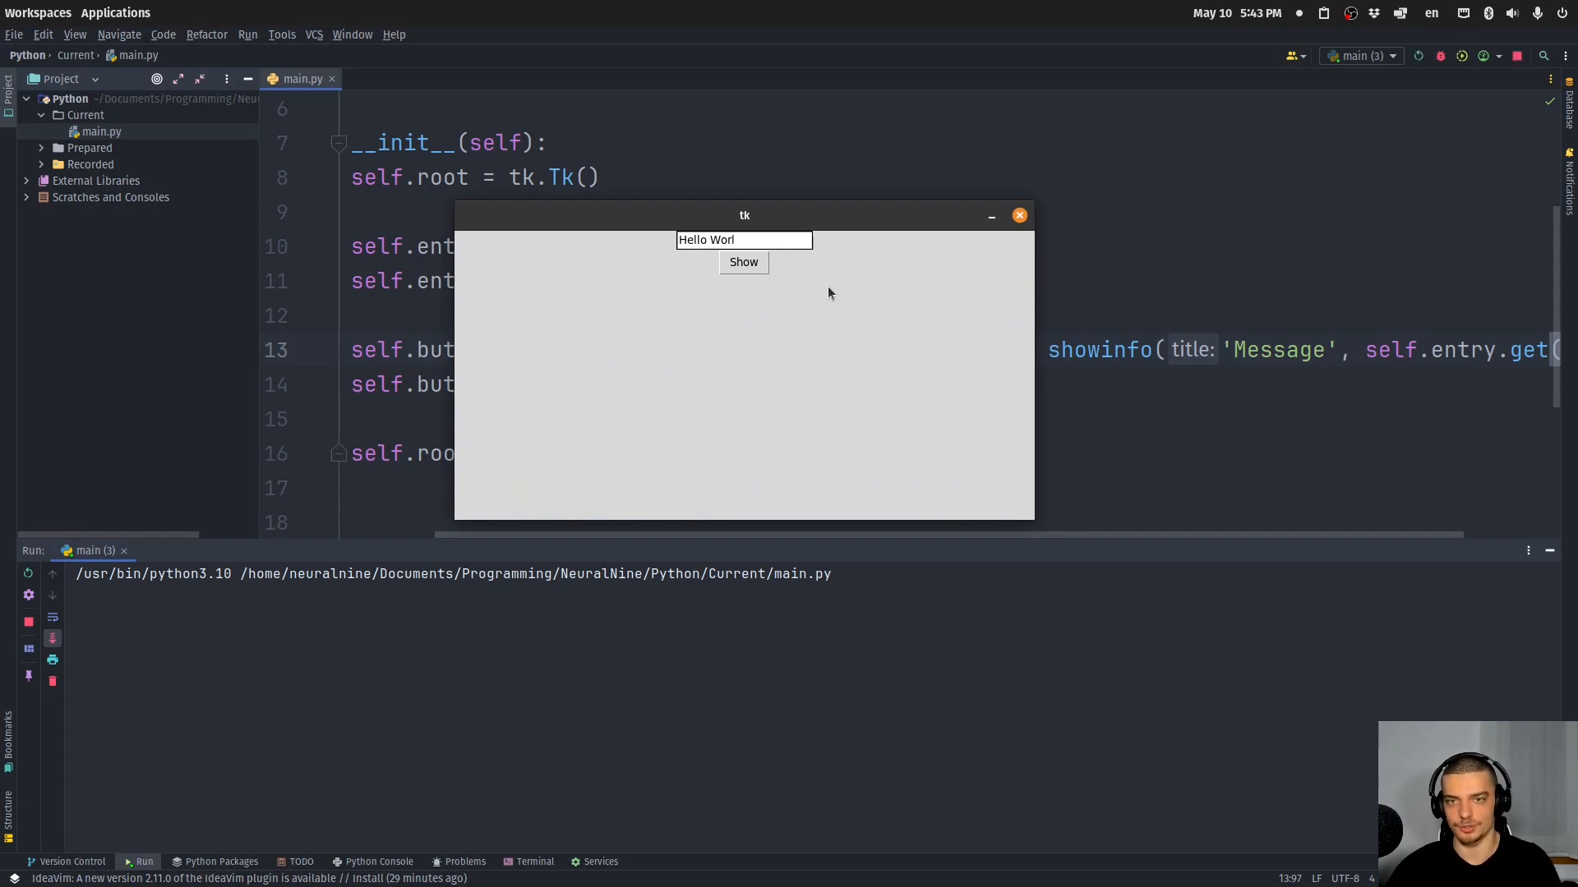
{"action": "type", "text": "d"}
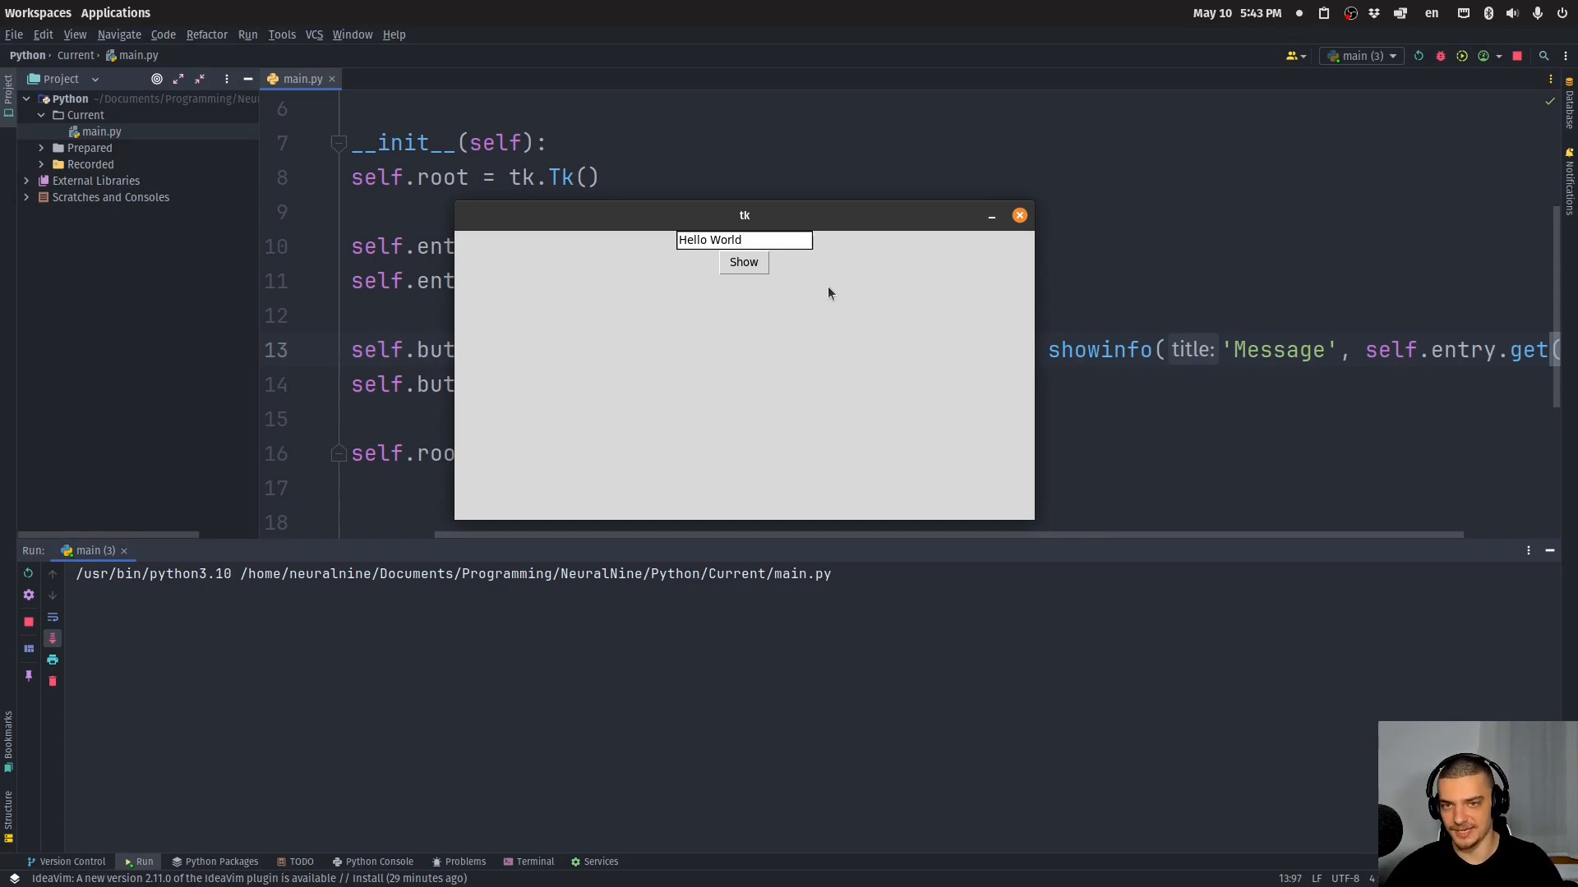
{"action": "mouse_move", "coordinate": [737, 289]}
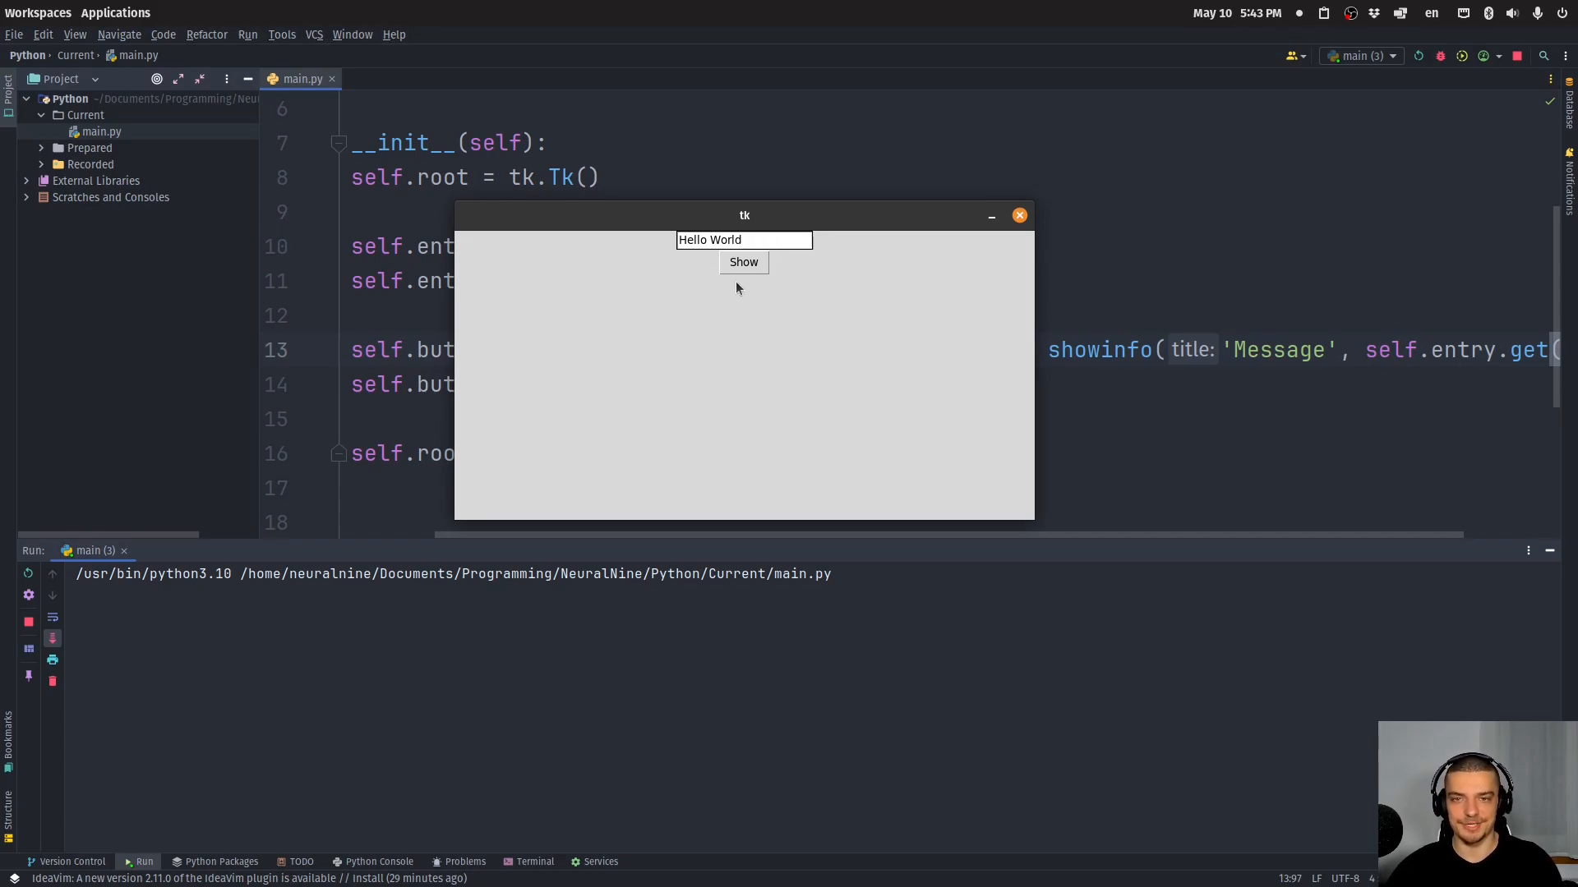
{"action": "left_click", "coordinate": [742, 261]}
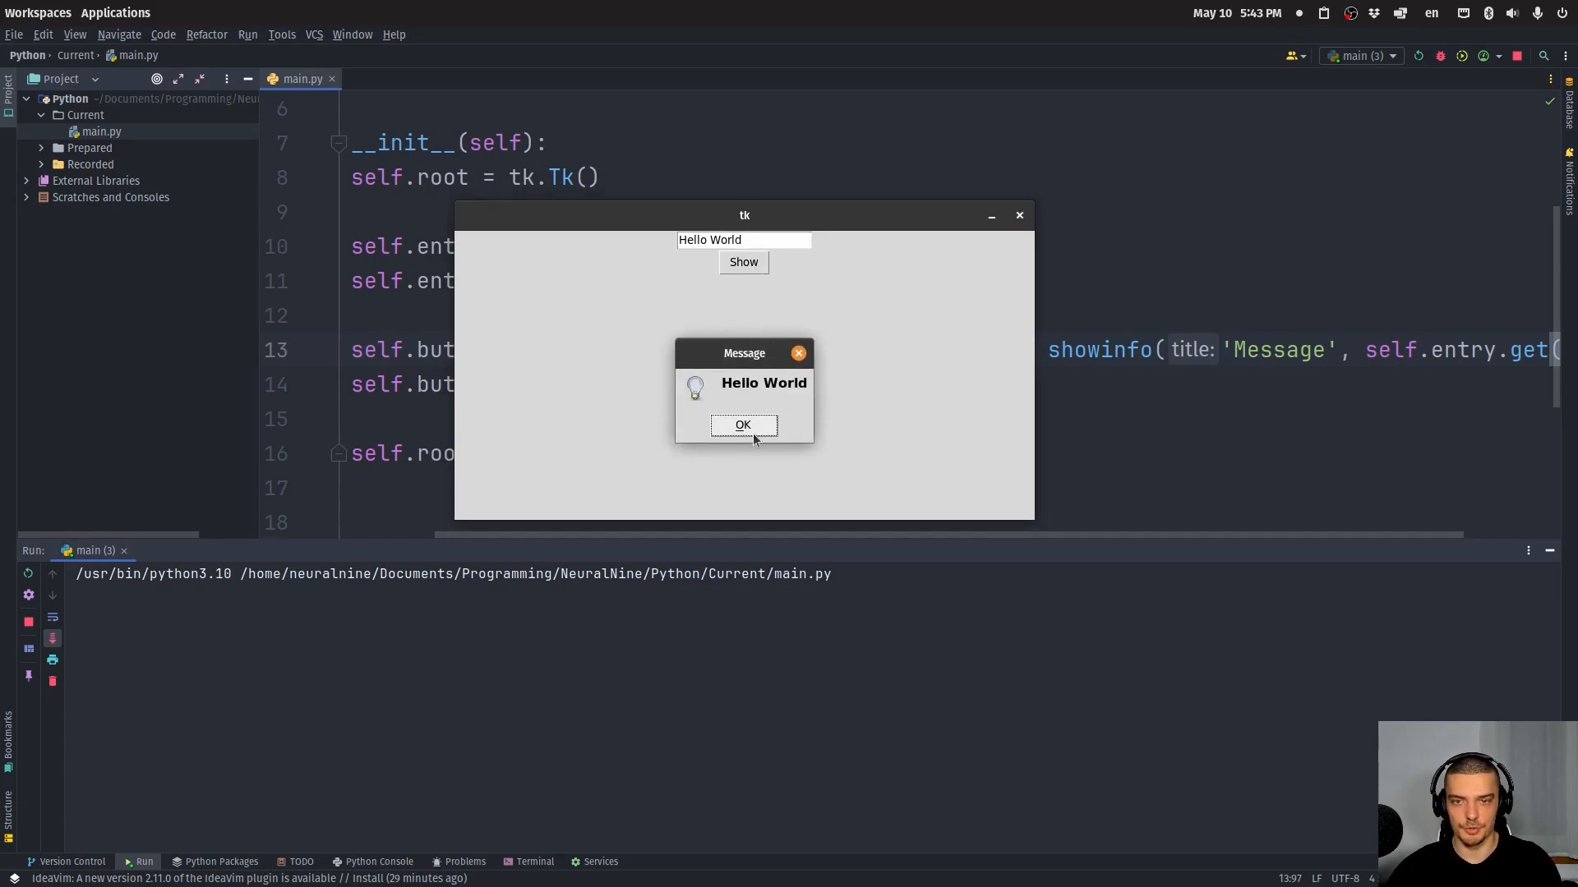
{"action": "left_click", "coordinate": [743, 424]}
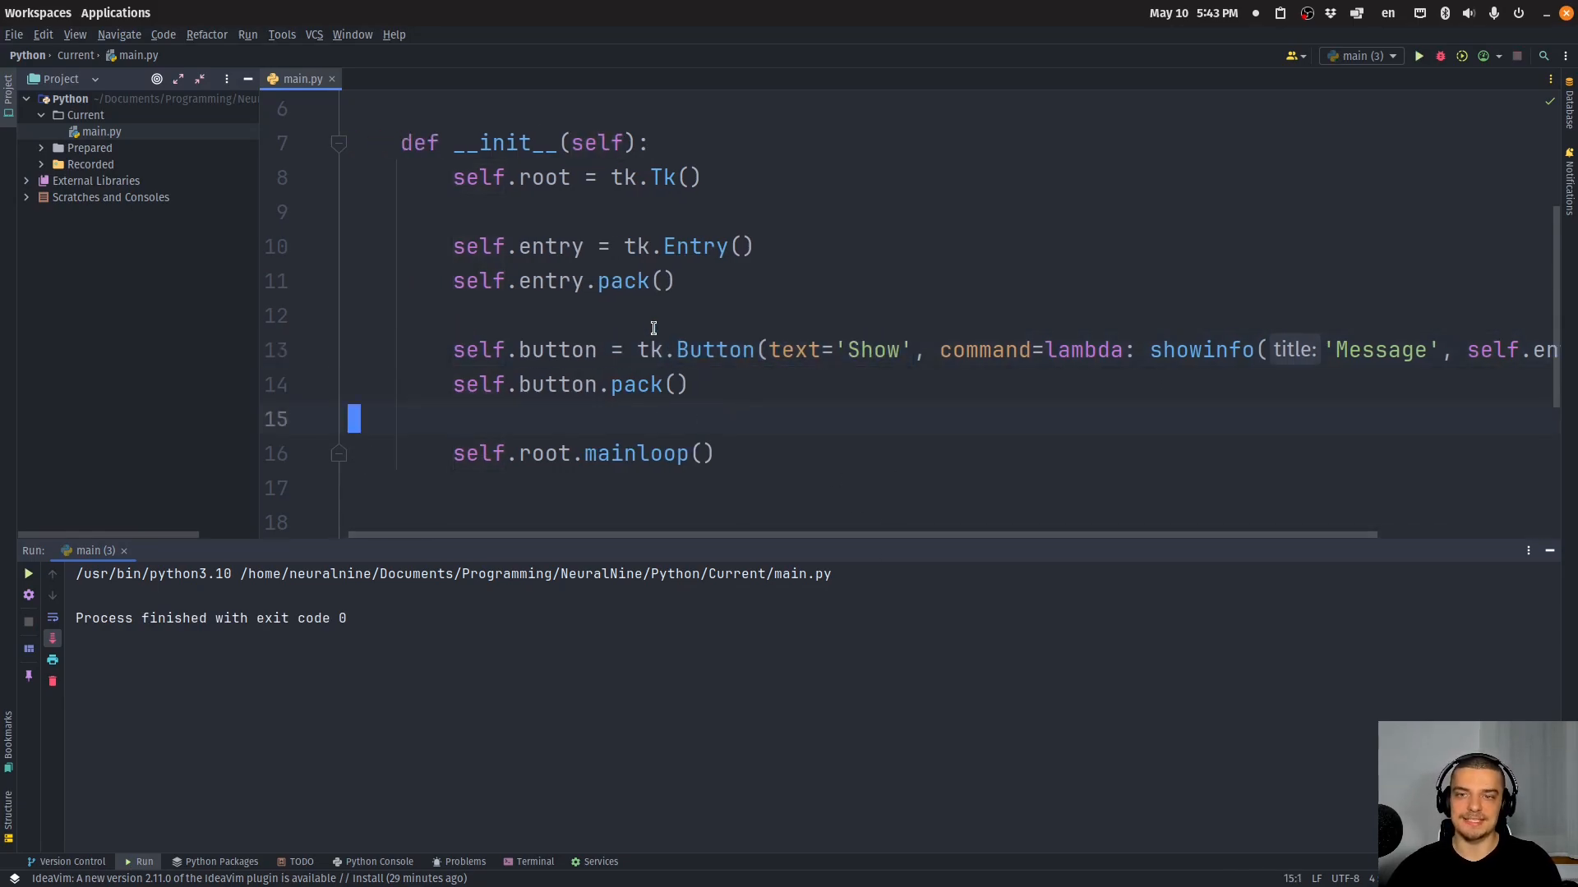
{"action": "mouse_move", "coordinate": [739, 304]}
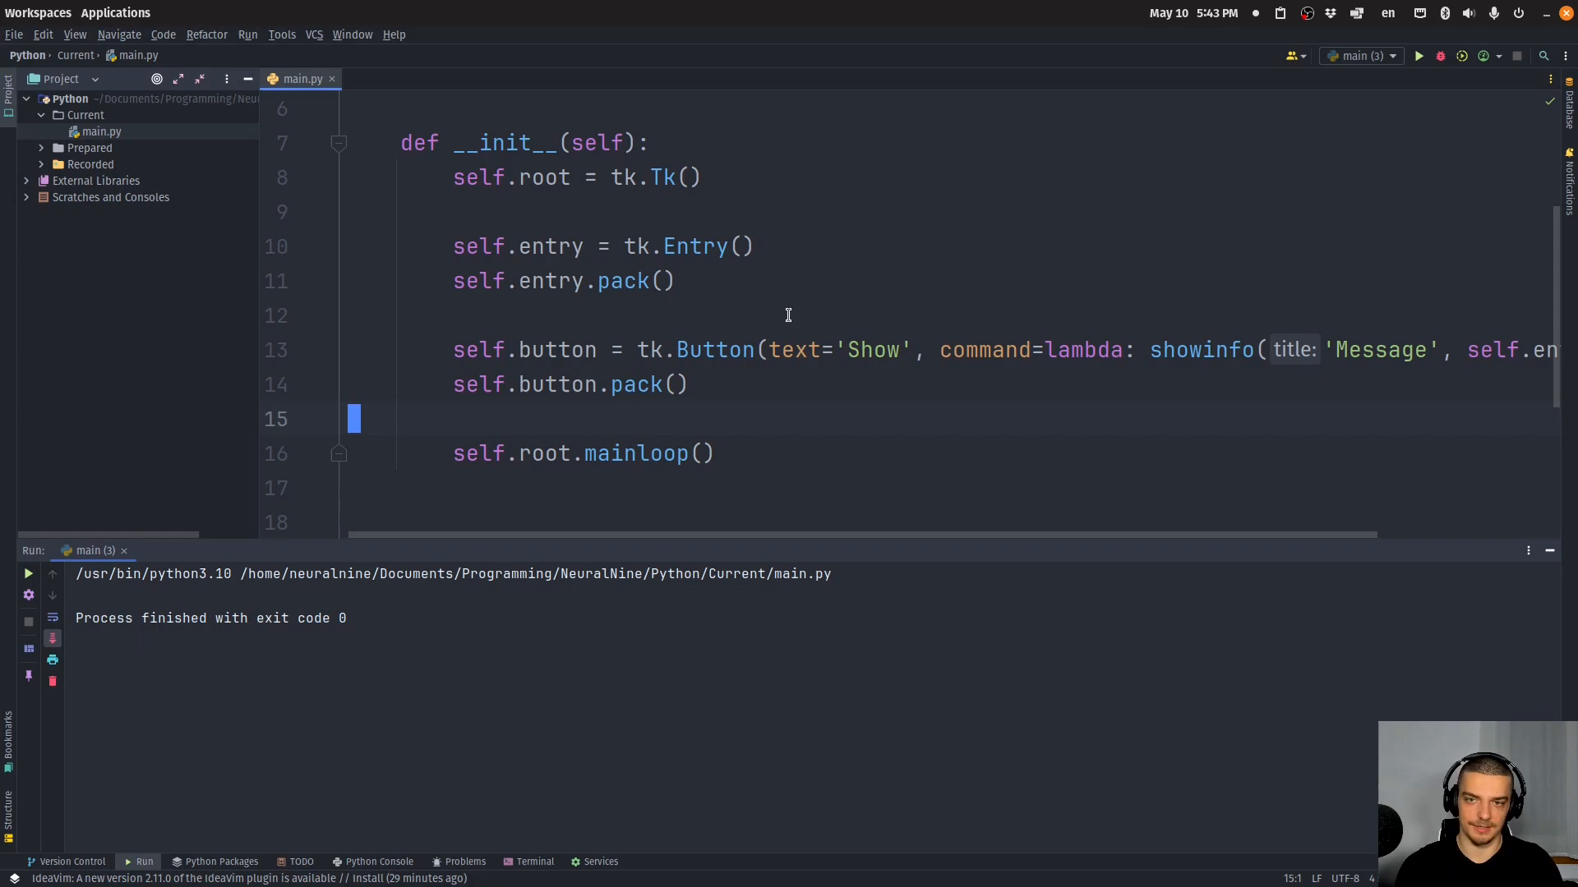
Bind the entry's "<Return>" to lambda event: showinfo('Message', self.entry.get())
{"action": "type", "text": "self.entry.bind("}
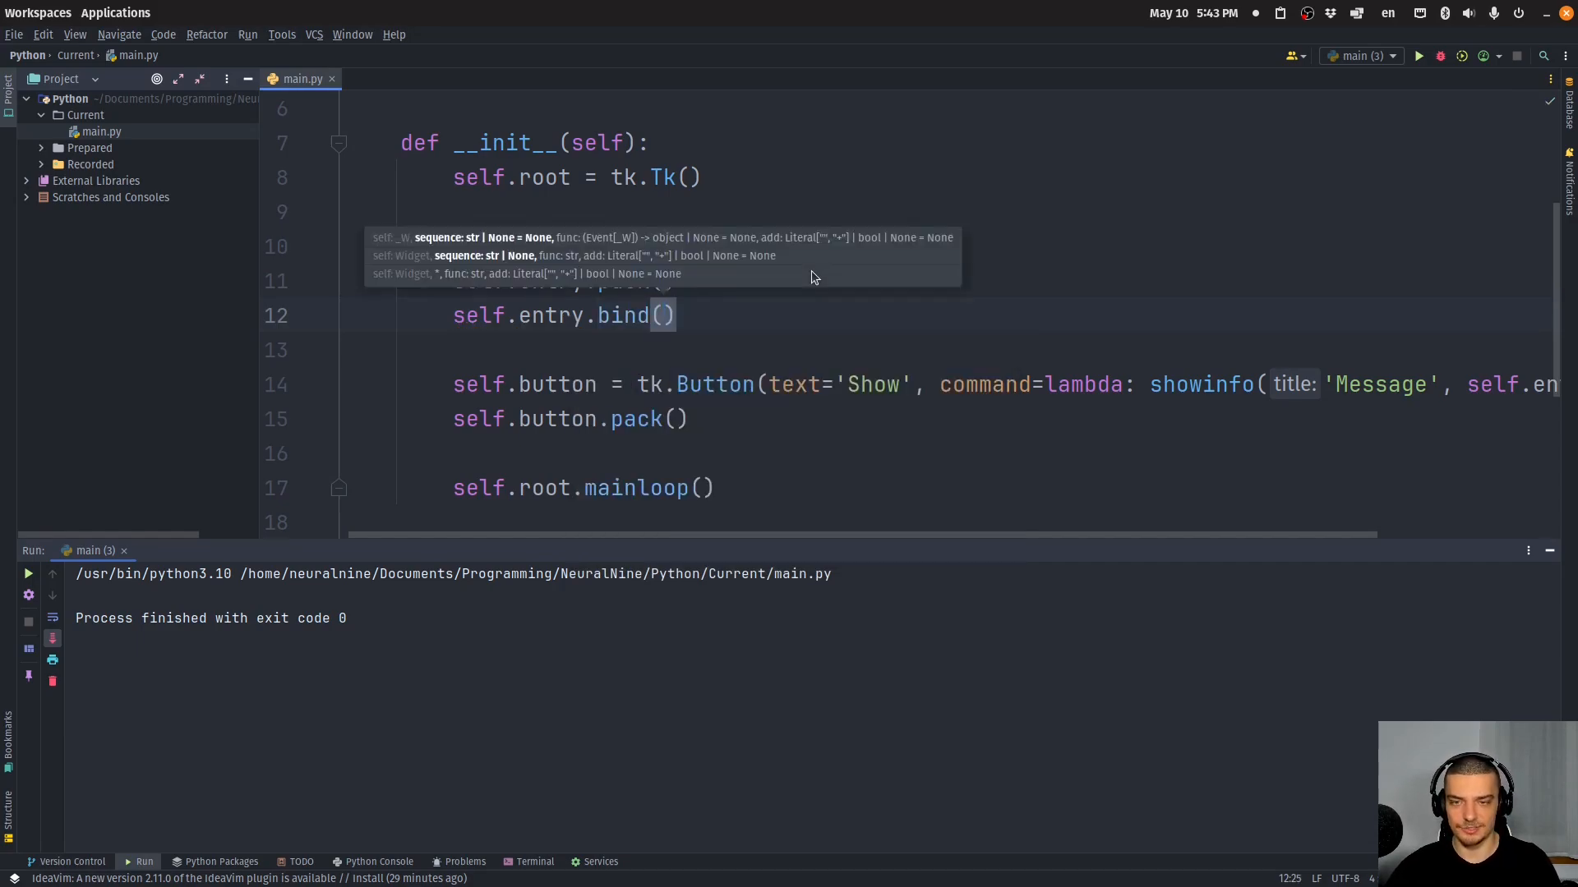
{"action": "type", "text": "\"\""}
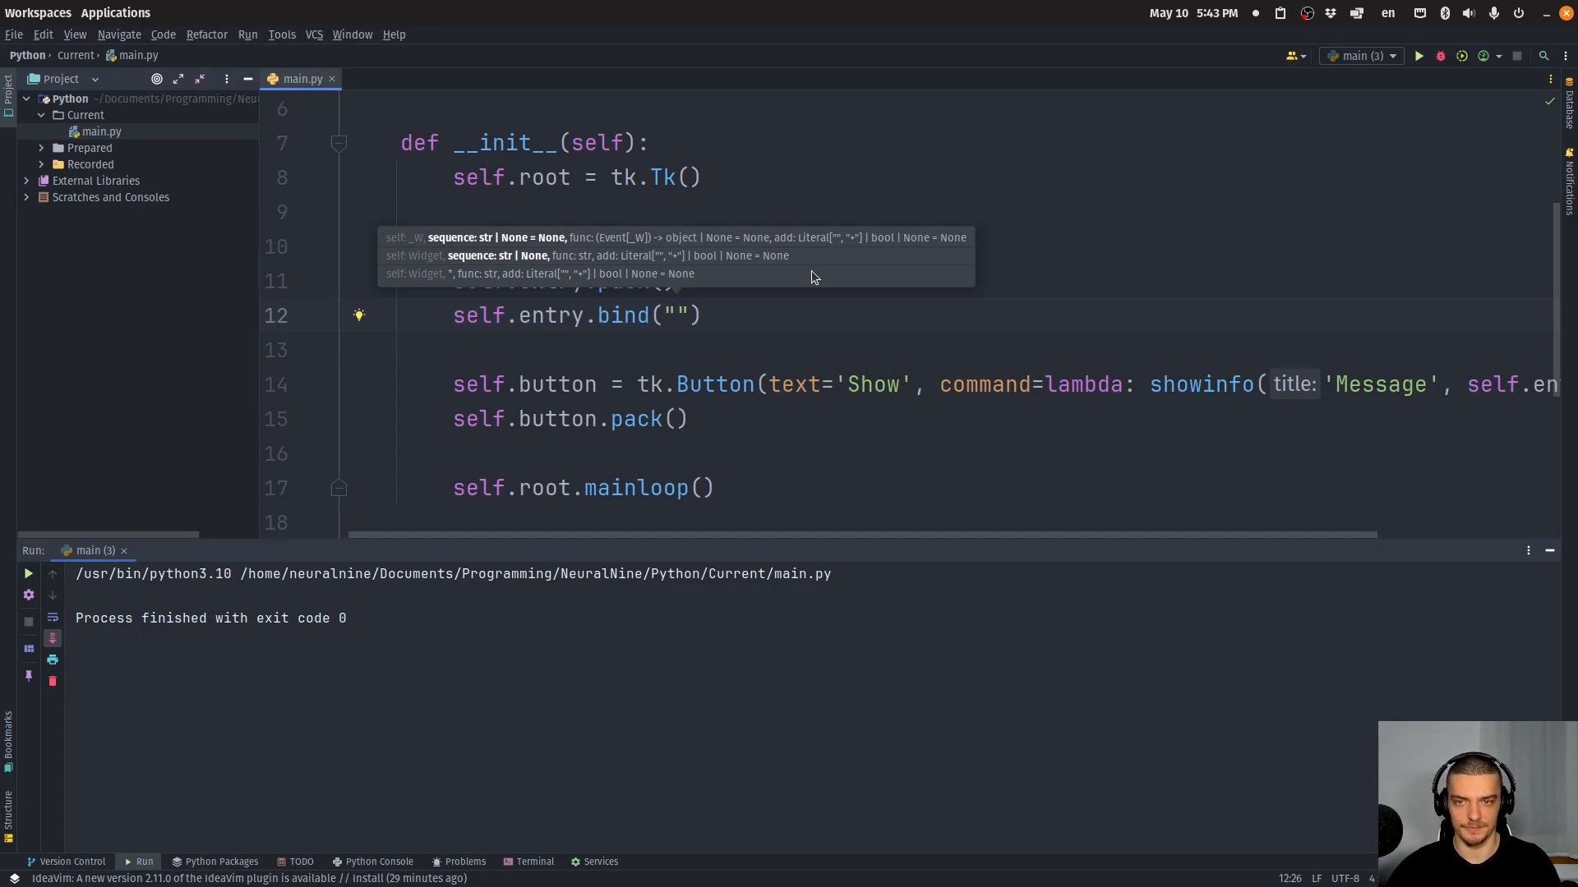
{"action": "type", "text": "<>"}
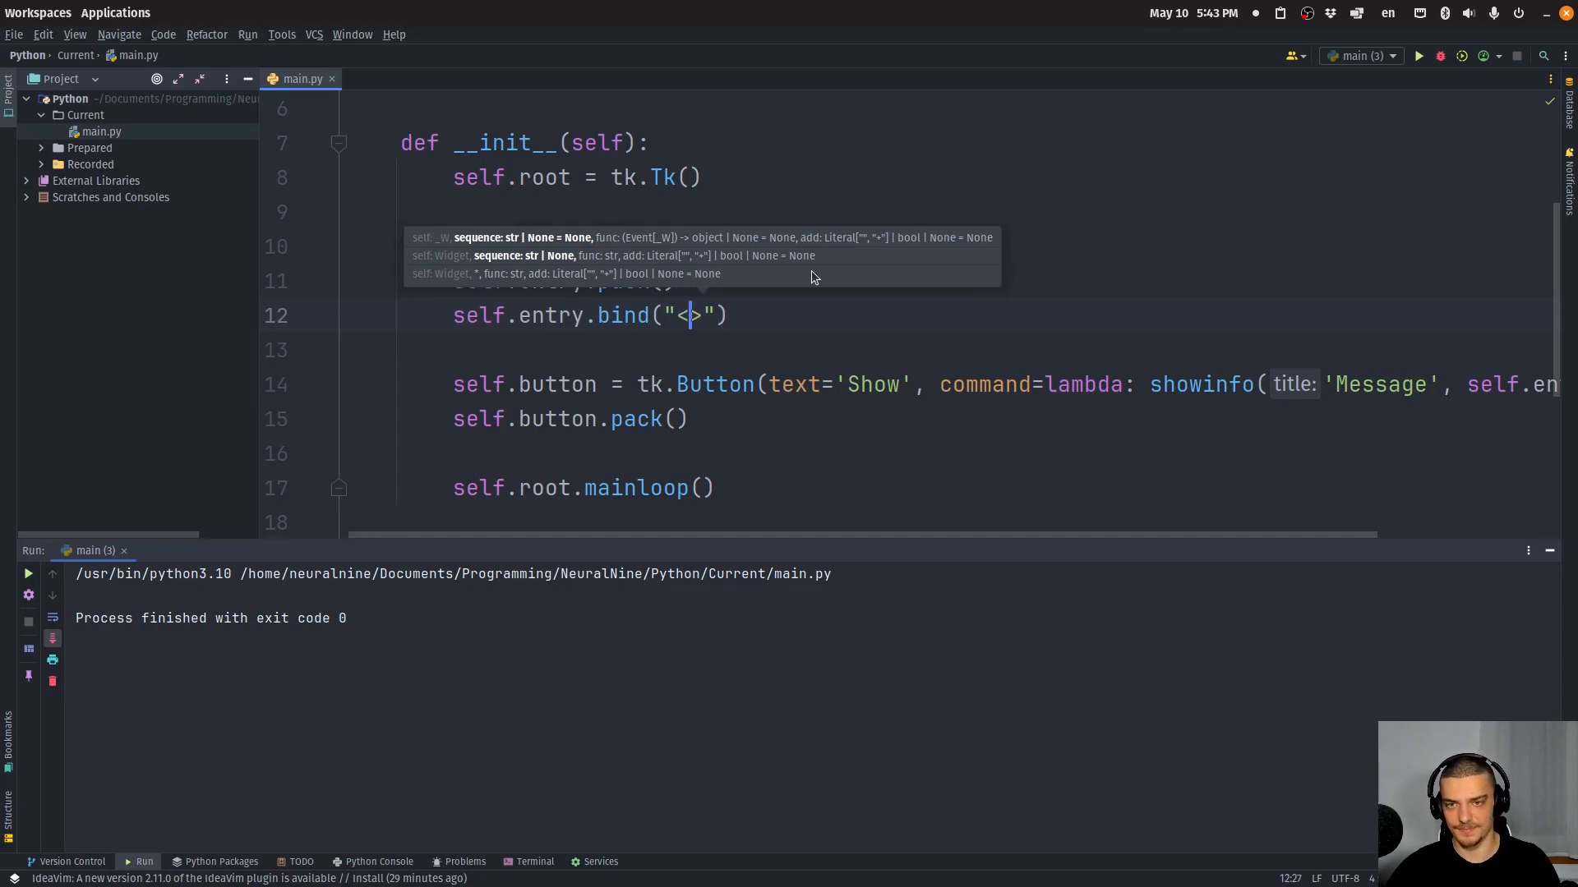
{"action": "type", "text": "Return"}
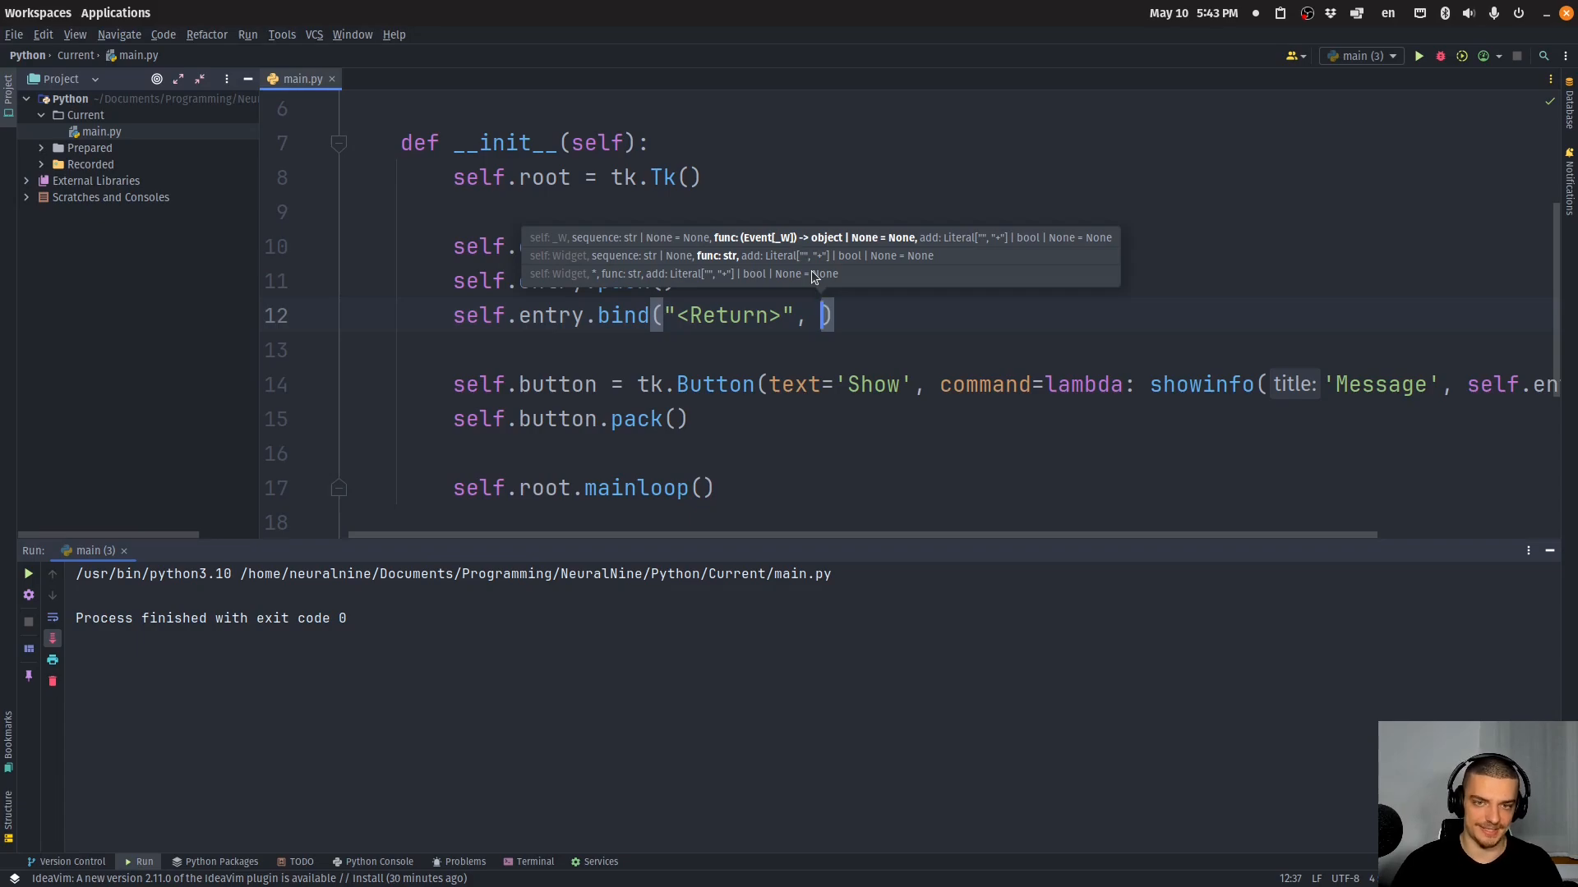
{"action": "type", "text": "lambda"}
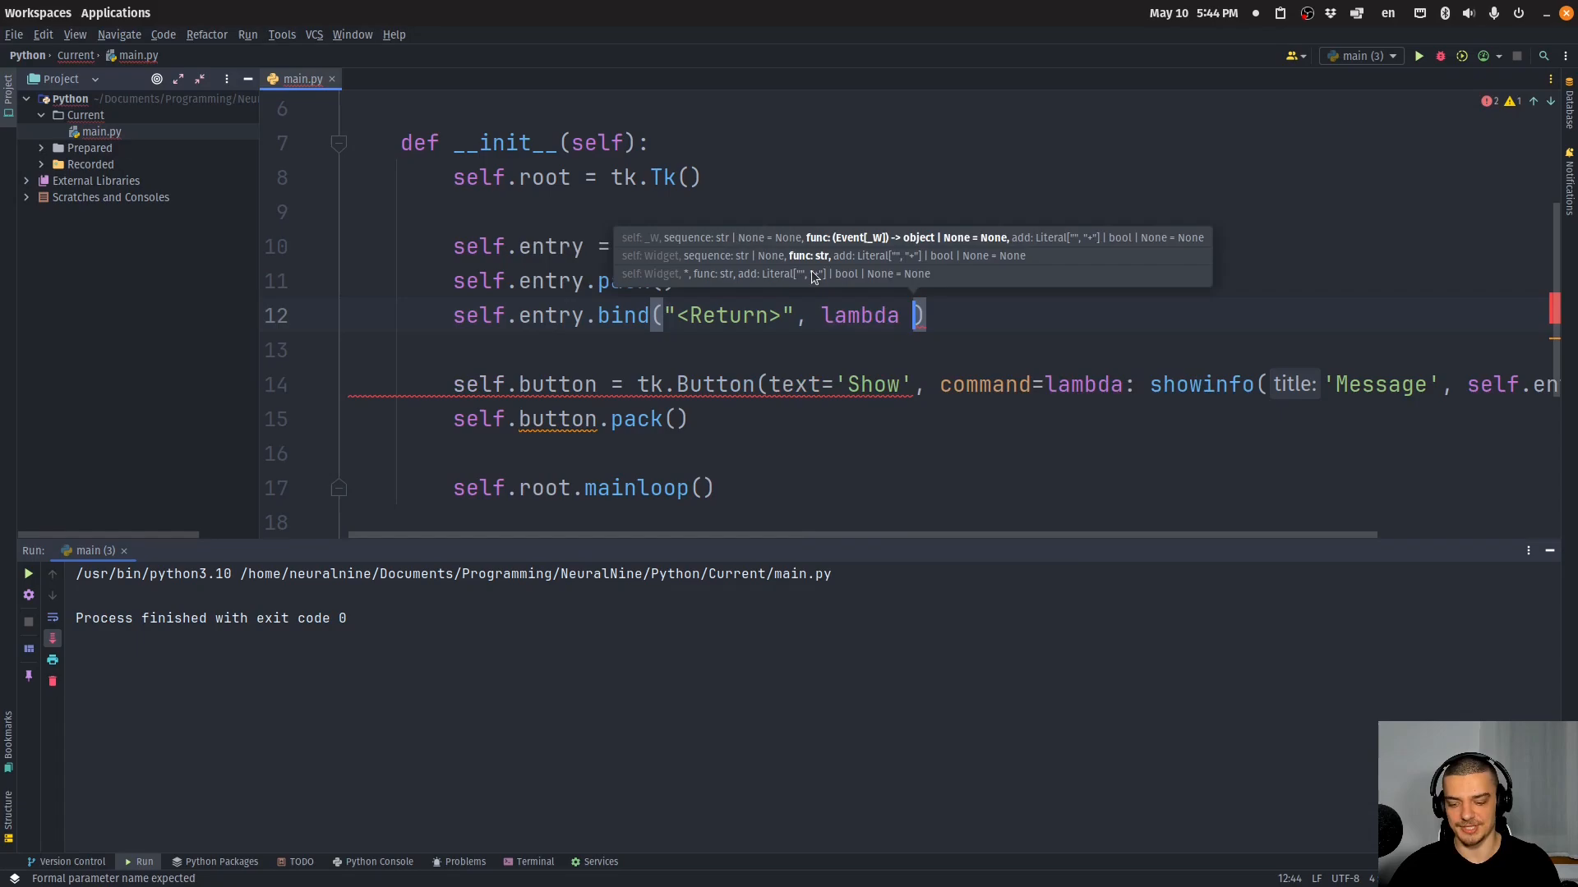
{"action": "type", "text": "event: showinfo('Message', self.entry.get("}
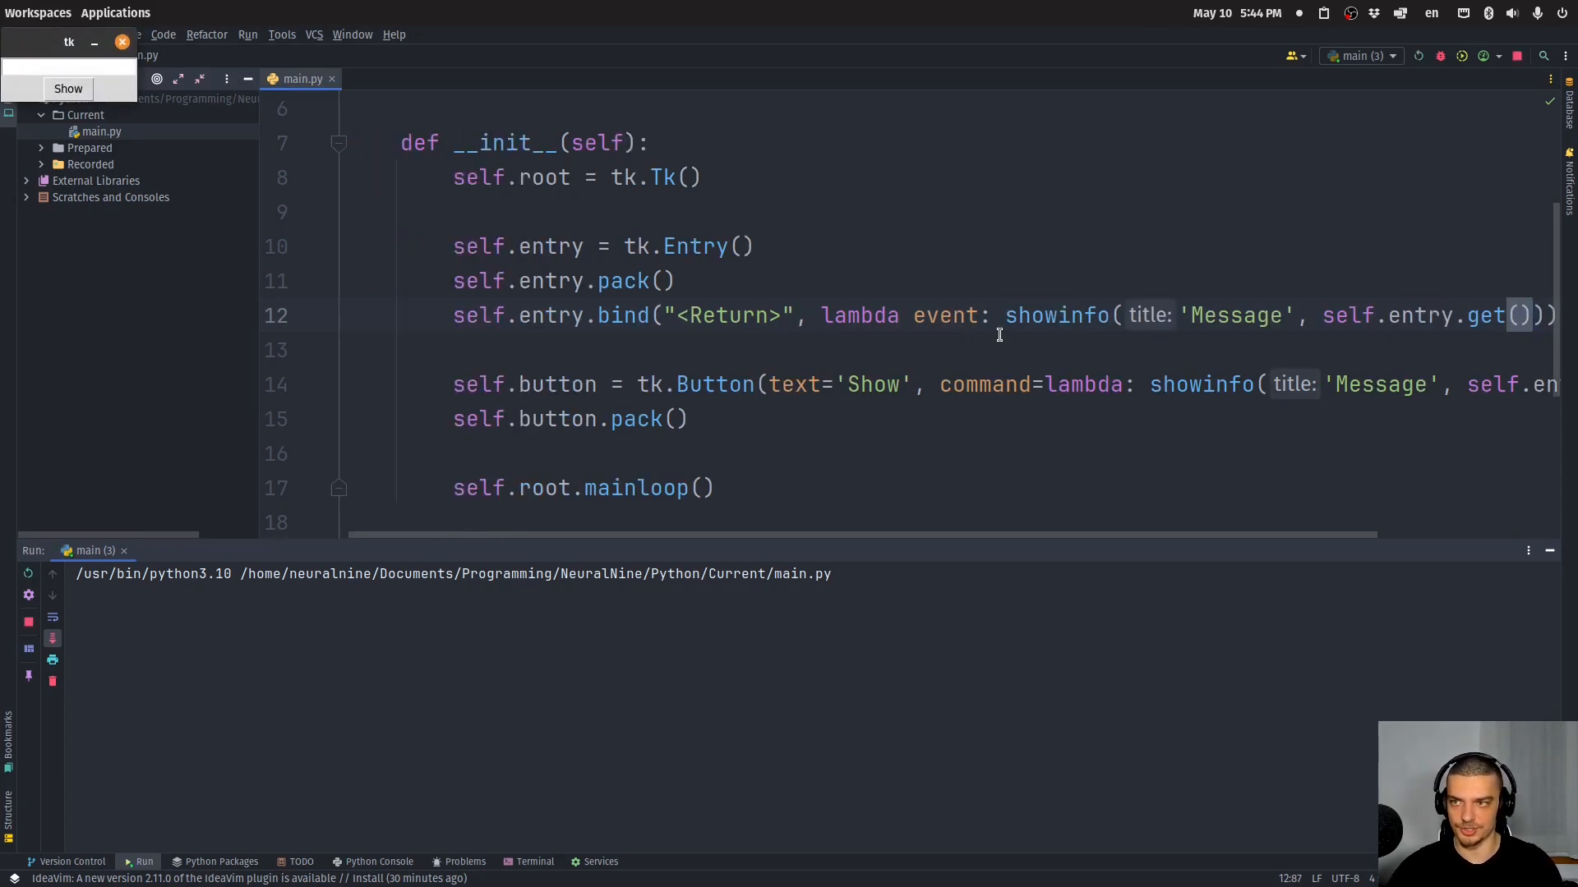
Run the app, type Hello, press Return, and dismiss the resulting message
{"action": "type", "text": "Hel"}
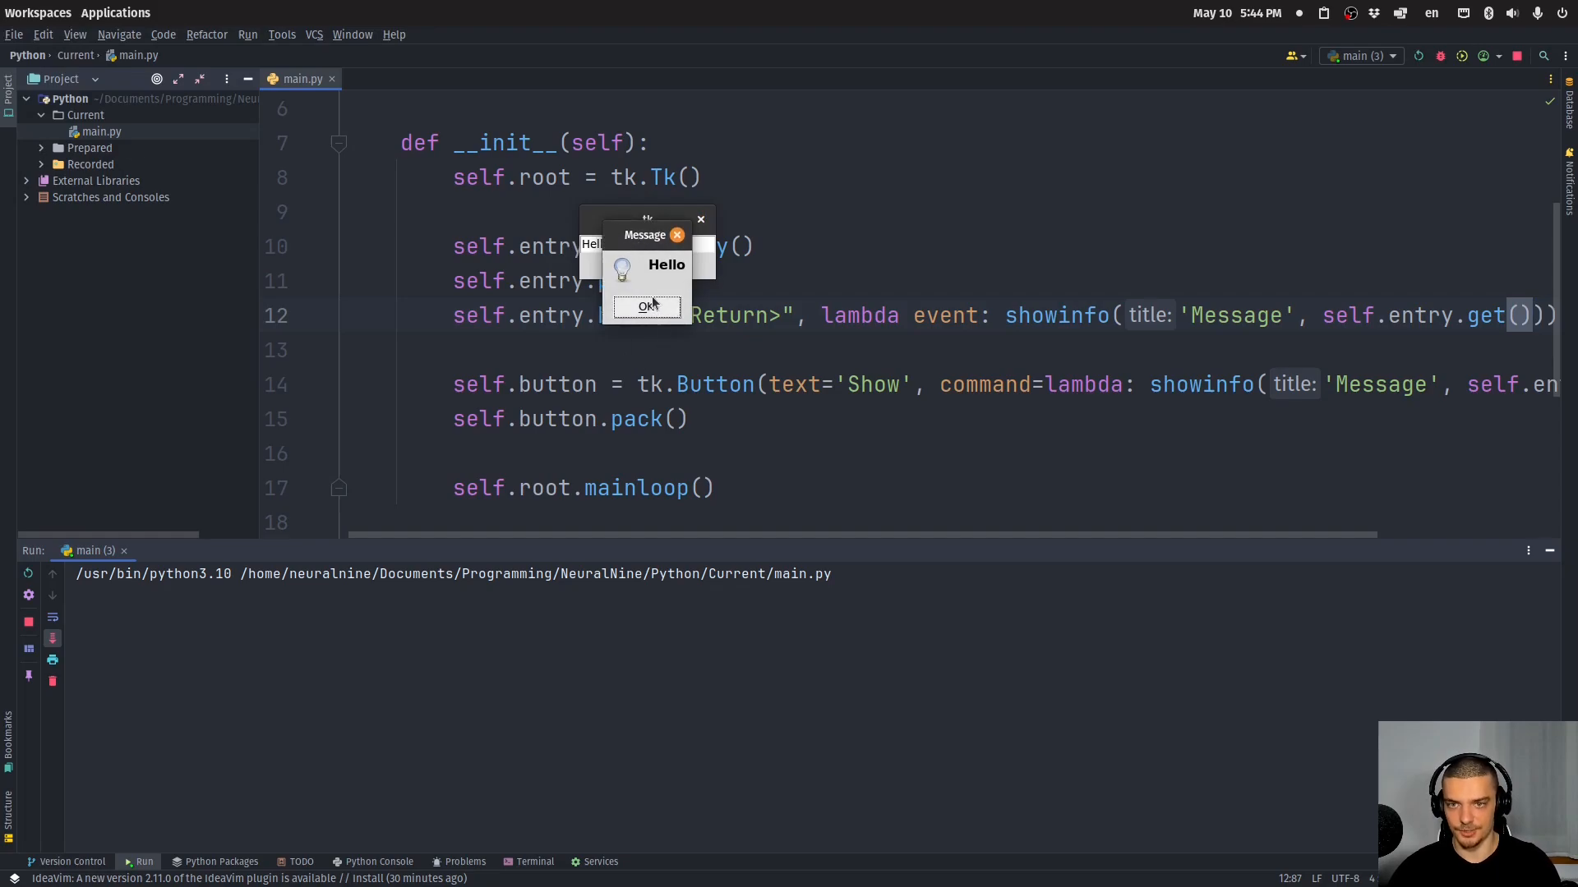
{"action": "left_click", "coordinate": [646, 306]}
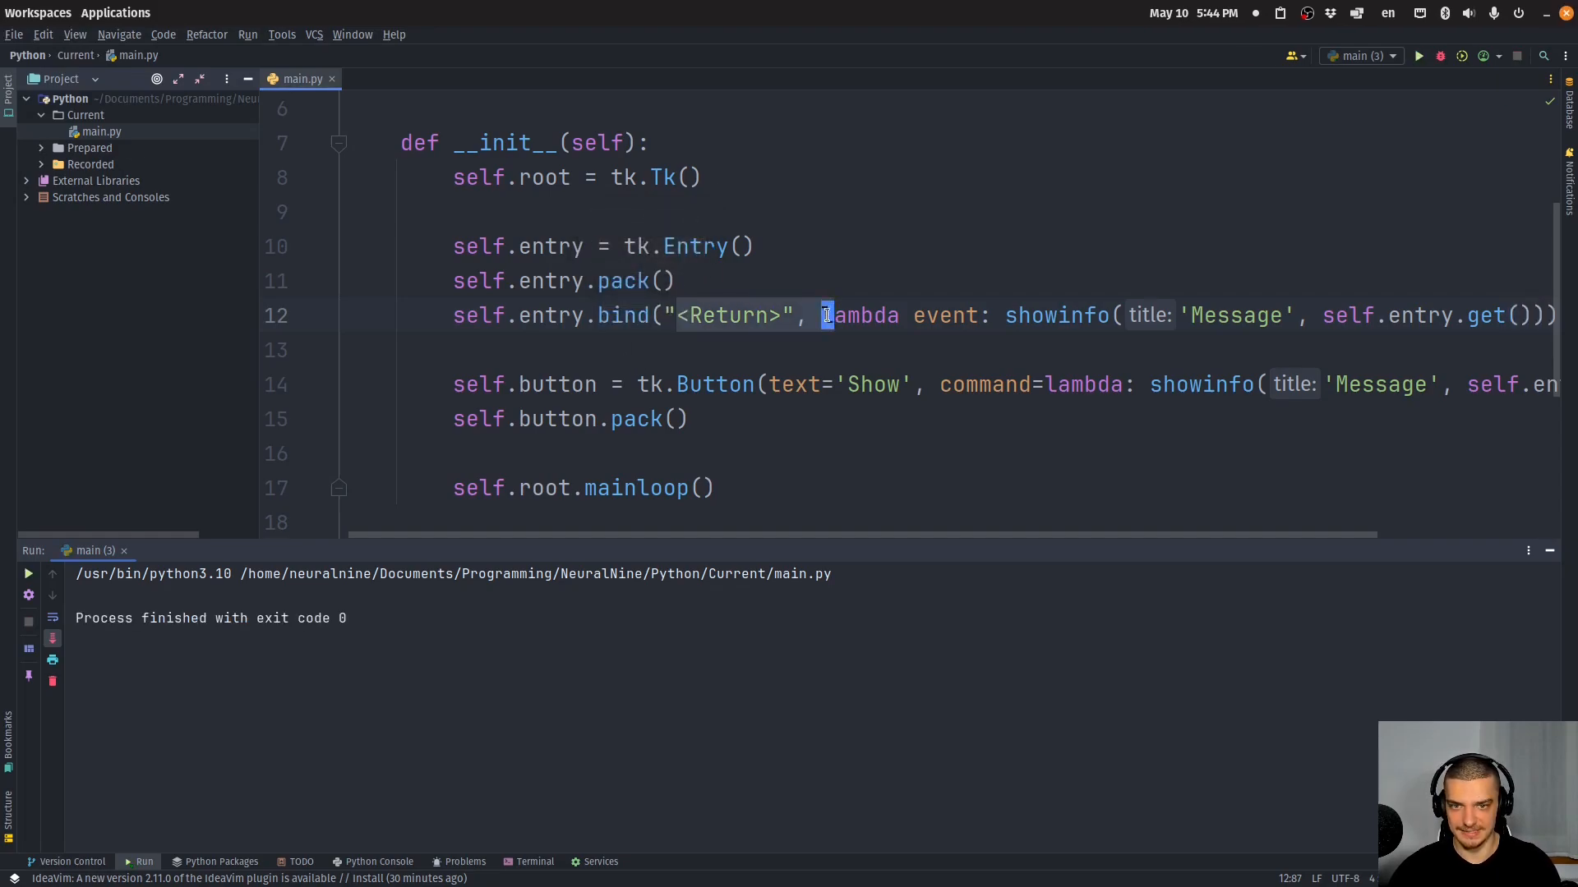
Define show_message(self, event) calling showinfo('Message', self.entry.get())
{"action": "scroll", "scroll_direction": "down", "scroll_amount": 3}
{"action": "type", "text": "def"}
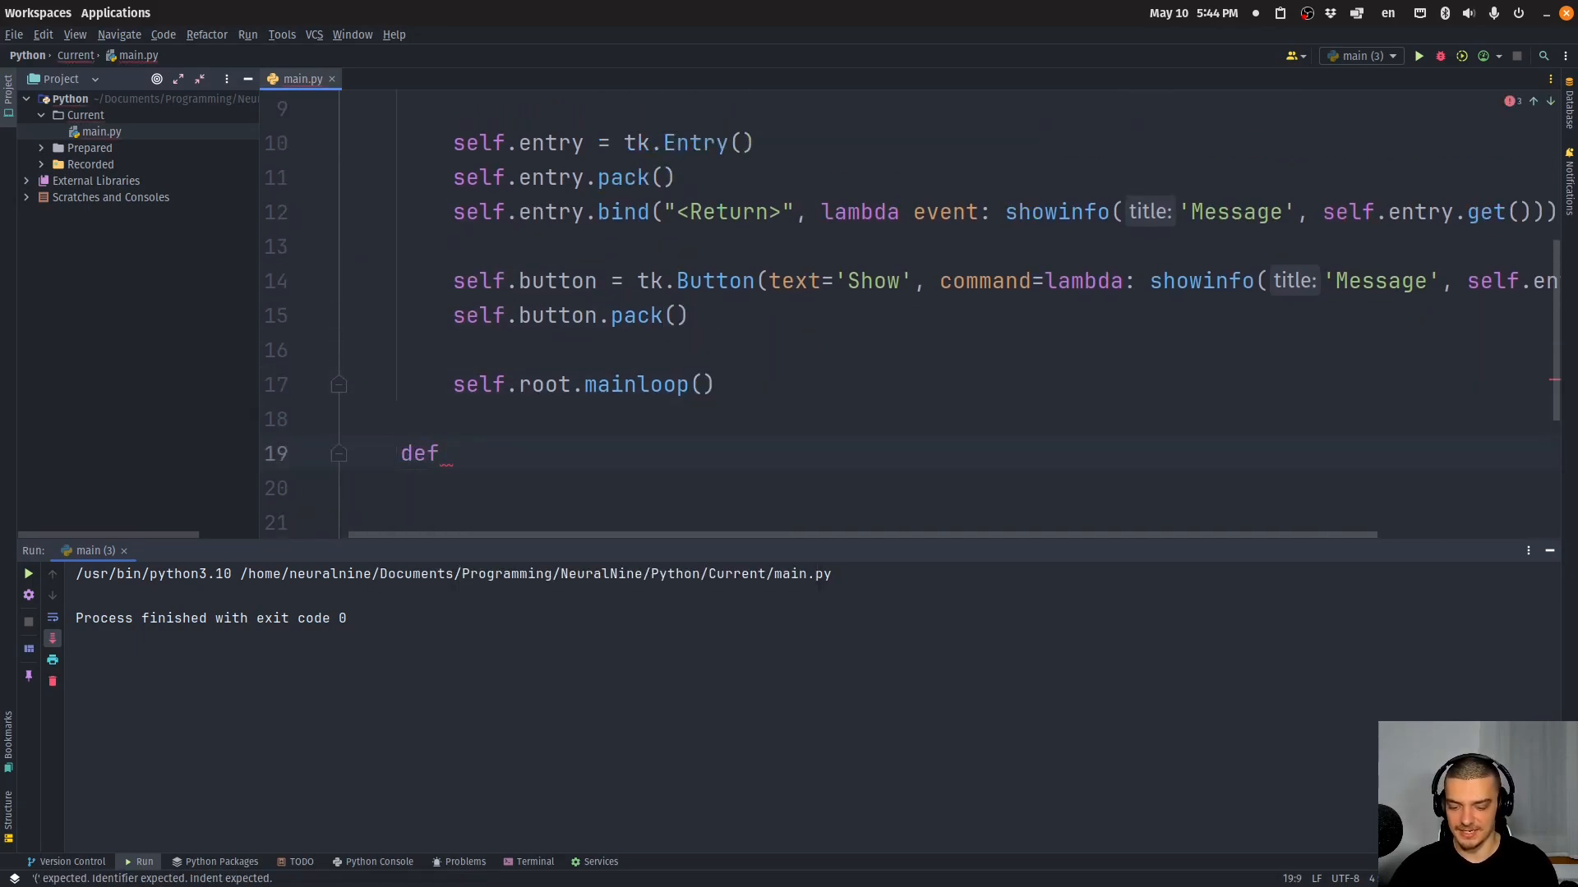
{"action": "type", "text": "show_mesag"}
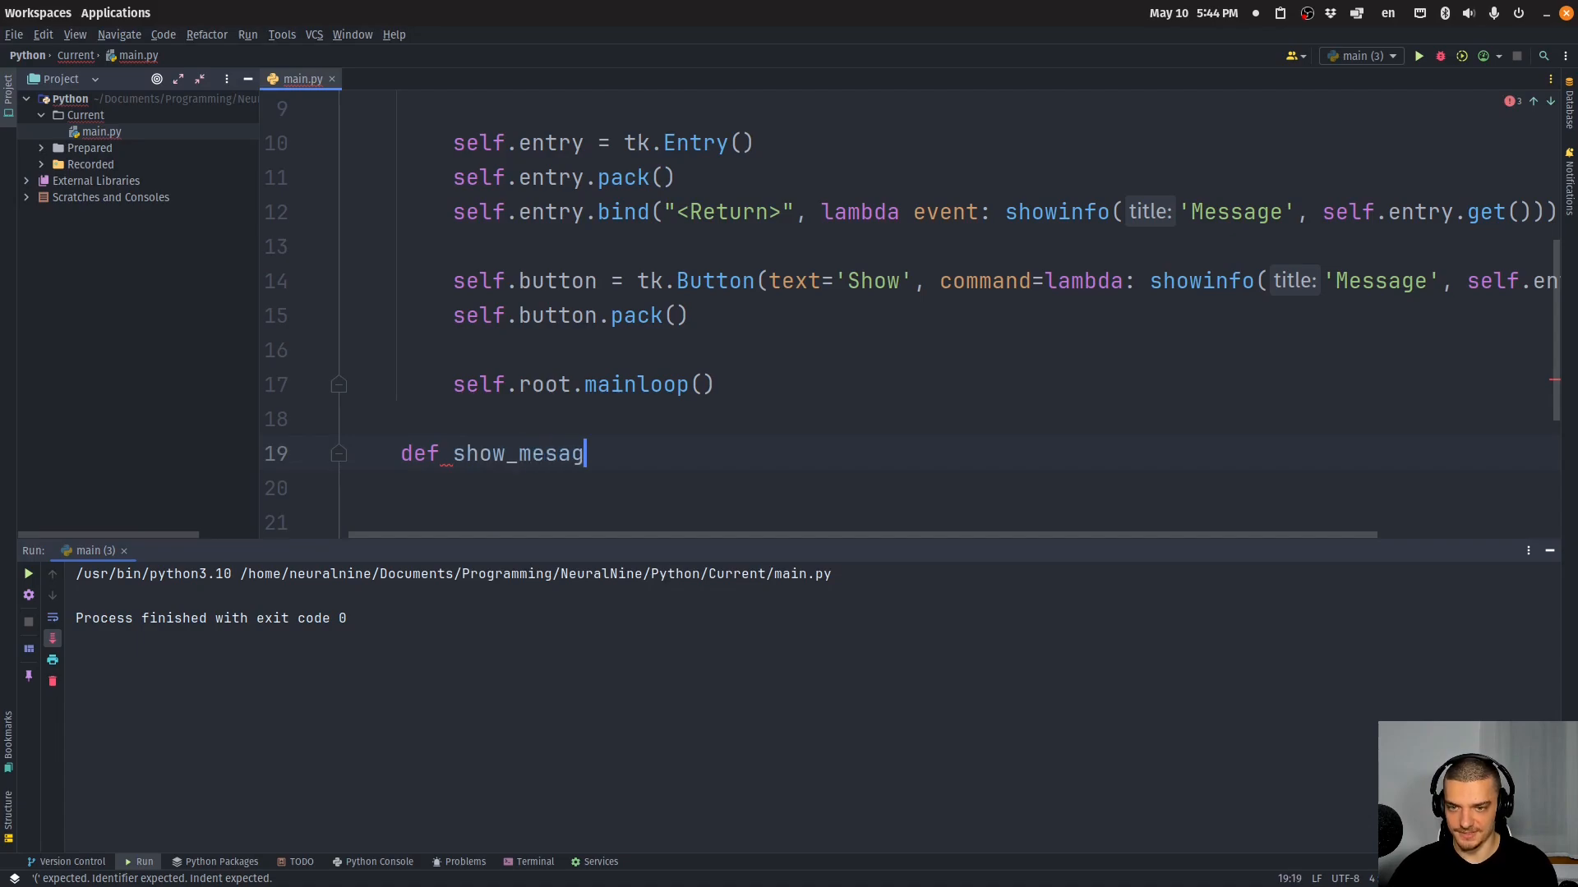
{"action": "type", "text": "e(self, e):"}
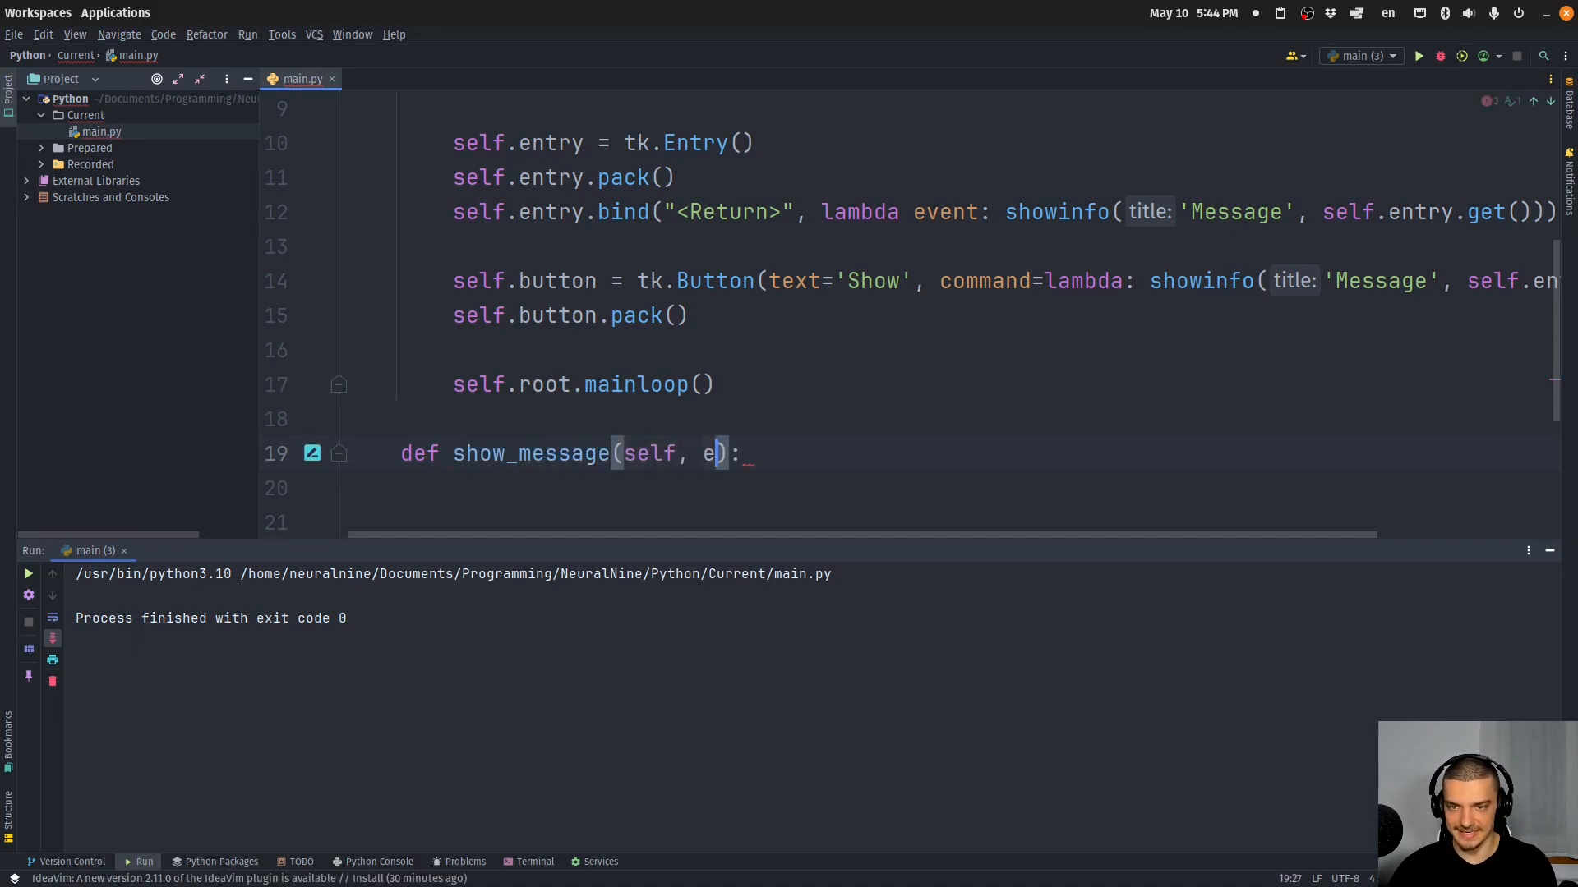
{"action": "type", "text": "vent"}
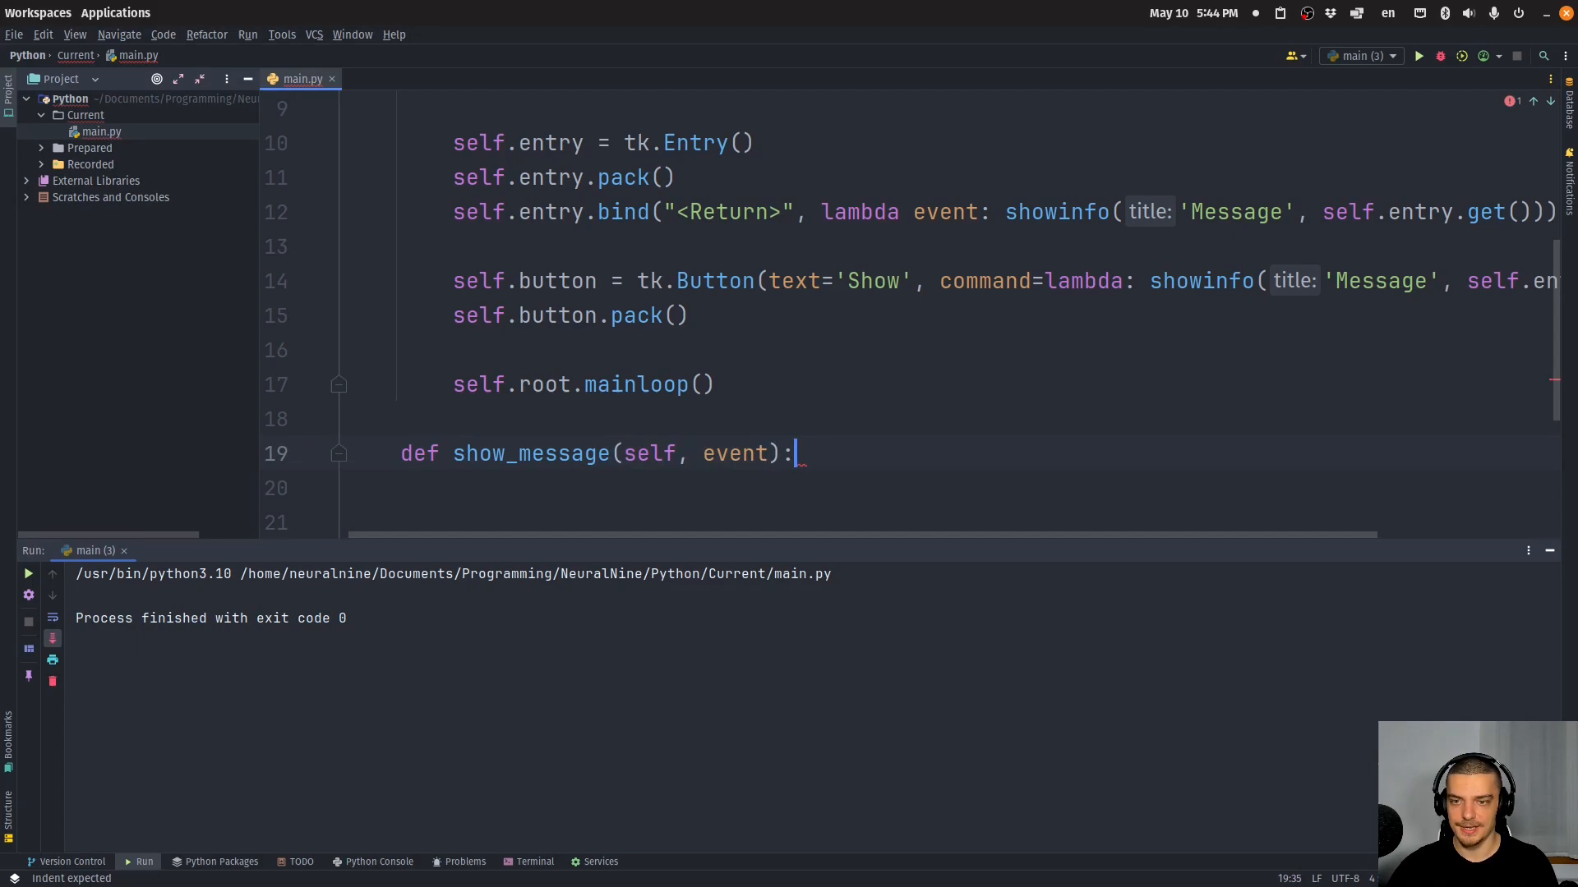
{"action": "type", "text": "sh"}
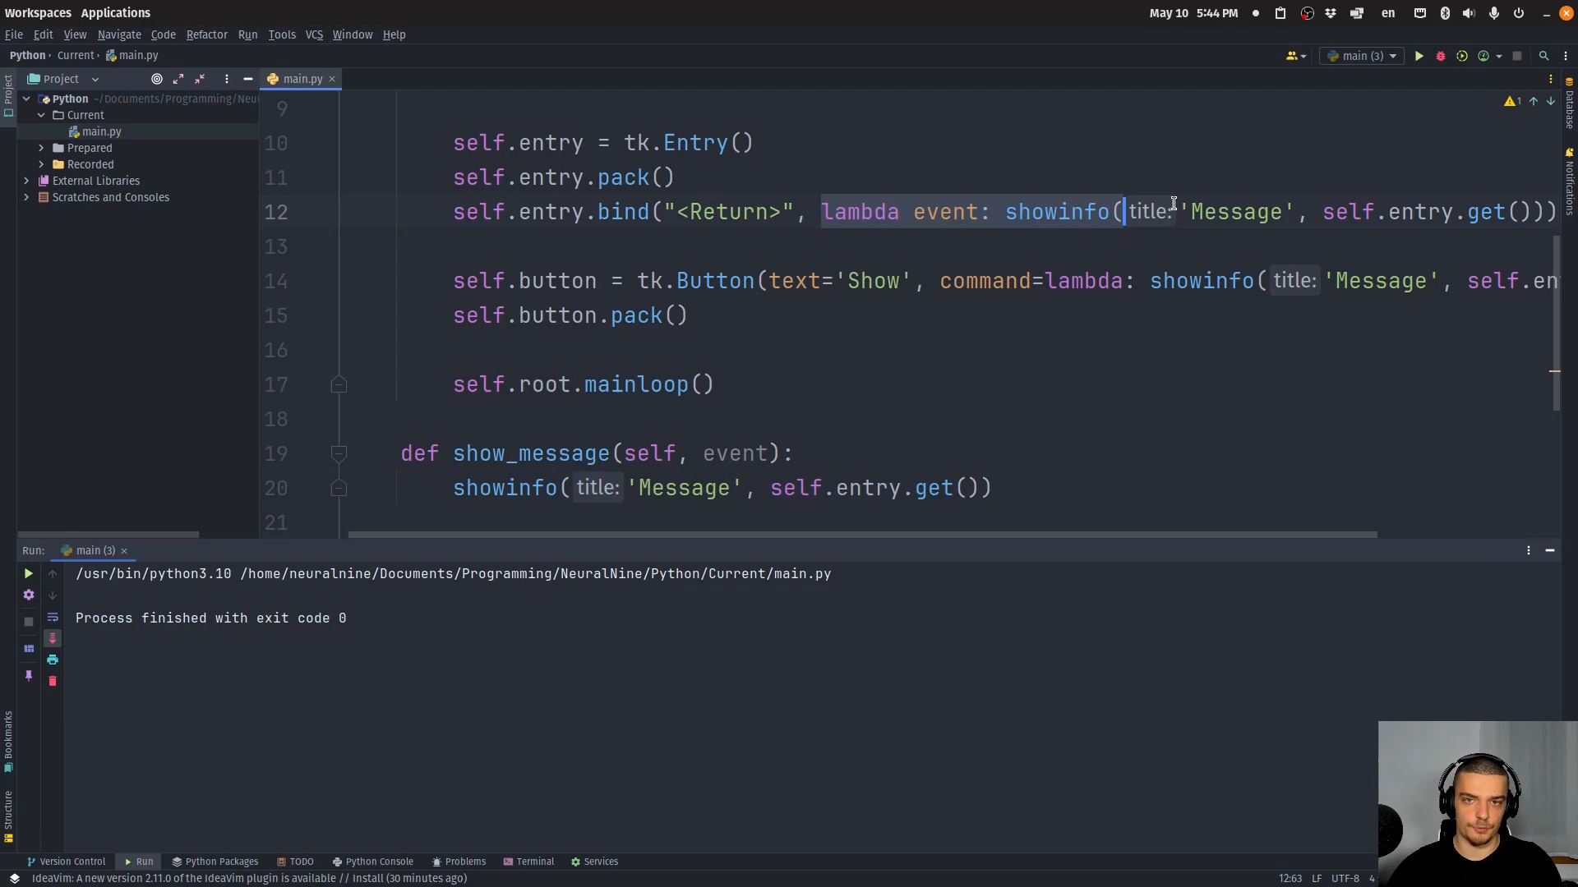
Bind the entry's Return key to self.show_message instead of the lambda
{"action": "type", "text": "self.entry.bind(\"<Return>\", sel"}
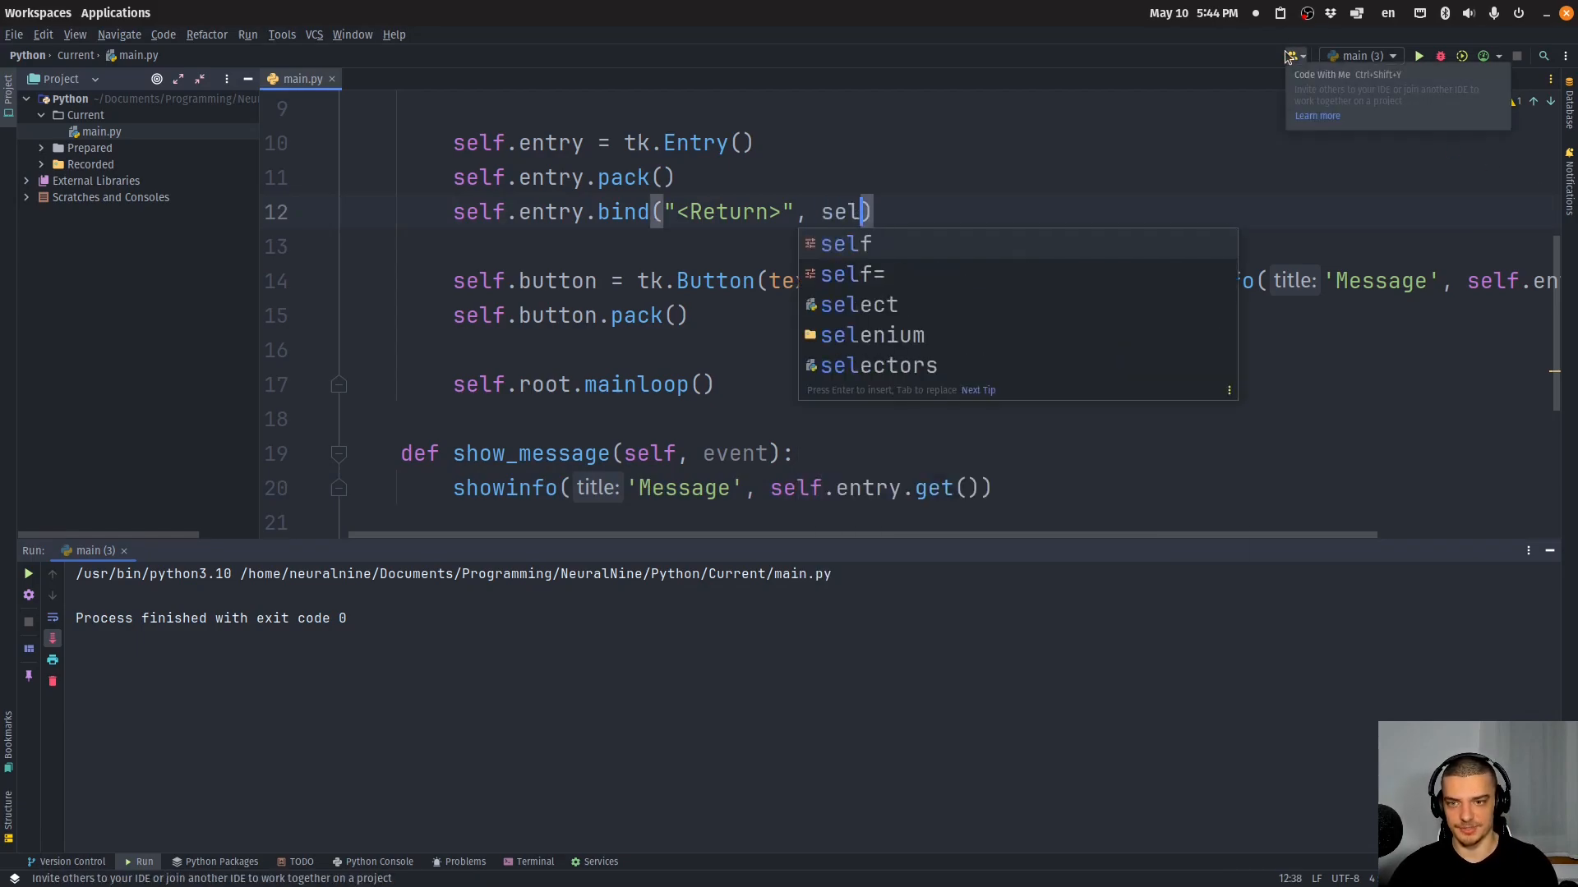
{"action": "type", "text": ".show_message"}
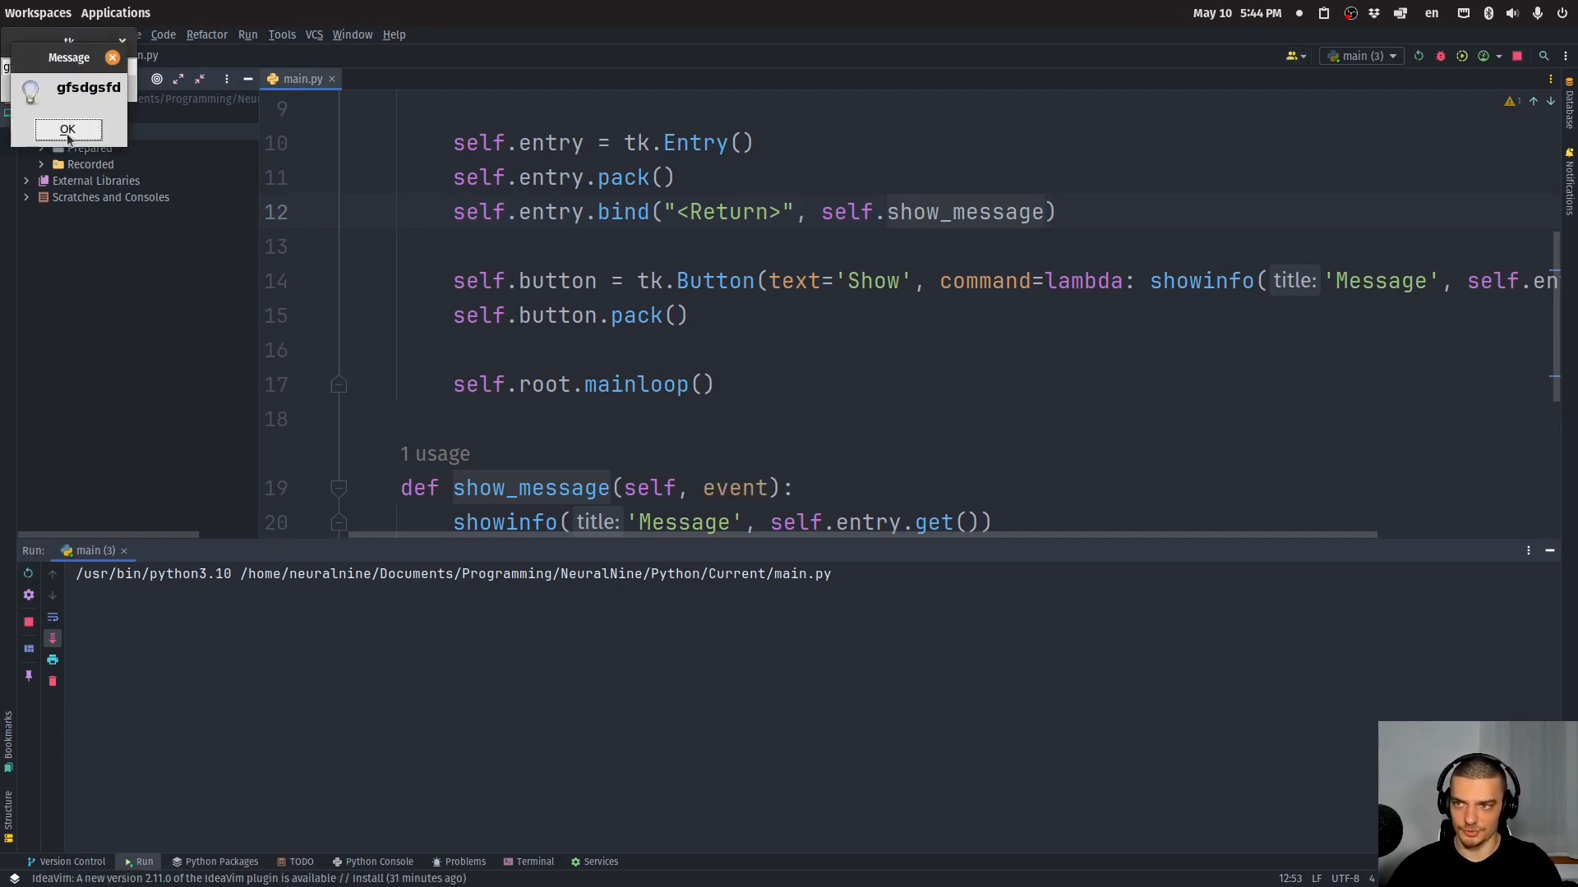
Dismiss the test message popped by pressing Return in the entry
{"action": "left_click", "coordinate": [65, 128]}
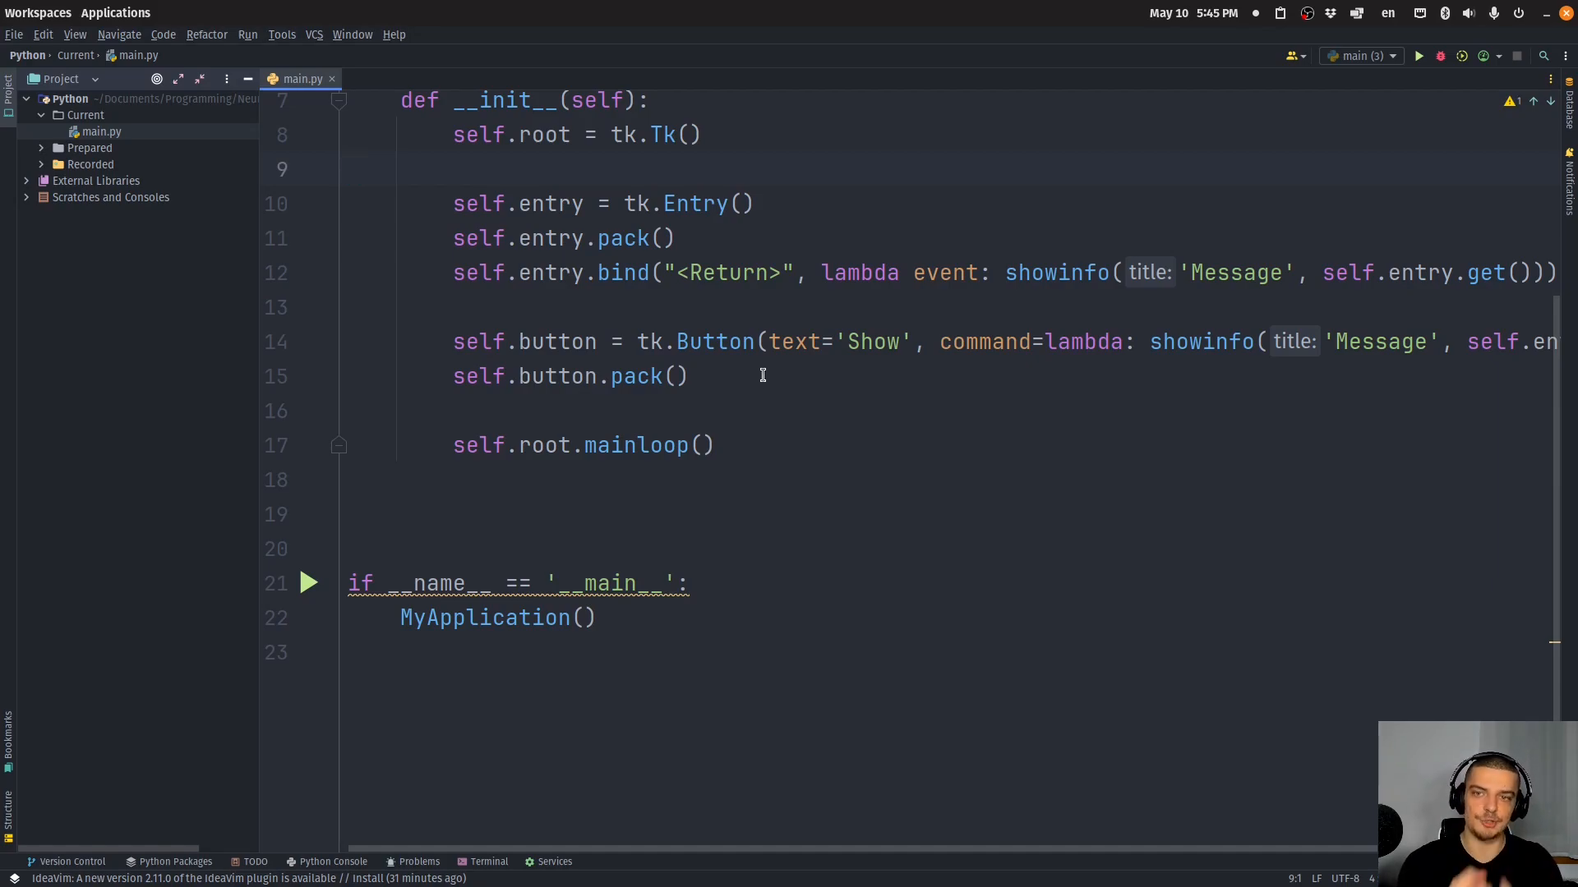
Duplicate the entry lines as entry2 below the first and run the app
{"action": "left_click", "coordinate": [684, 272]}
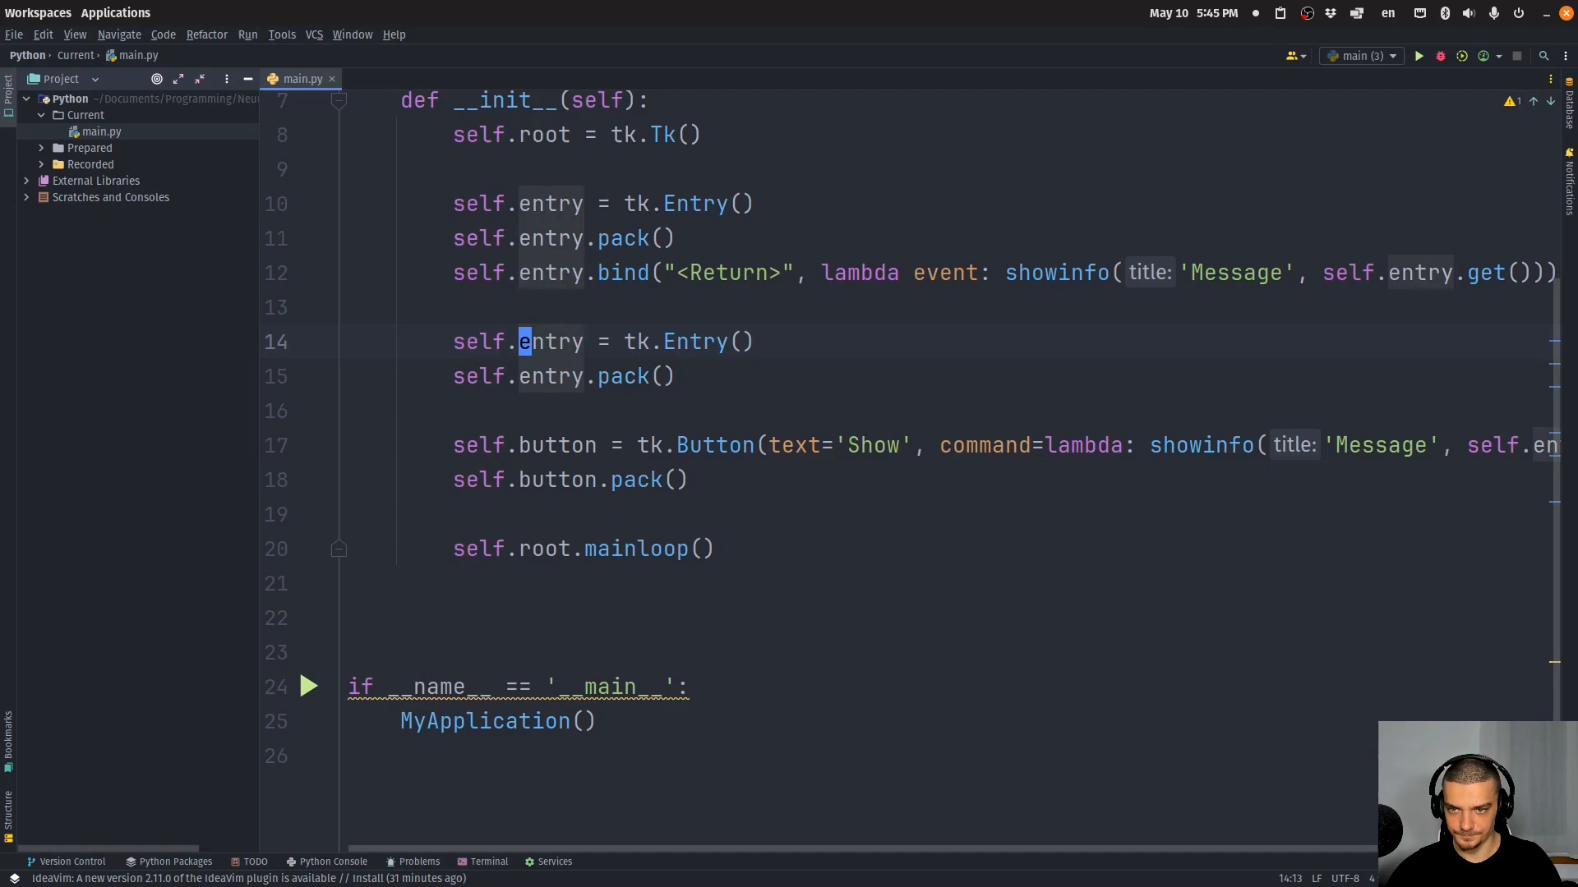
{"action": "type", "text": "2"}
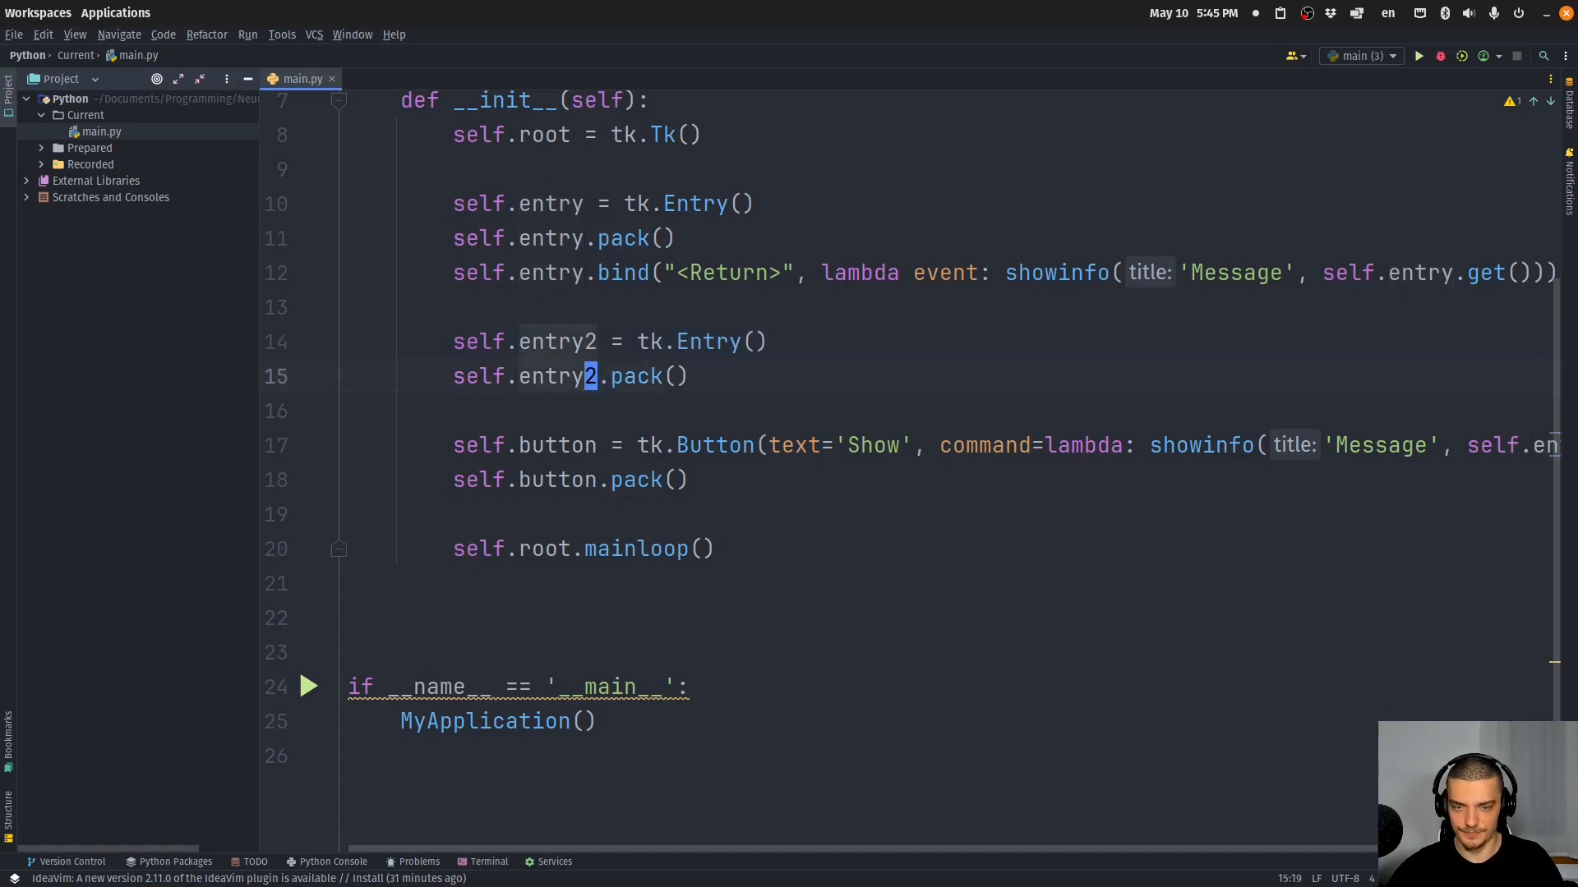
{"action": "left_click", "coordinate": [1418, 56]}
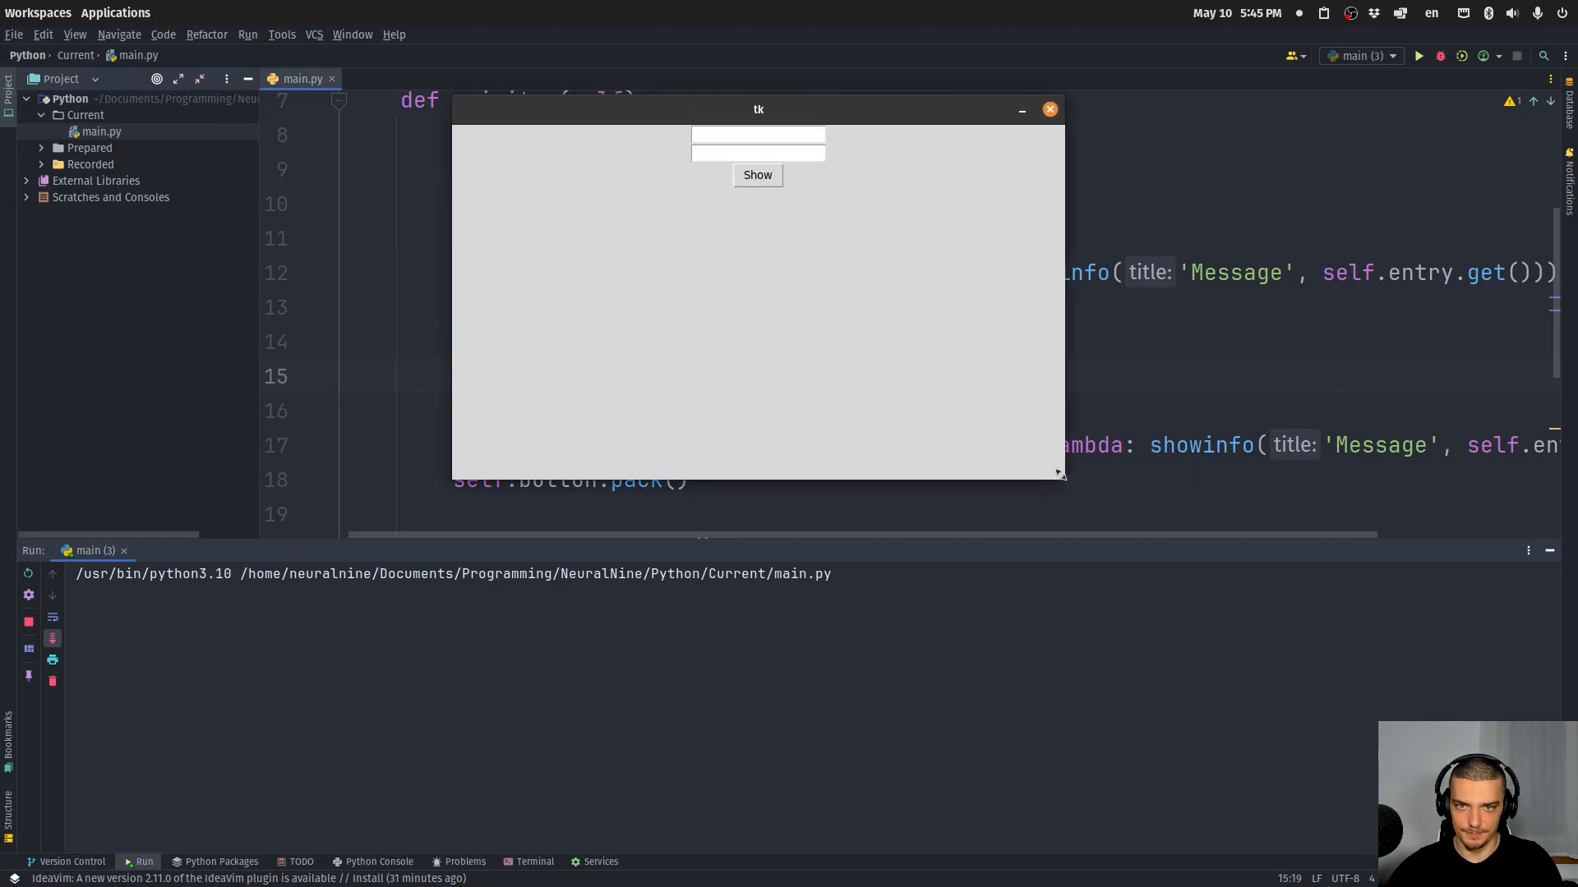
Test Return on the first entry, type into the second entry, then close the app window
{"action": "left_click", "coordinate": [756, 175]}
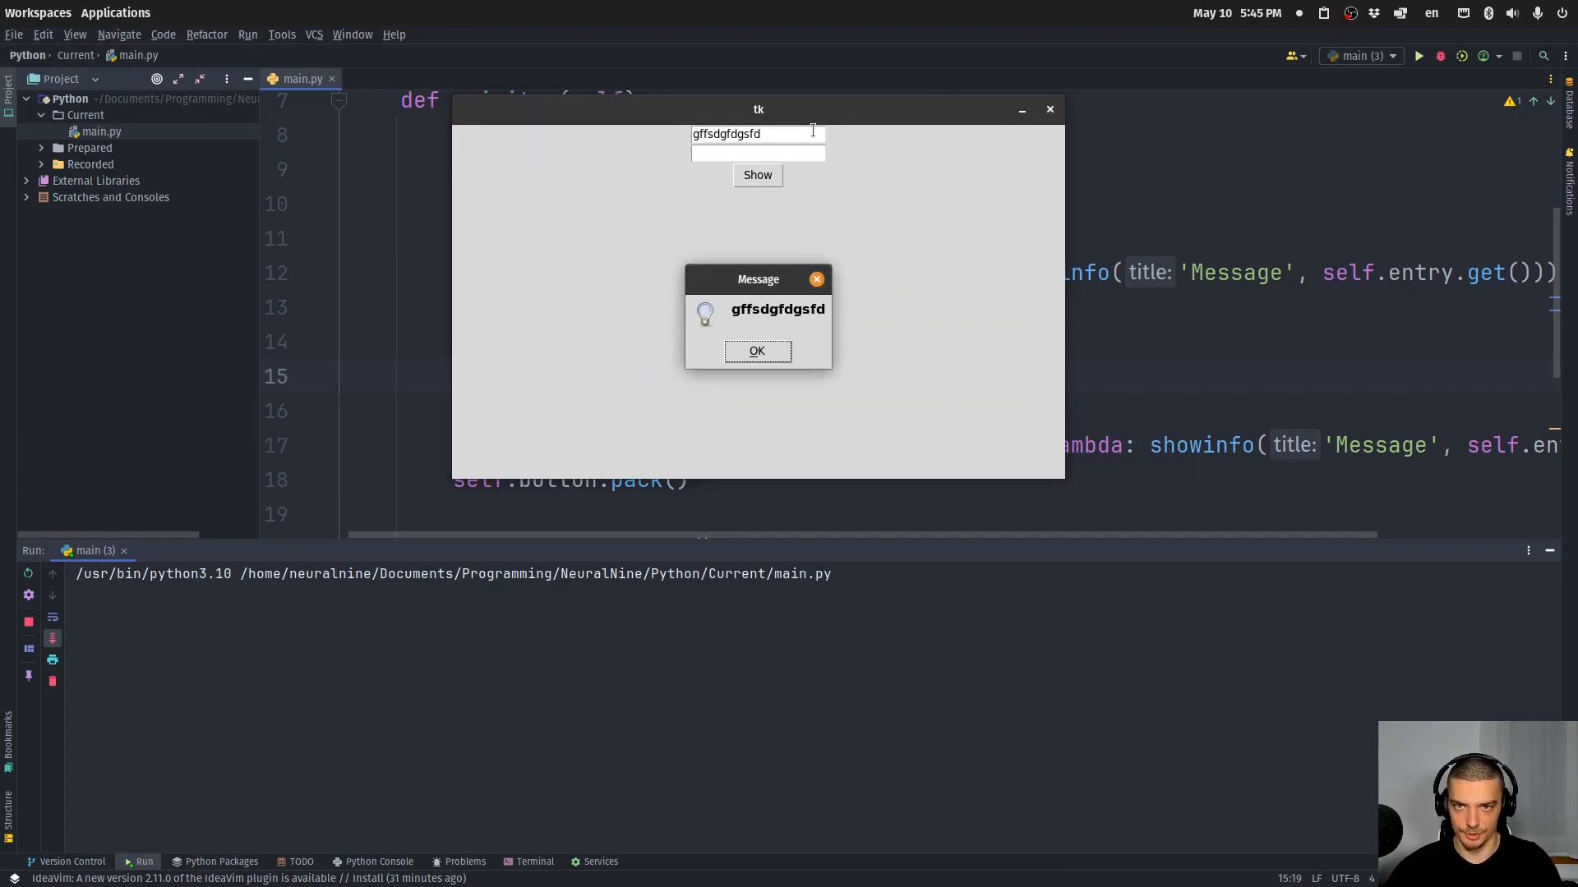
{"action": "left_click", "coordinate": [756, 350]}
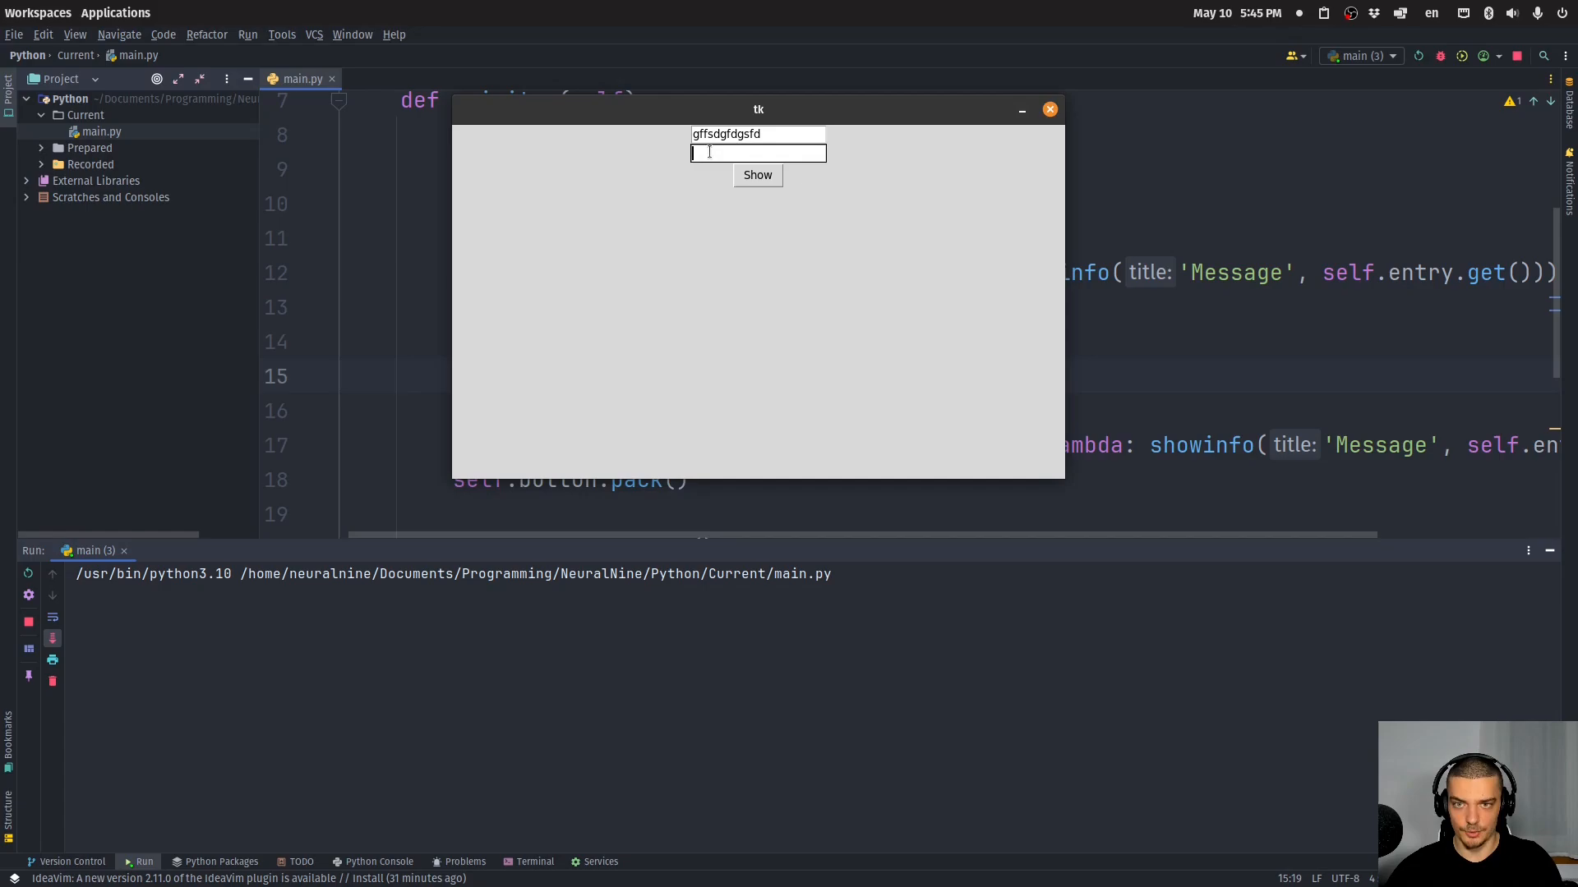
{"action": "type", "text": "sfdgdsffgd"}
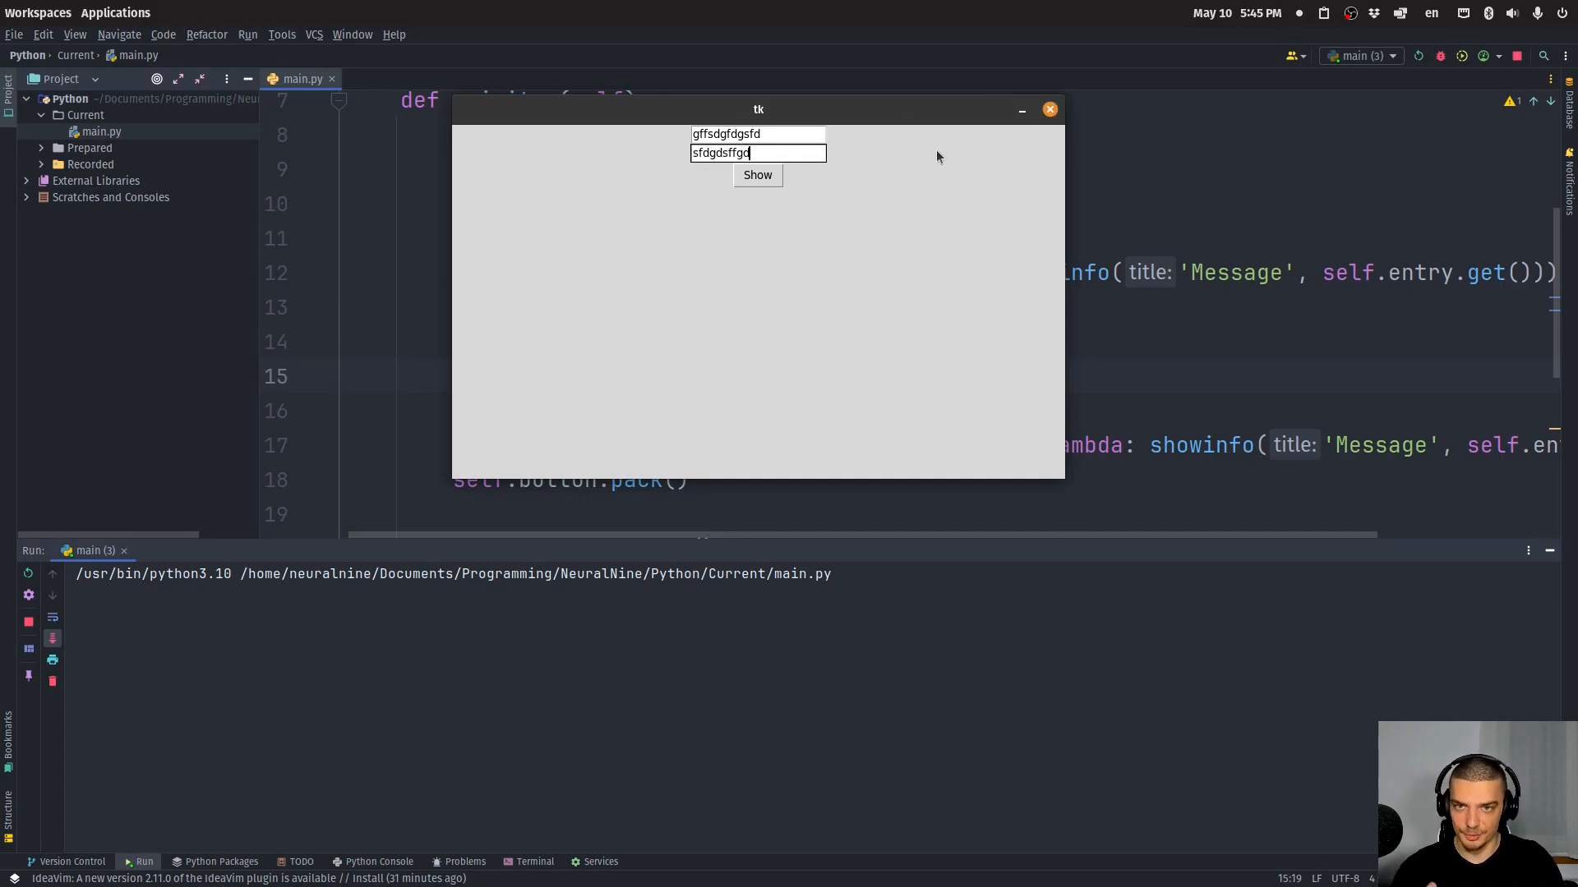
{"action": "left_click", "coordinate": [757, 133]}
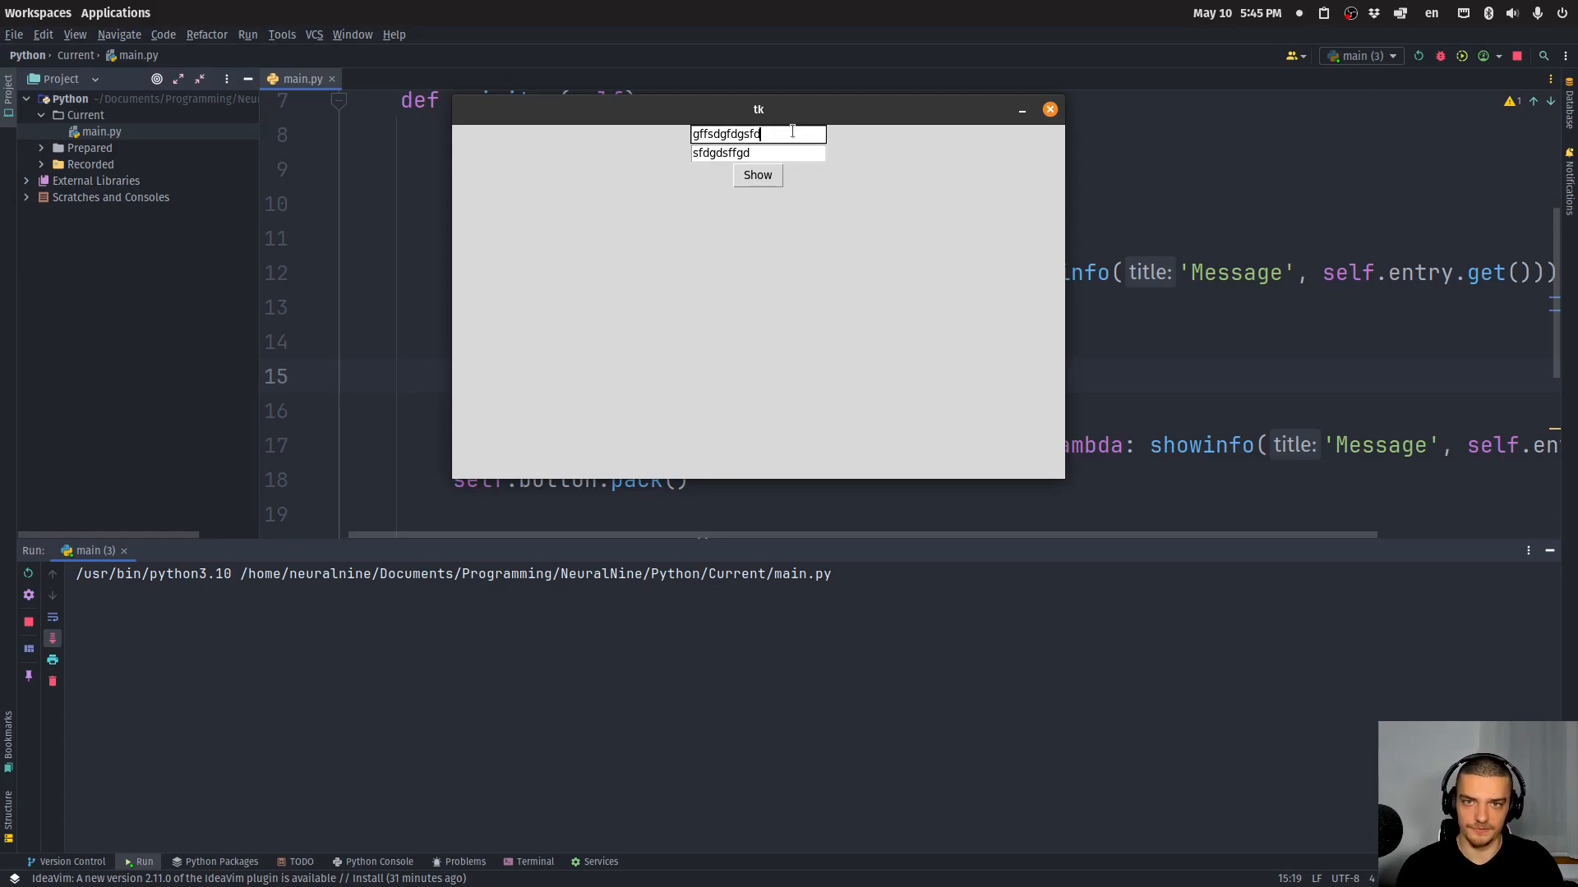
{"action": "left_click", "coordinate": [1050, 108]}
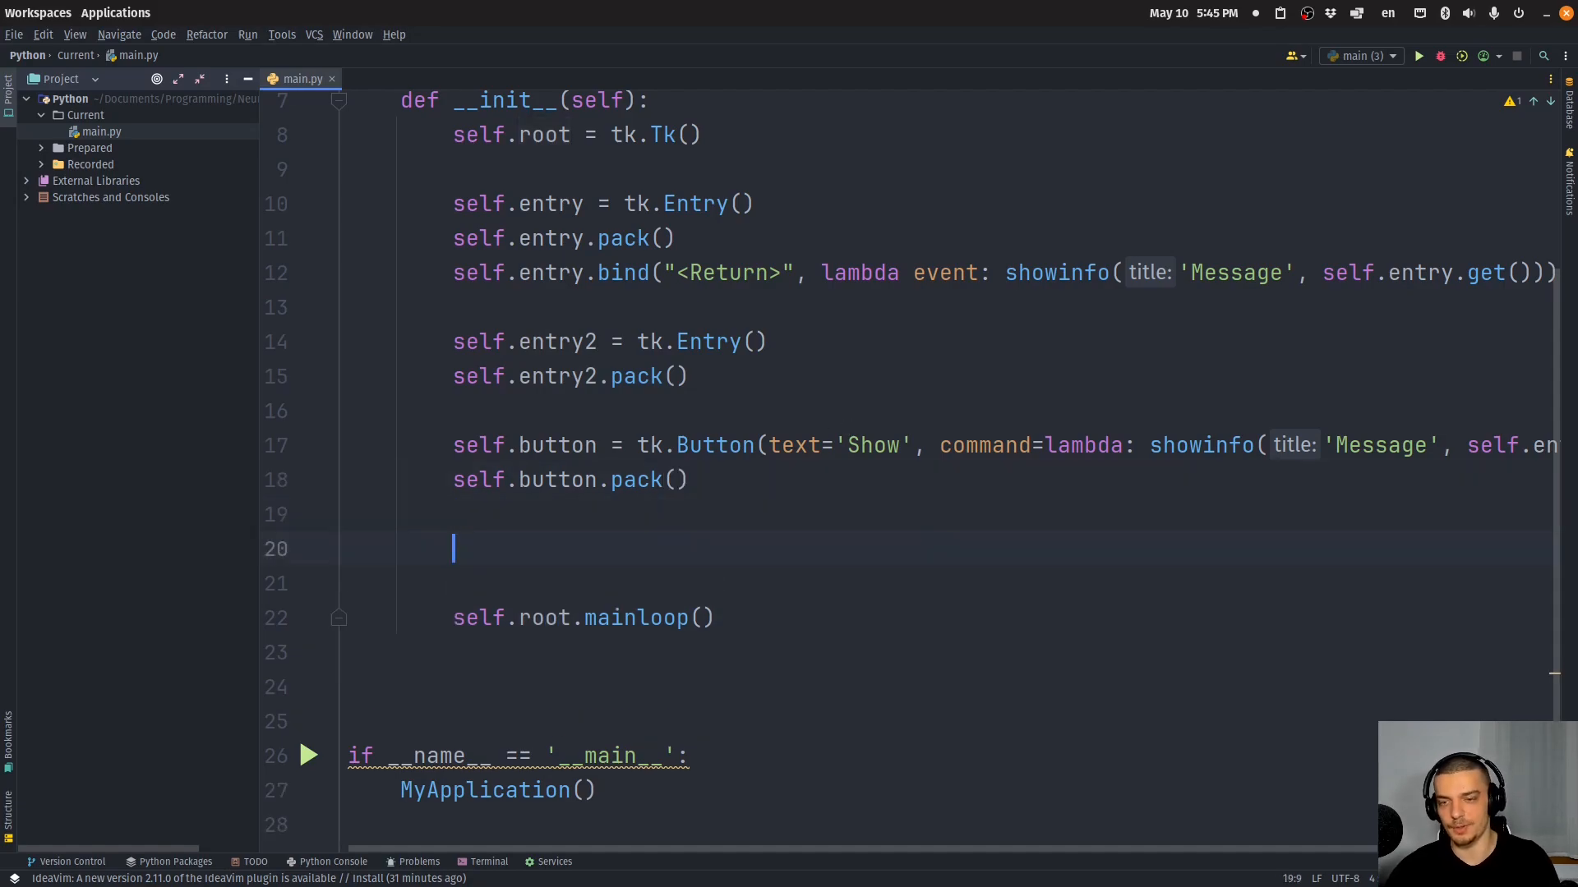
Bind <Control-m> on self.root to a lambda showing showinfo("Message", "You pressed CTRL+m")
{"action": "type", "text": "self.root.bind('"}
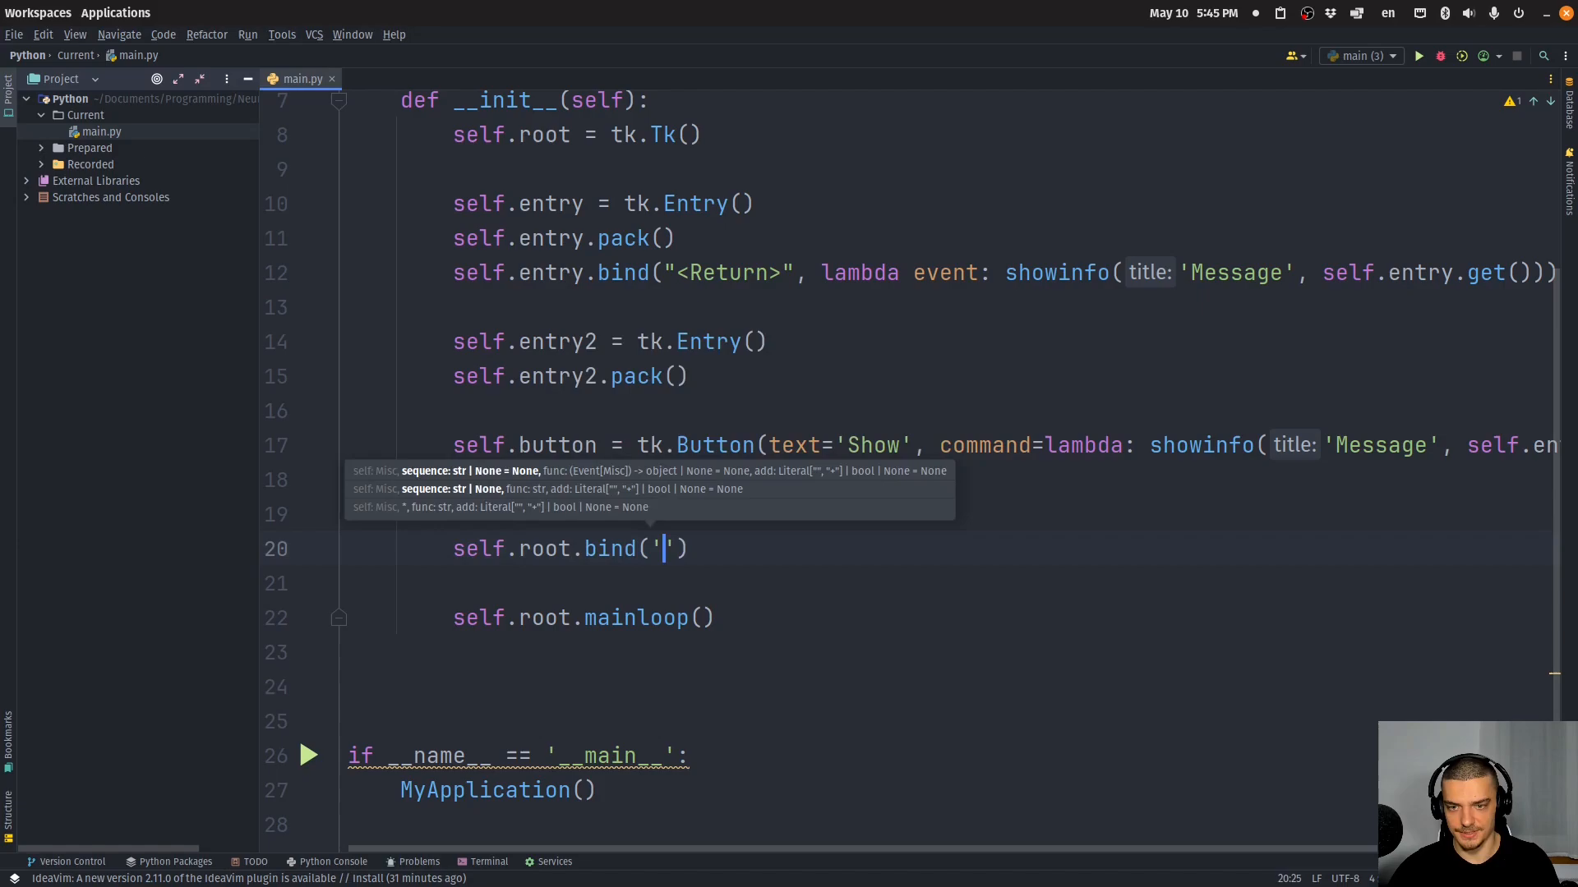
{"action": "type", "text": "<C"}
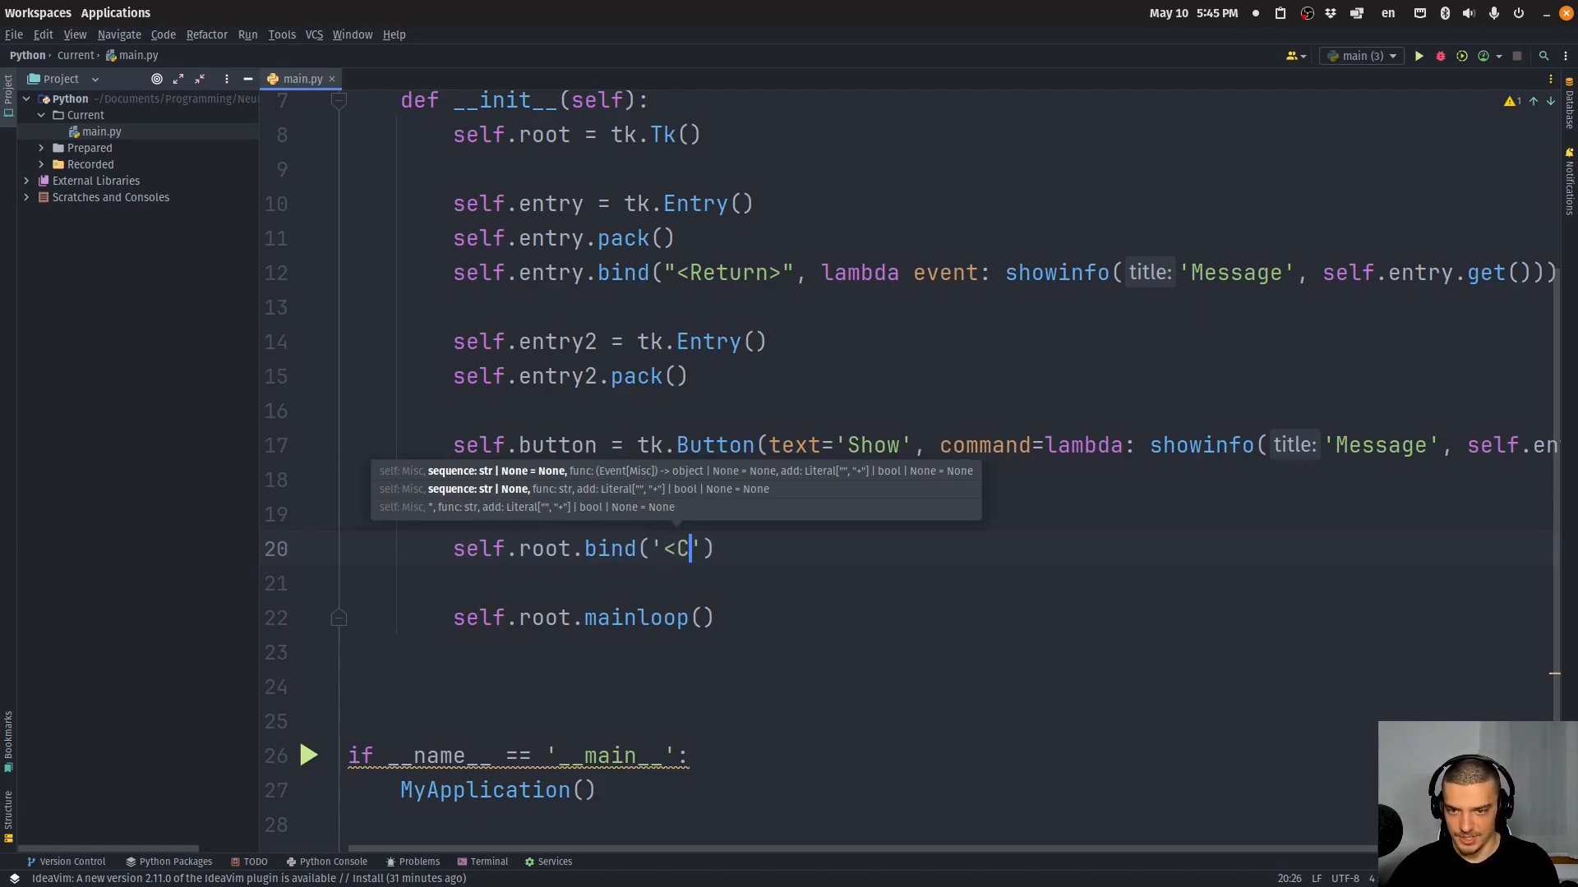
{"action": "type", "text": "ontrol-"}
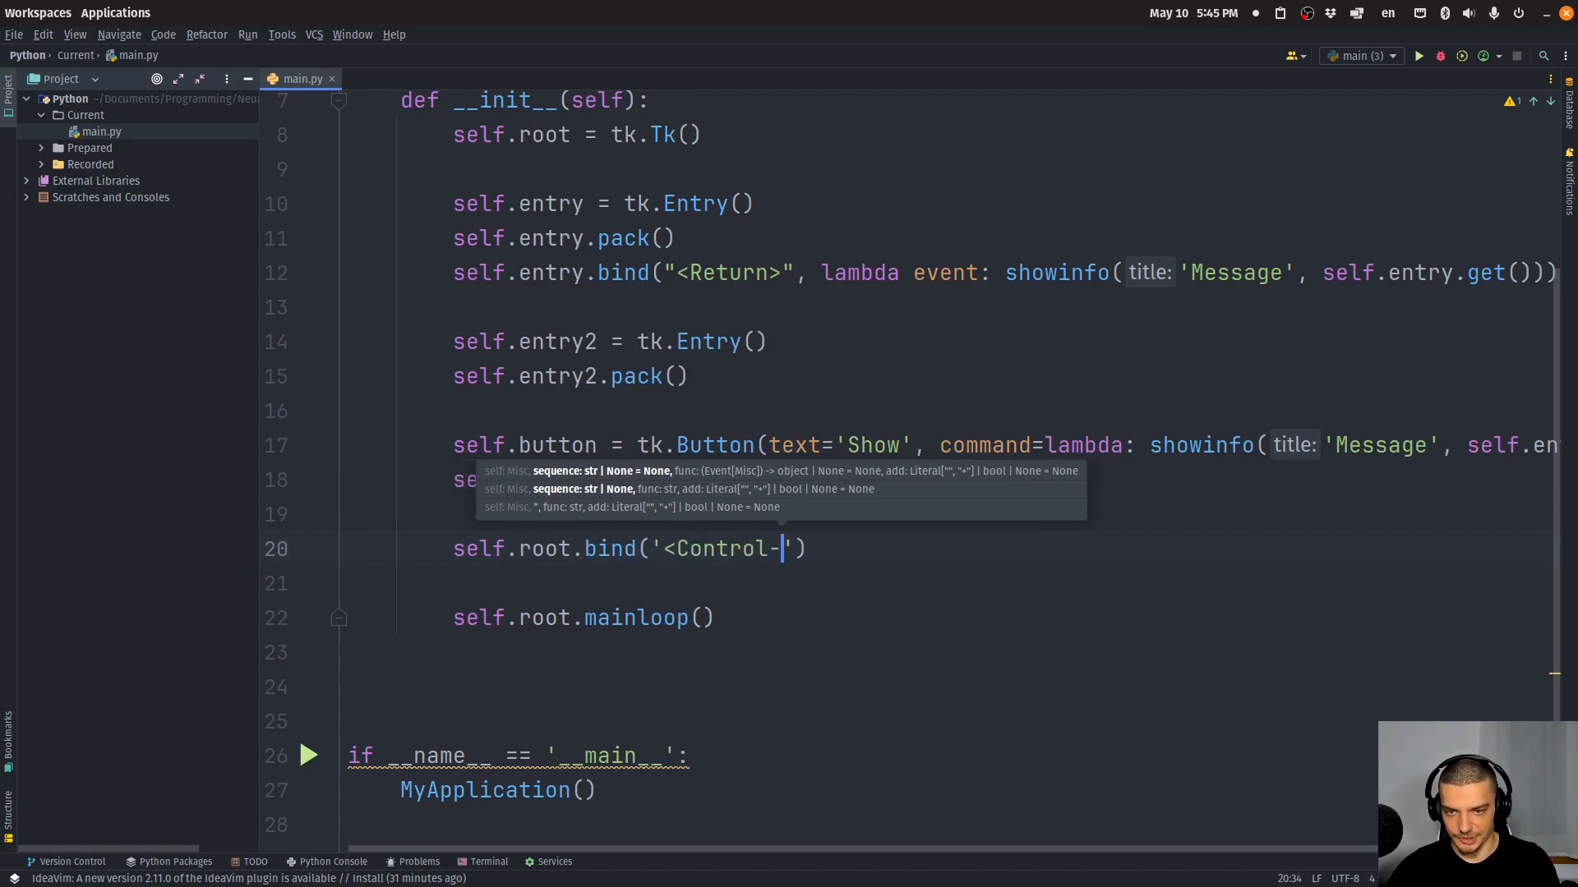
{"action": "type", "text": "m>"}
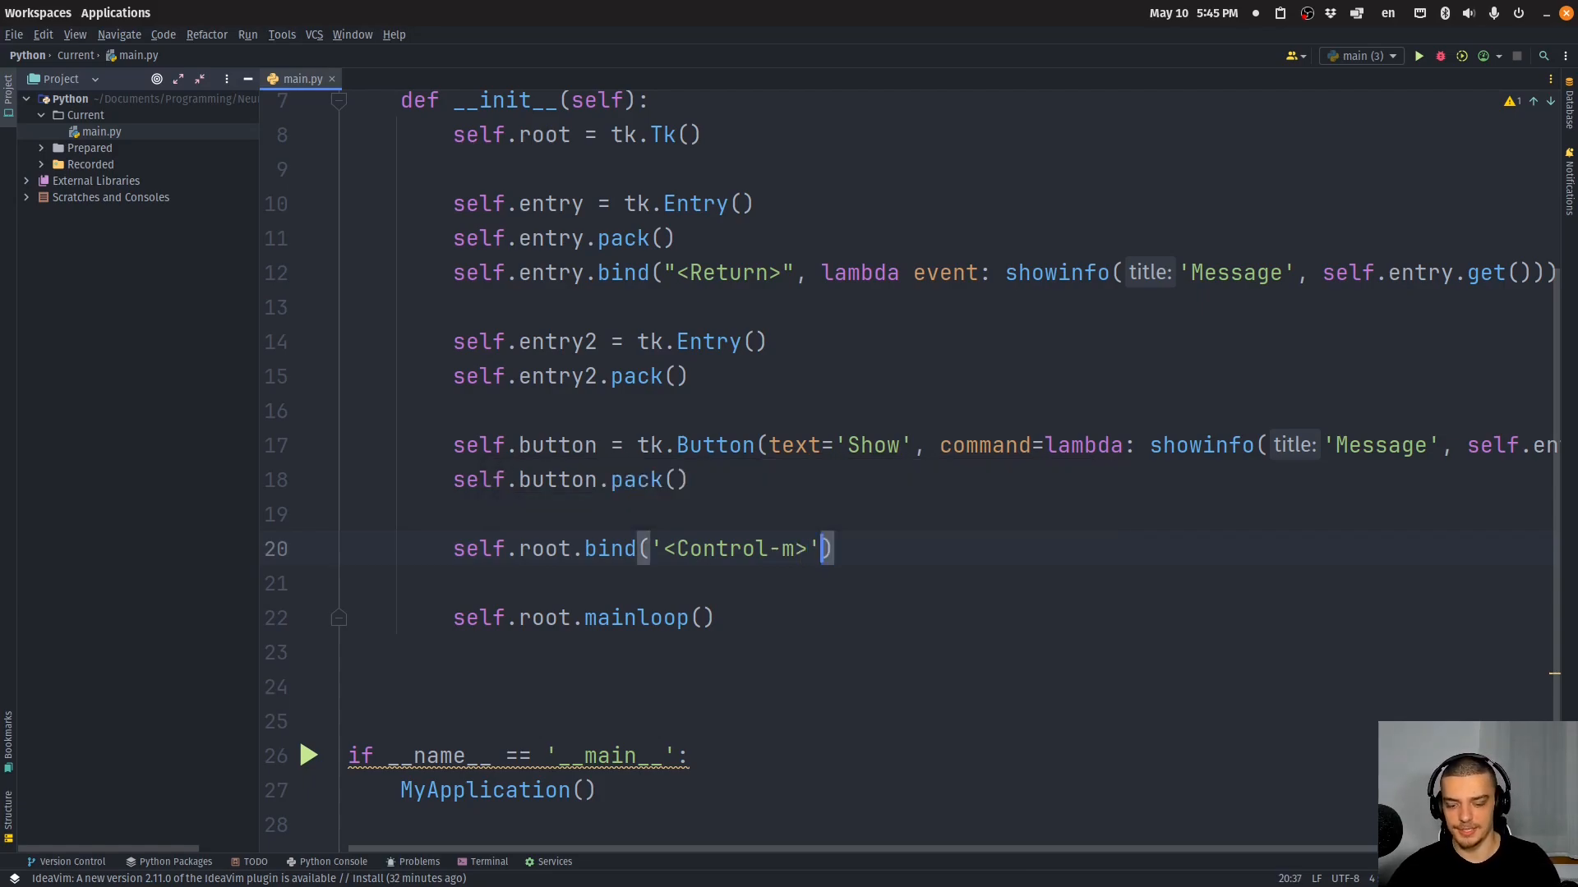
{"action": "type", "text": ", lambda event: showinfo("}
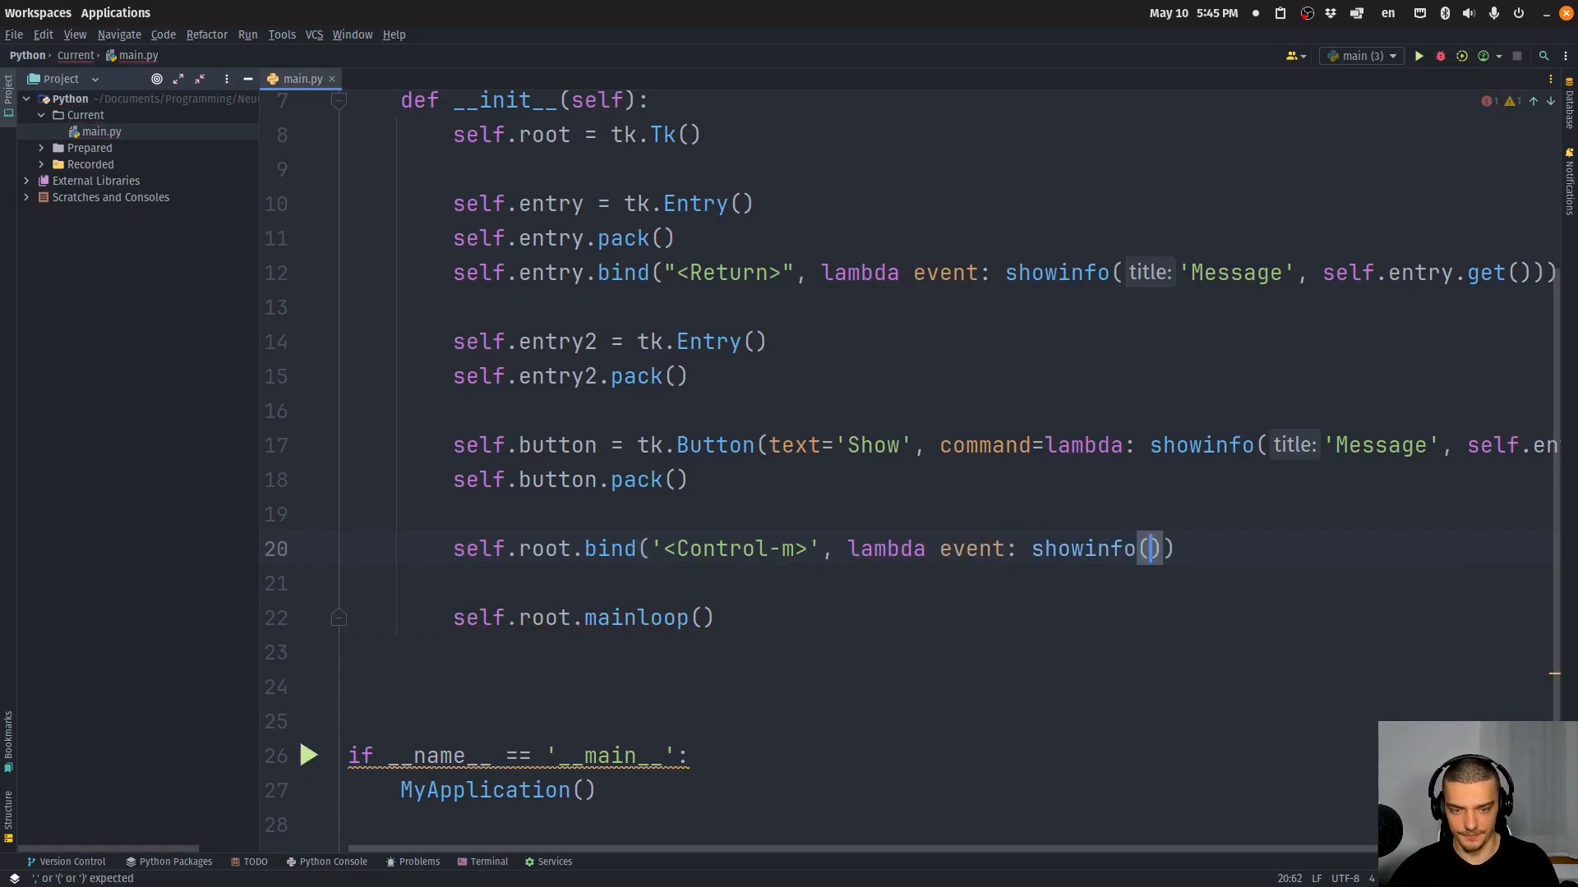
{"action": "type", "text": "\"Message\", \"You presse"}
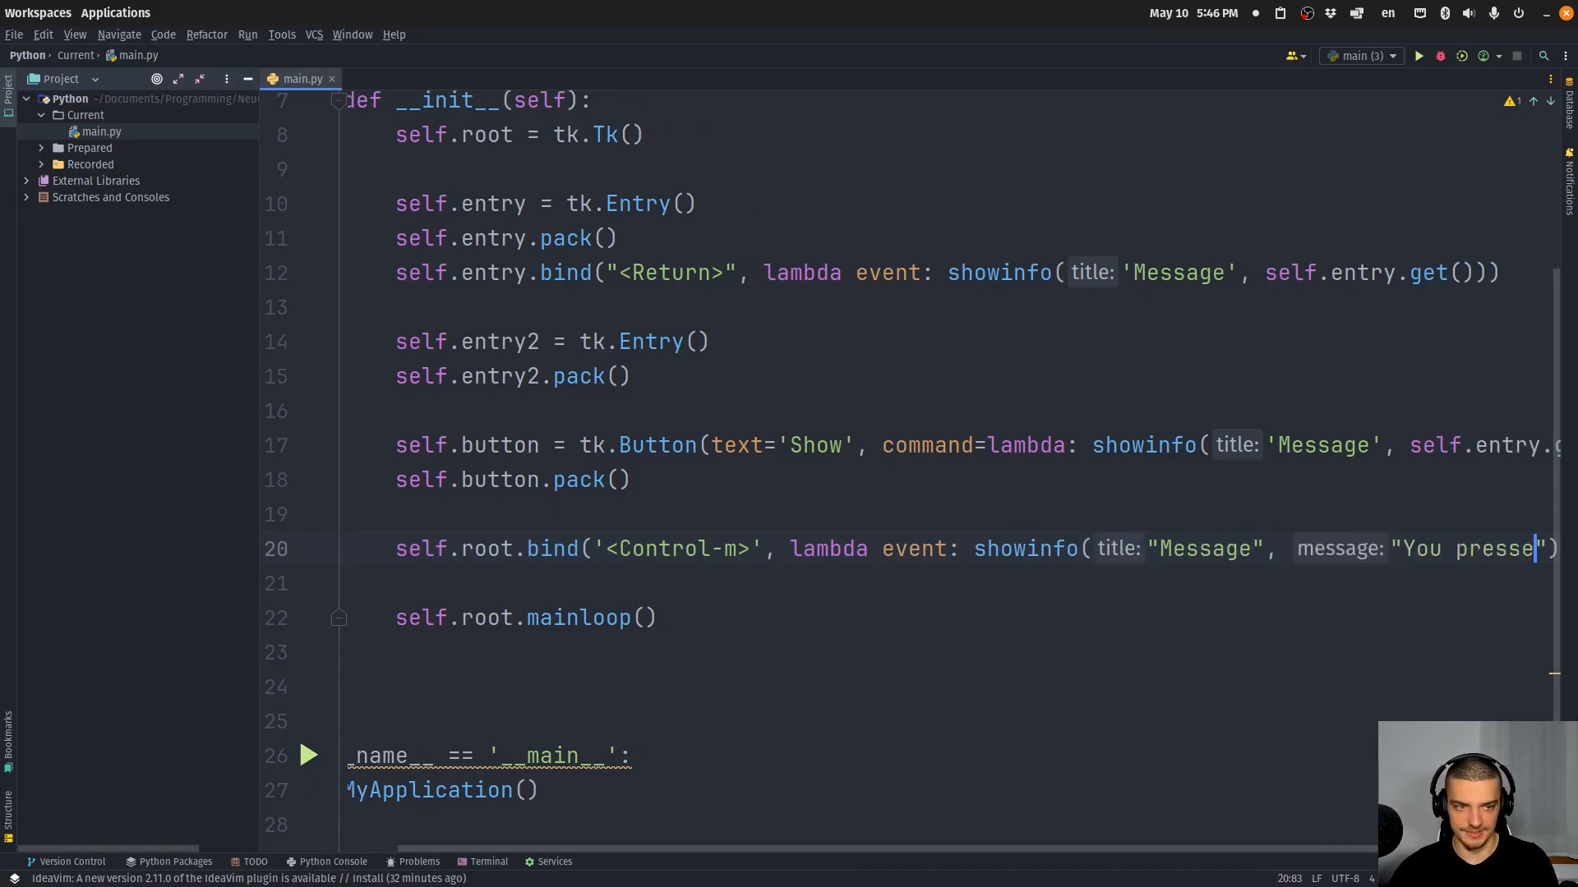
{"action": "type", "text": "CTRL+"}
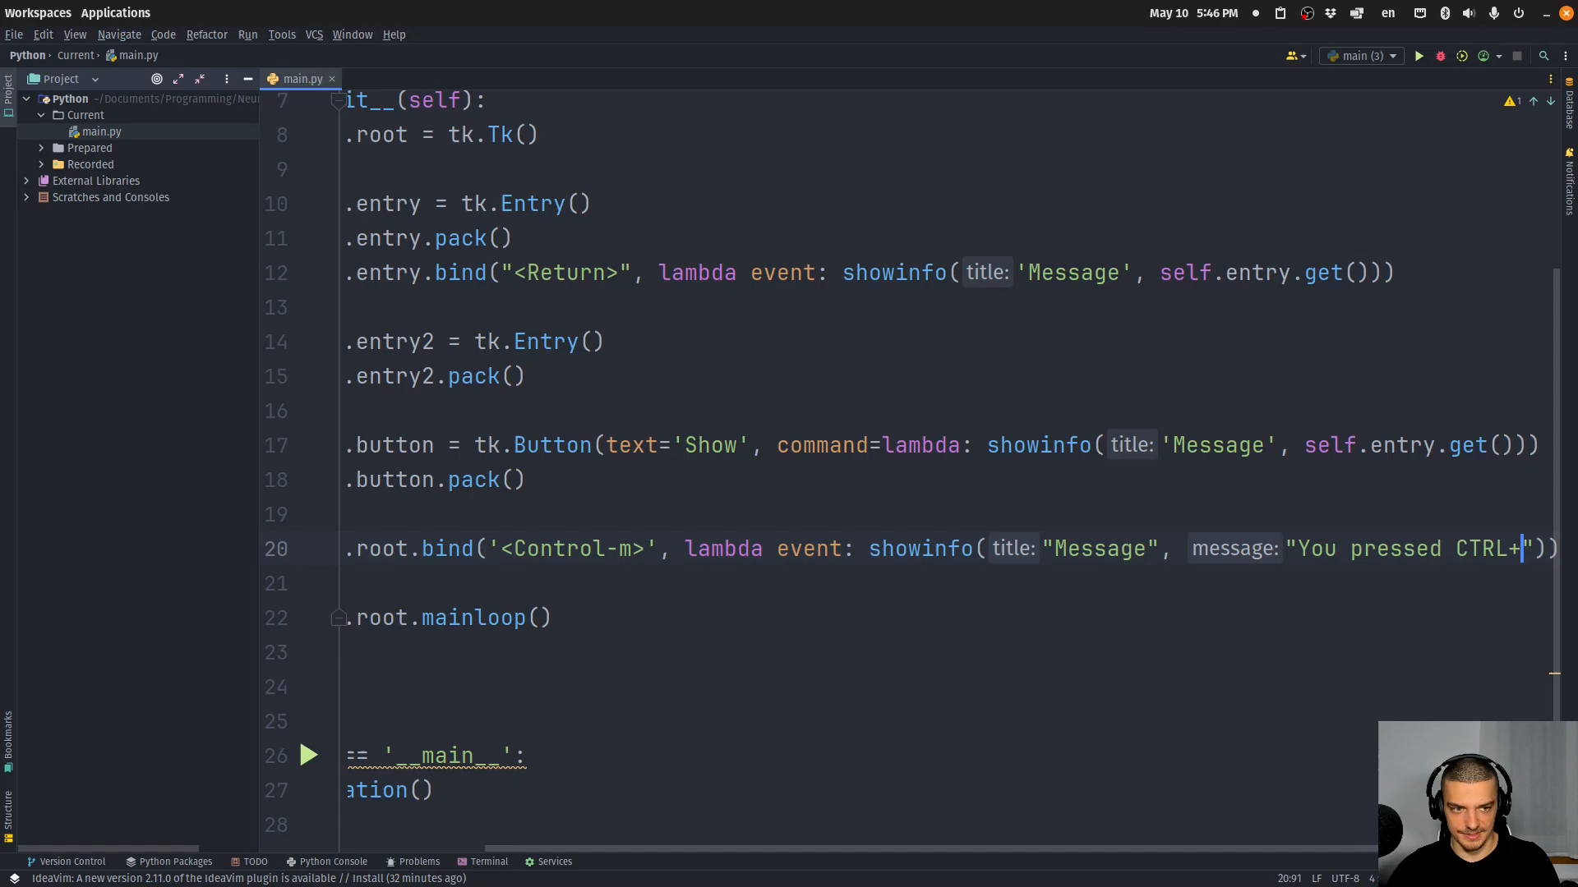
{"action": "type", "text": "m"}
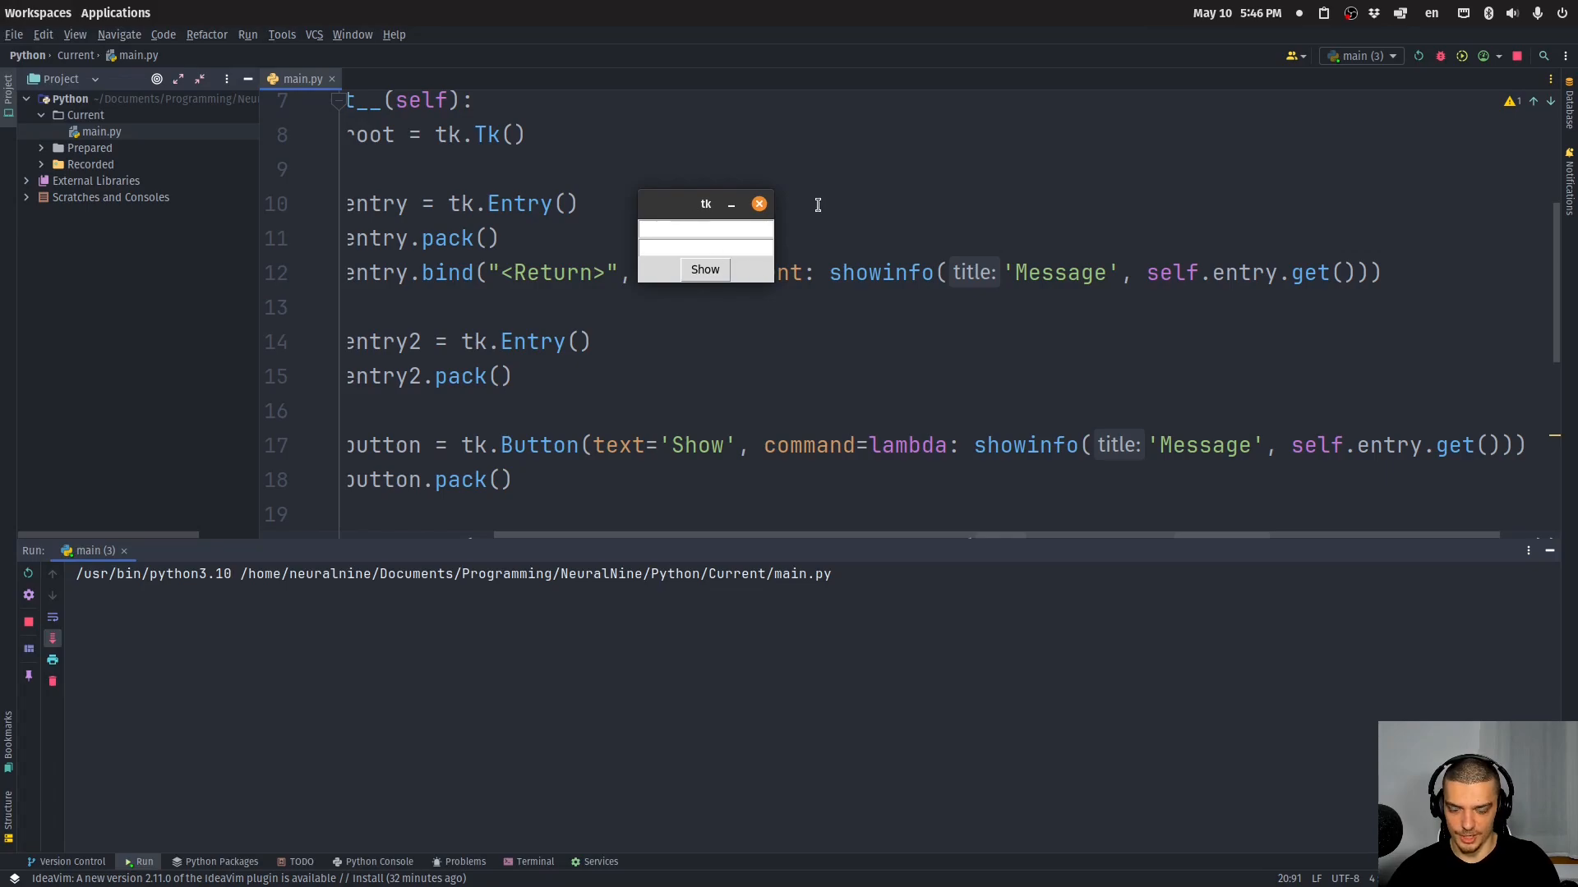
Trigger Ctrl+M in the tk window and dismiss the 'You pressed CTRL+m' message
{"action": "key", "text": "ctrl+m"}
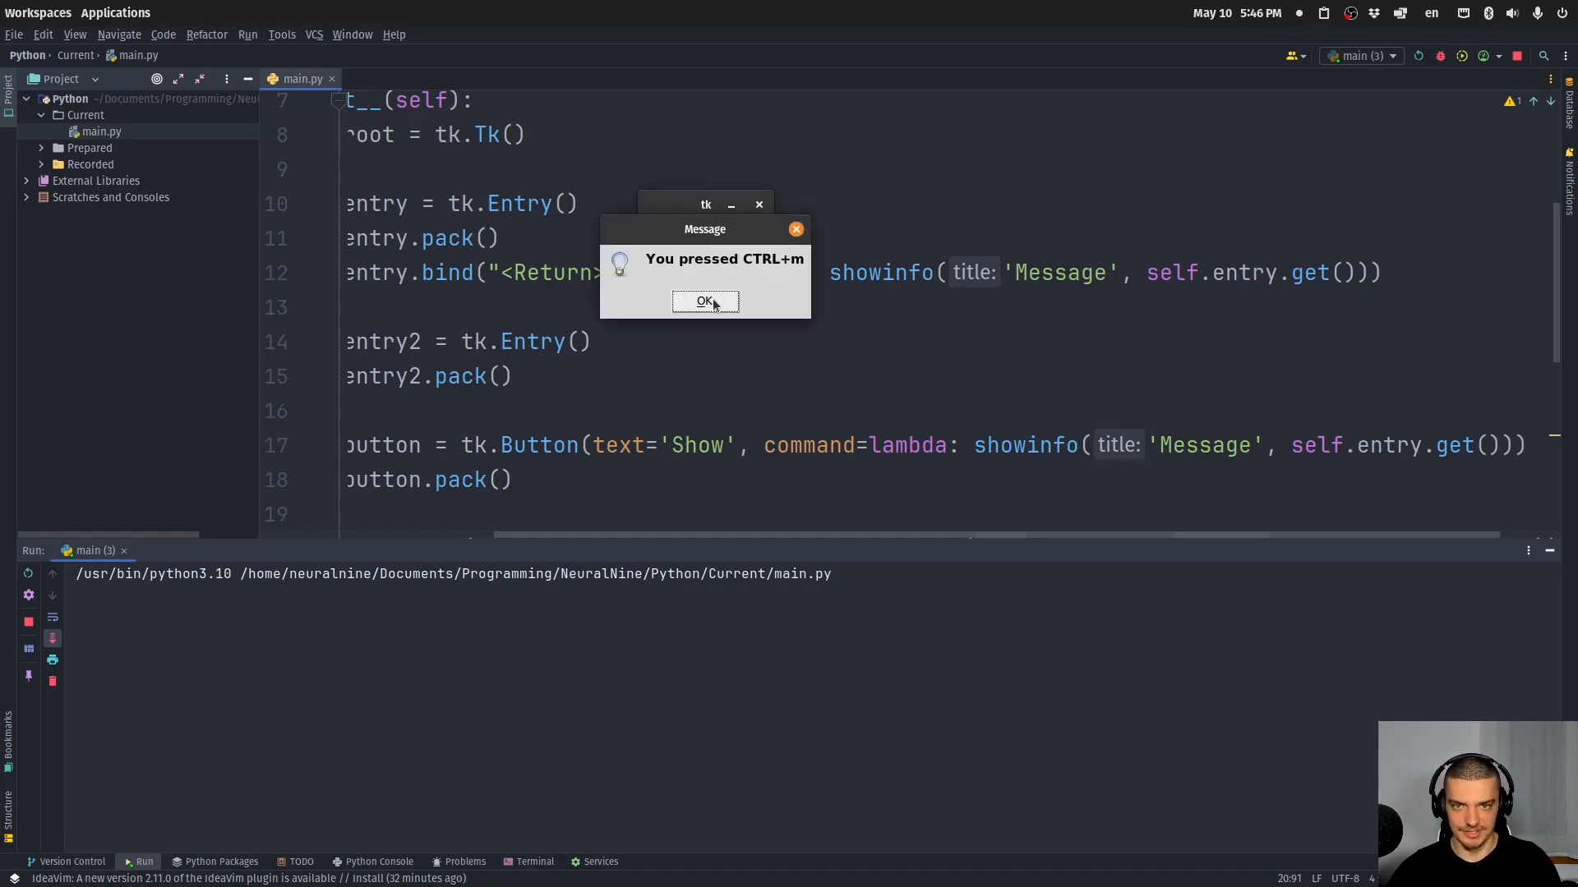
{"action": "left_click", "coordinate": [706, 302]}
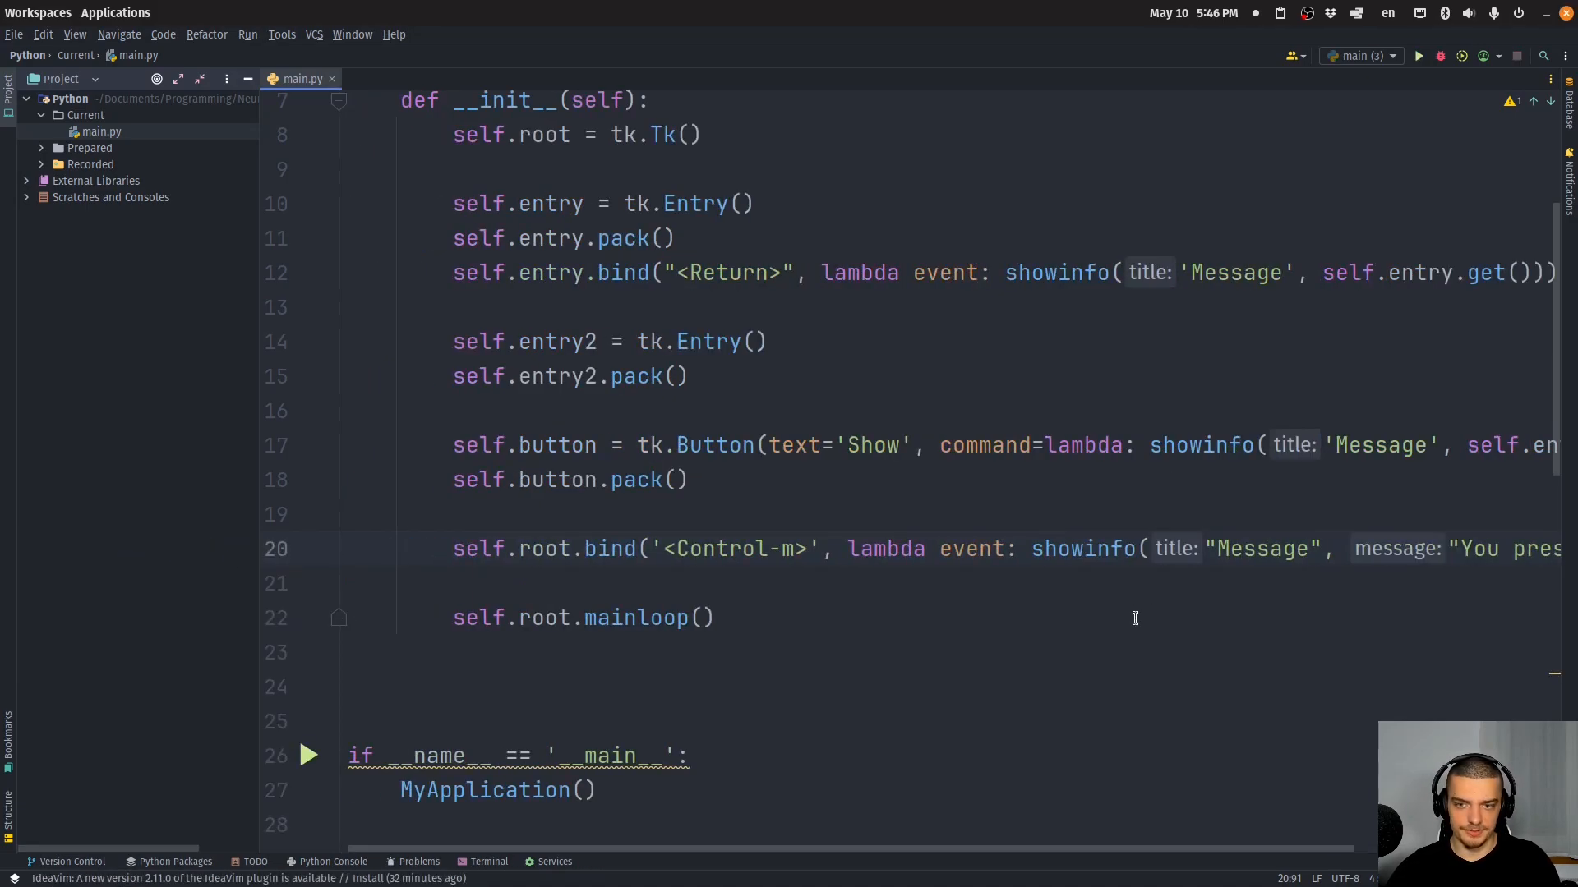
Bind <Control-x> on self.root to sys.exit() and add import sys at the top
{"action": "type", "text": "self.root.bind('"}
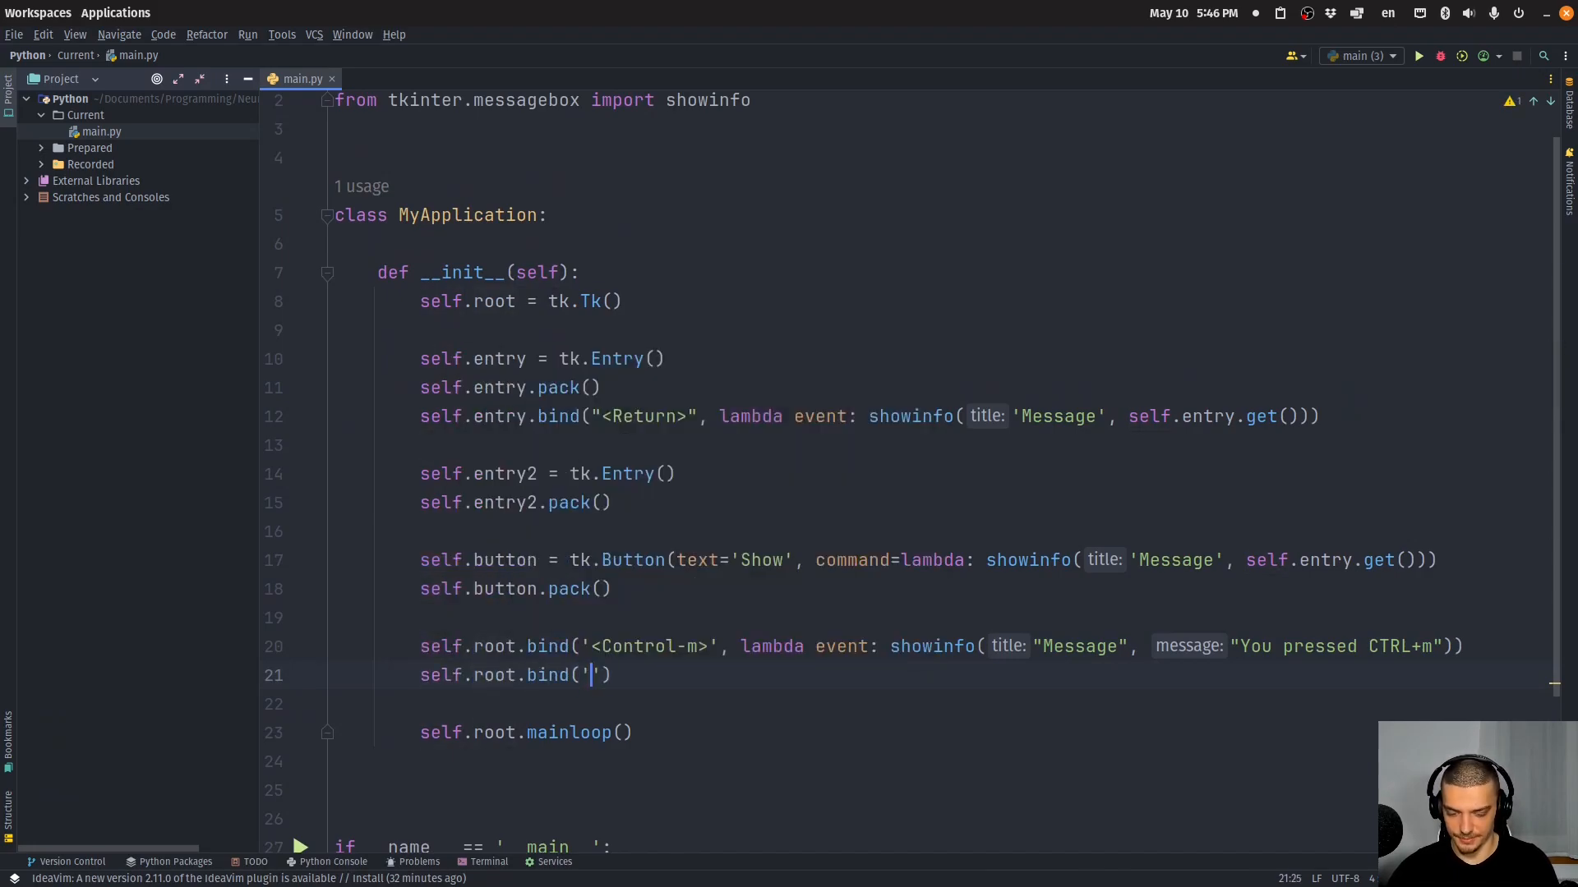
{"action": "type", "text": "<Control-x>"}
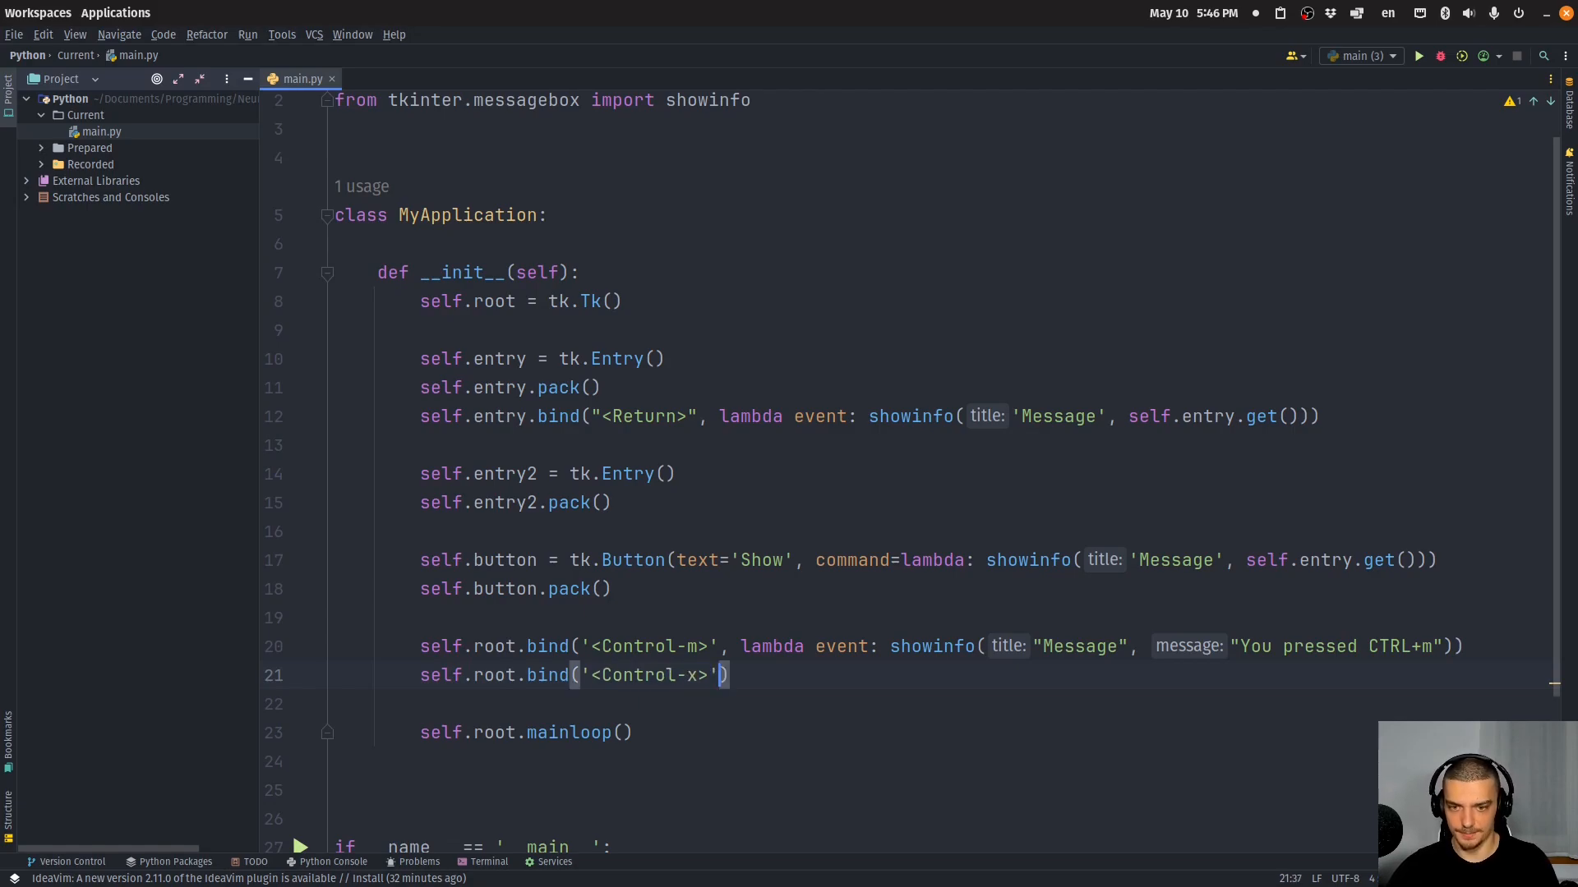
{"action": "type", "text": ", sys.exit"}
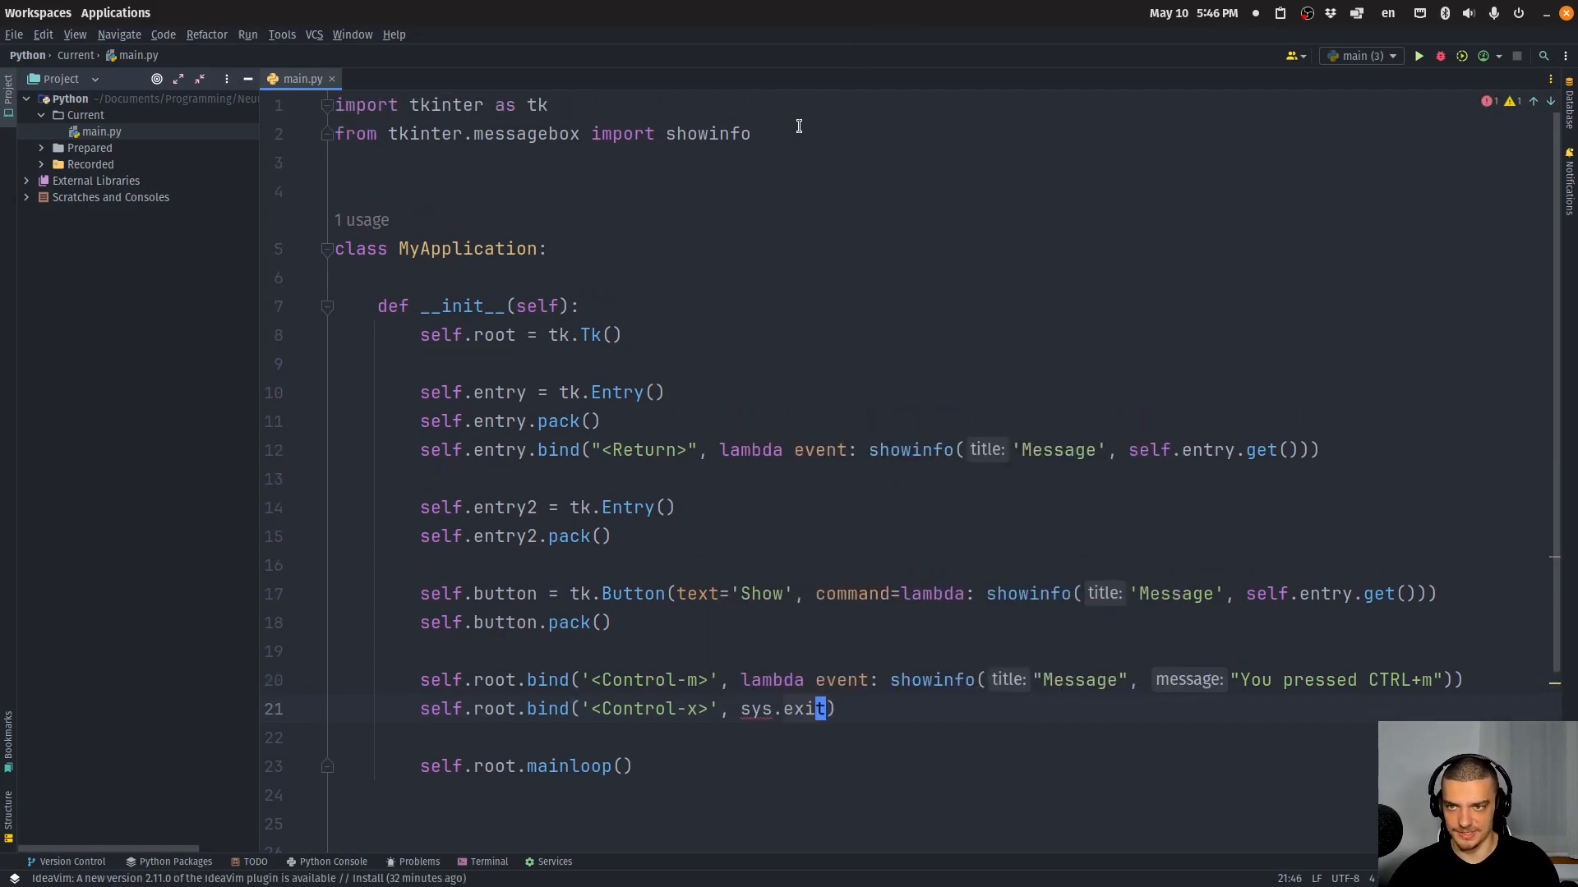
{"action": "type", "text": "s"}
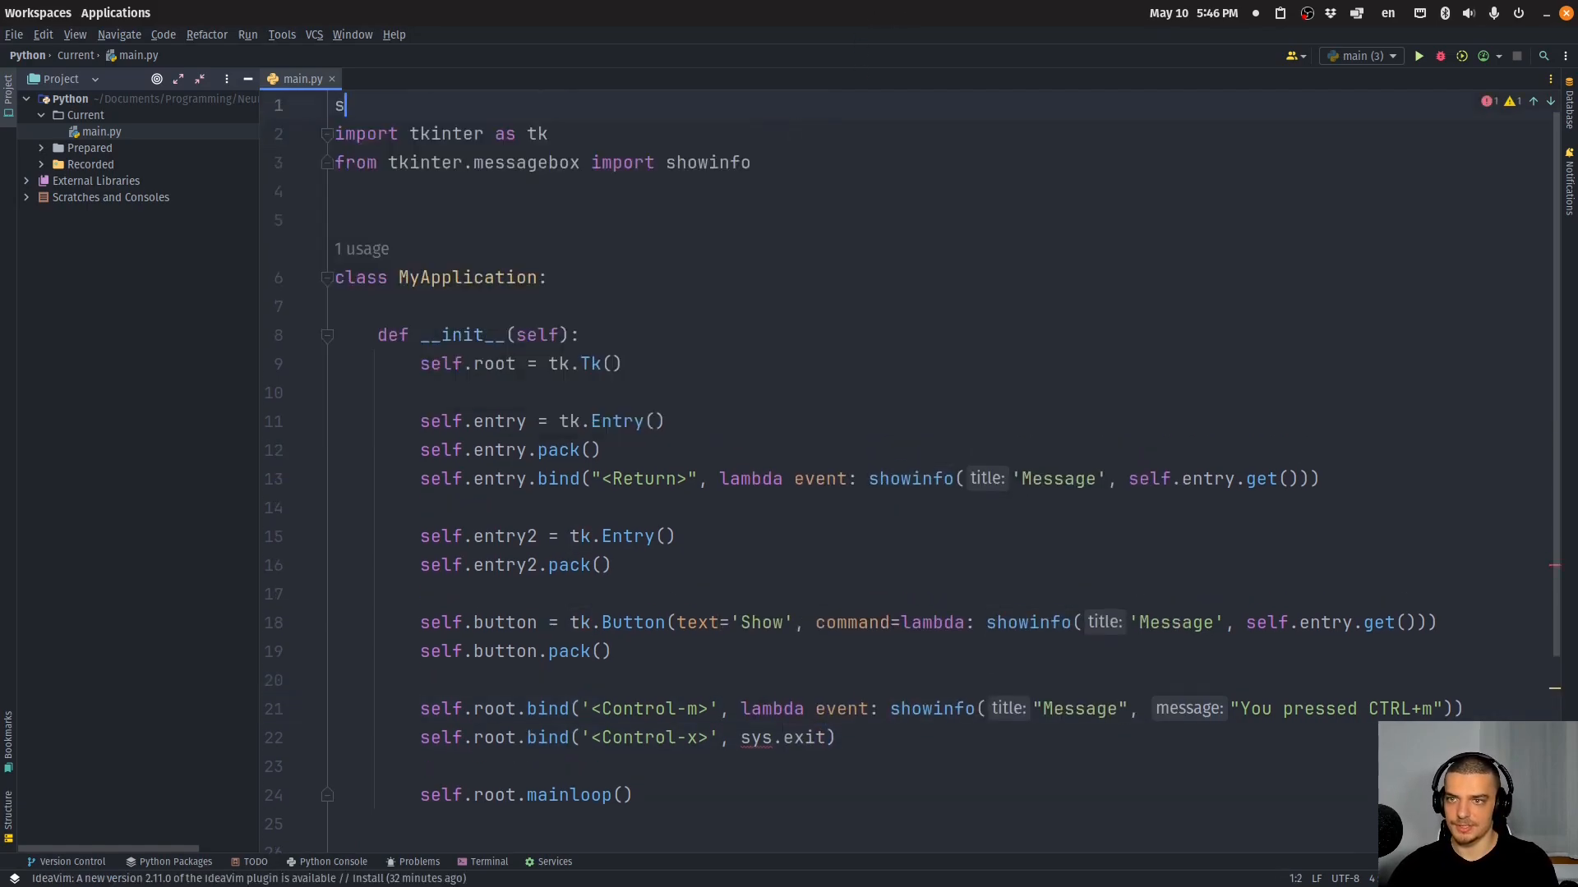
{"action": "type", "text": "import sys"}
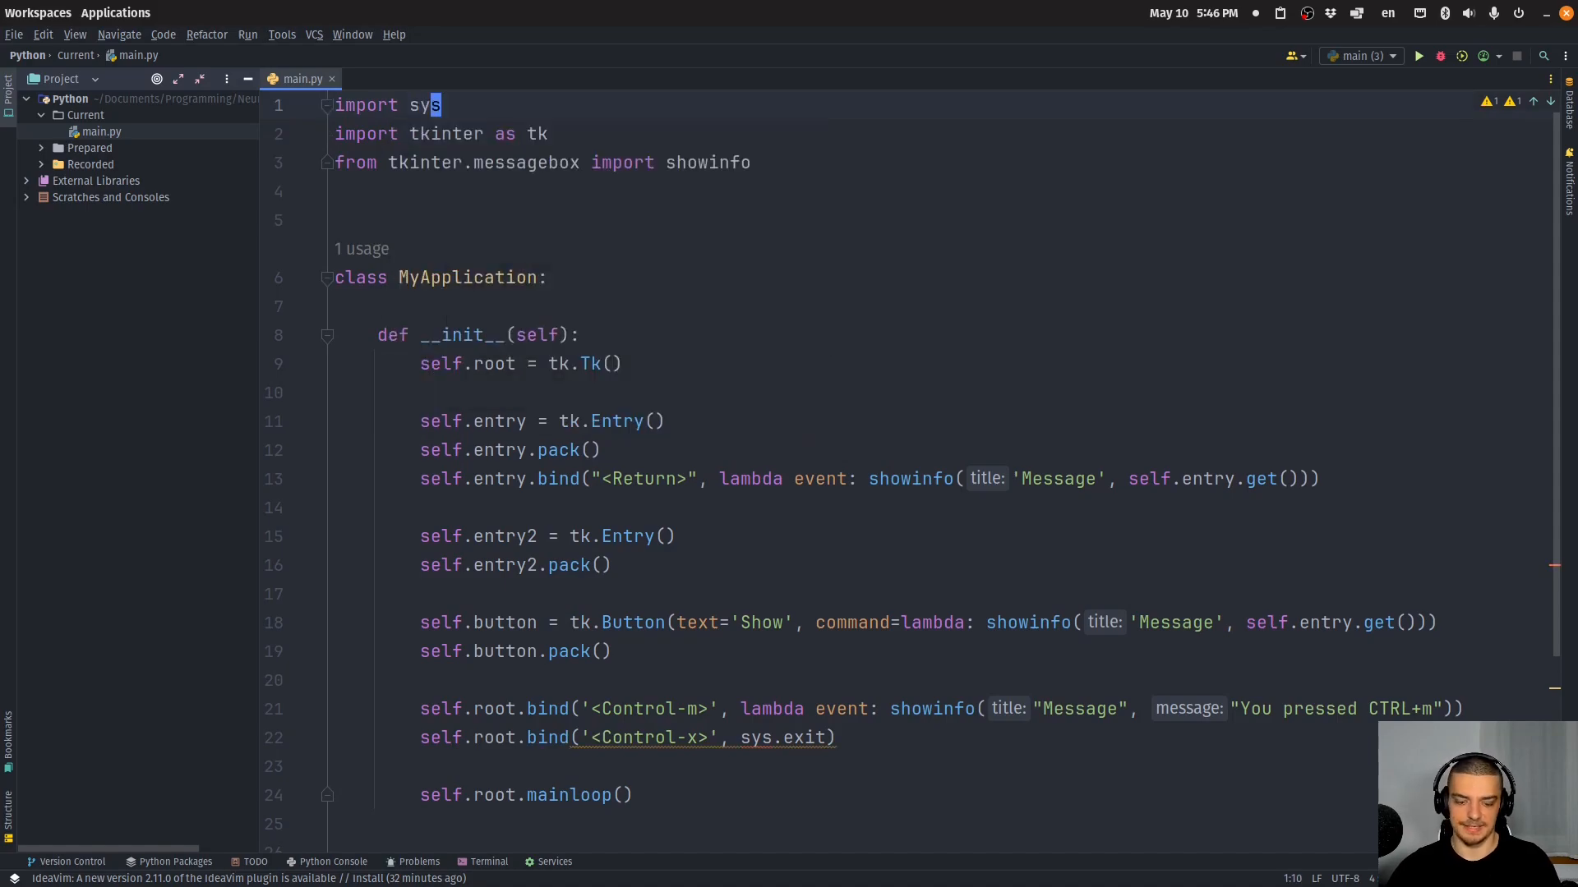
Wrap sys.exit() in lambda event:, run, and confirm the program ends with exit code 0
{"action": "left_click", "coordinate": [1418, 56]}
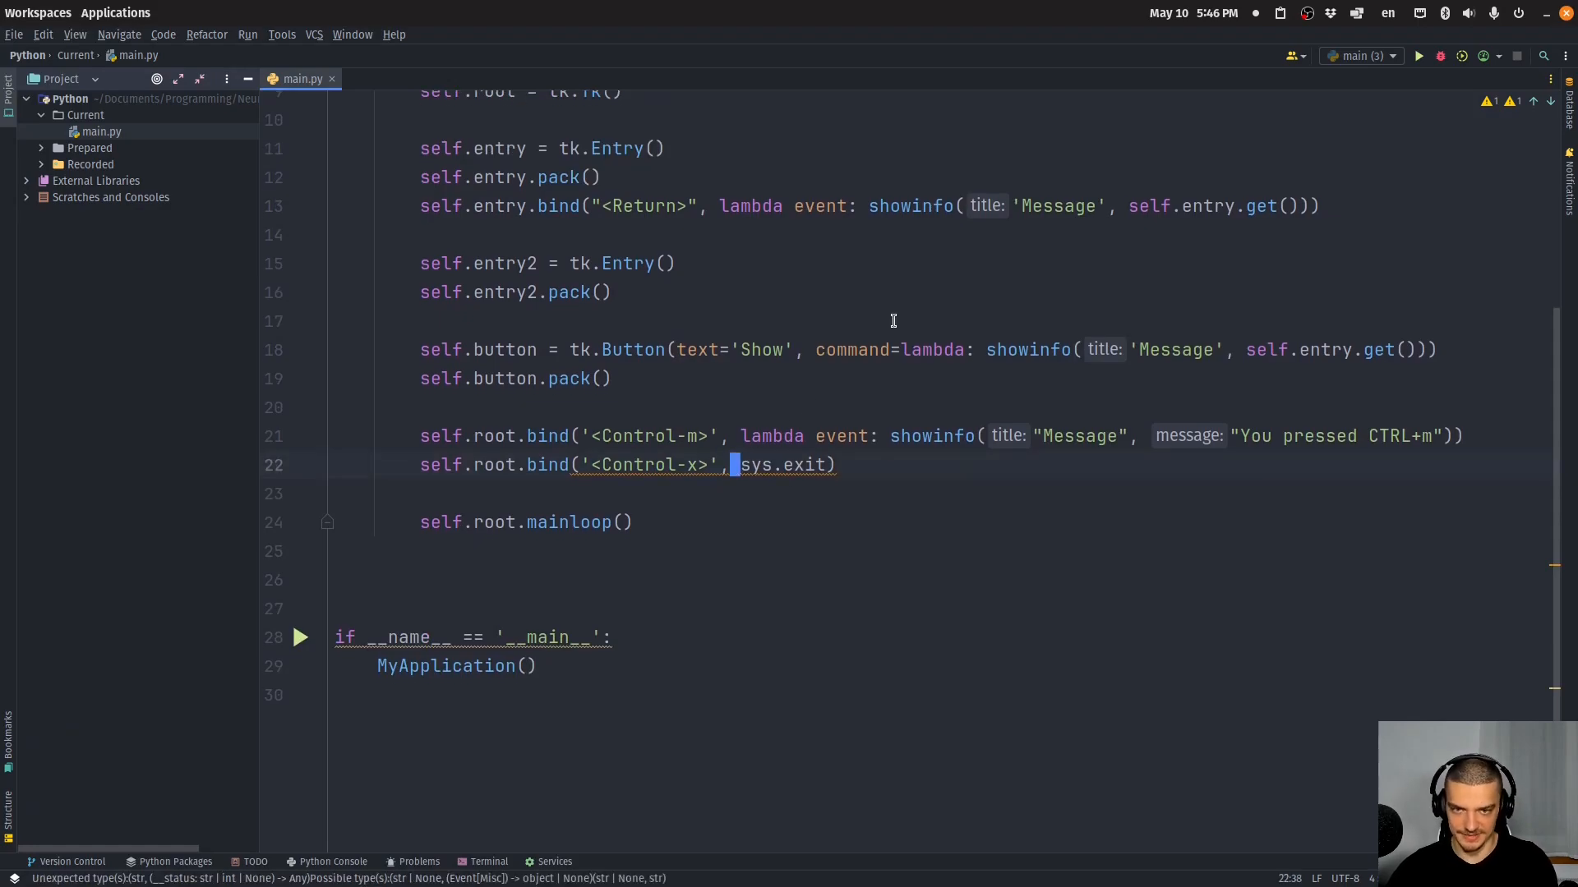
{"action": "type", "text": "l"}
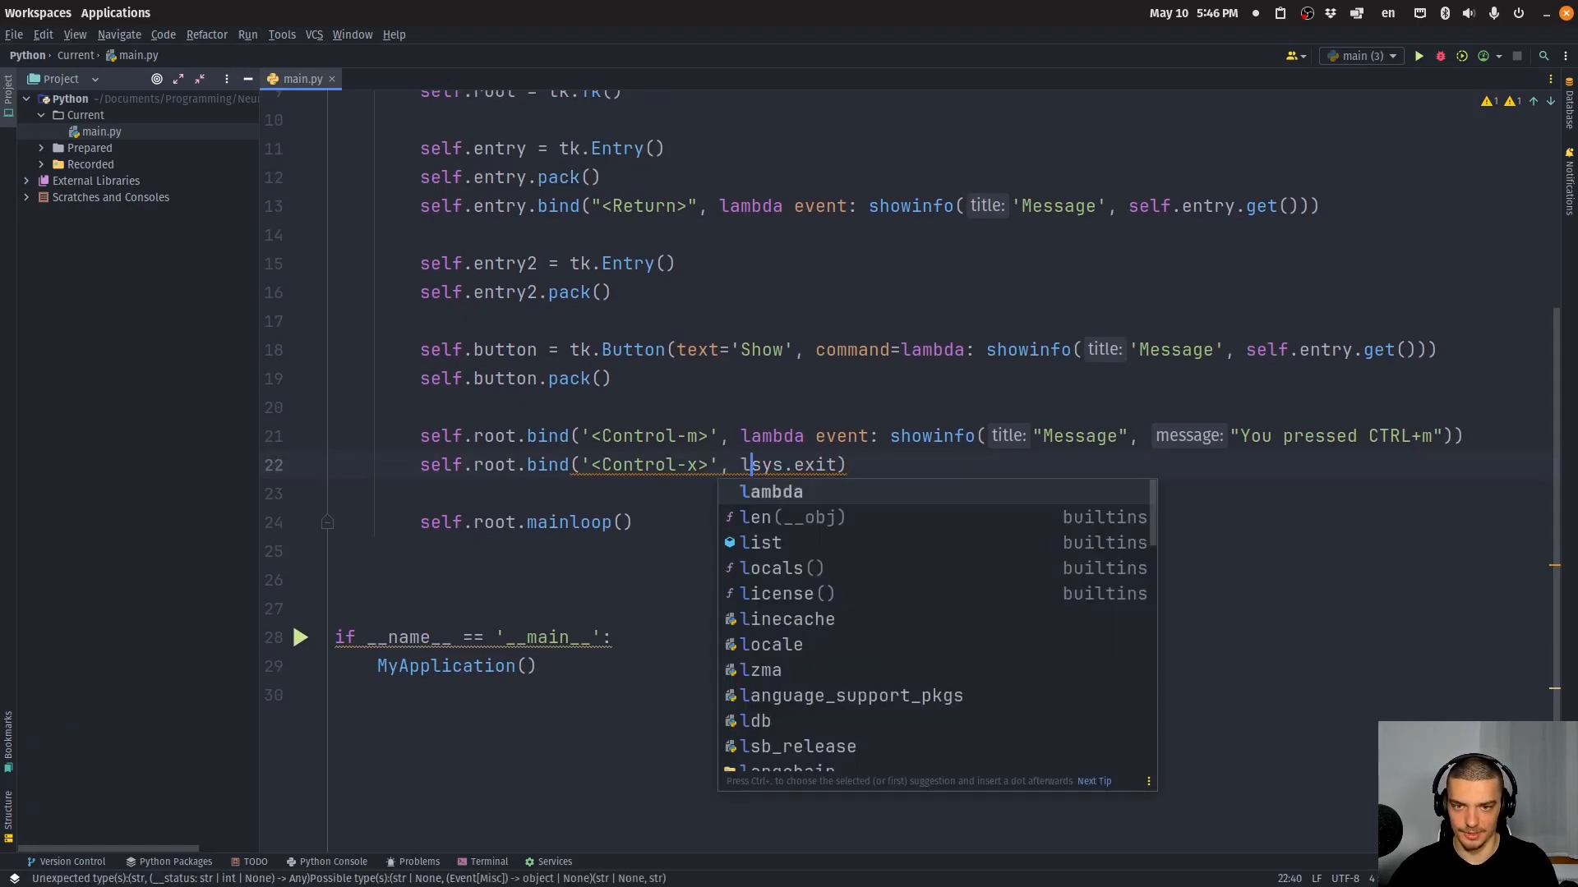
{"action": "type", "text": "ambda event:"}
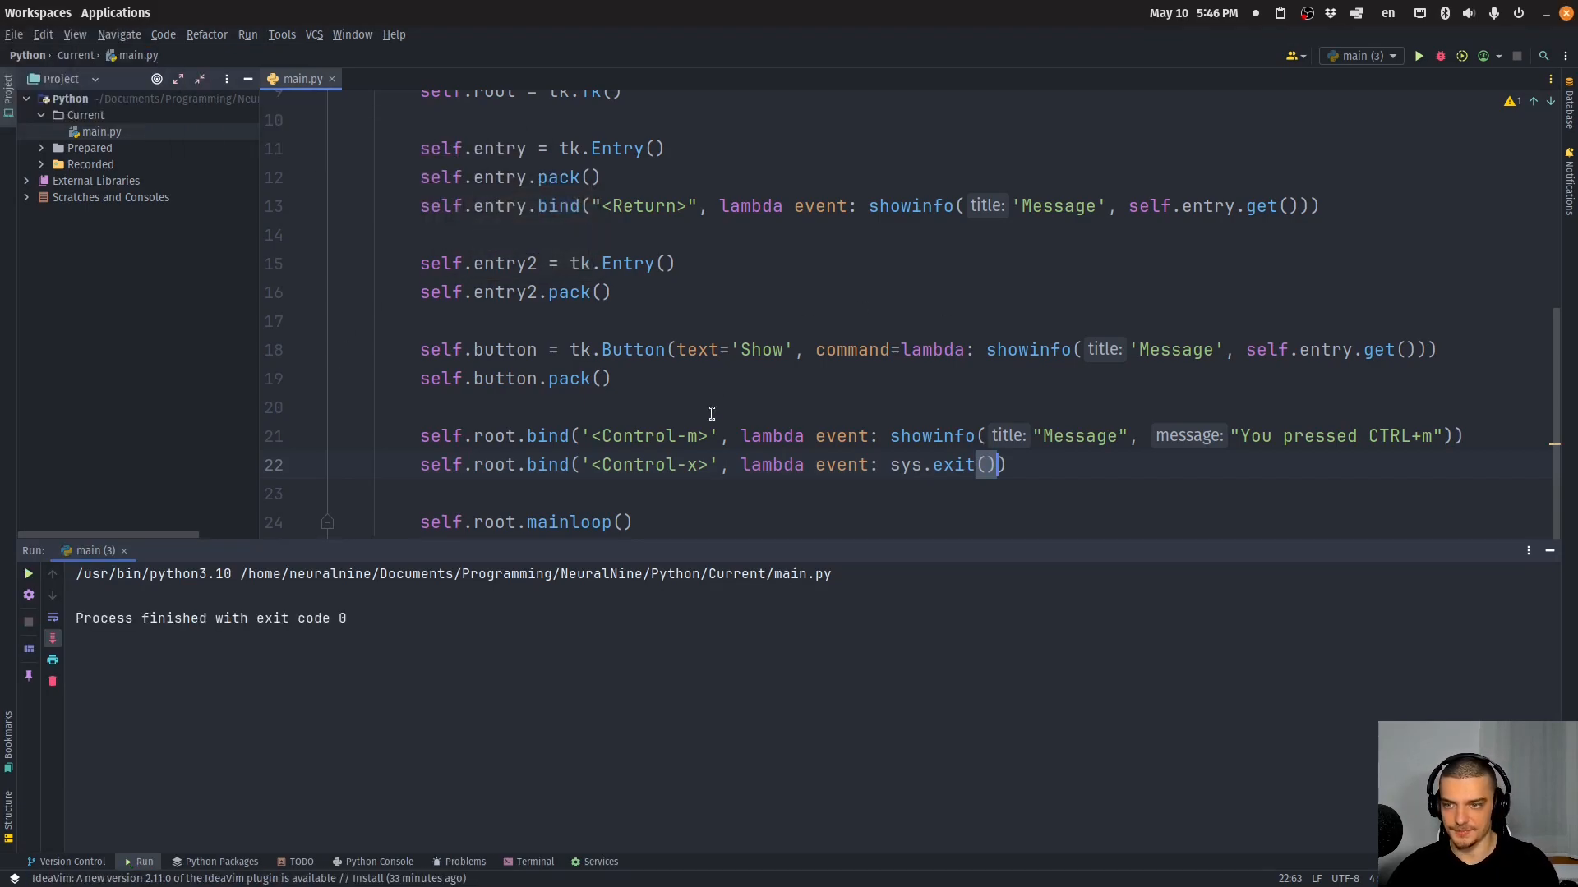
{"action": "left_click", "coordinate": [123, 551]}
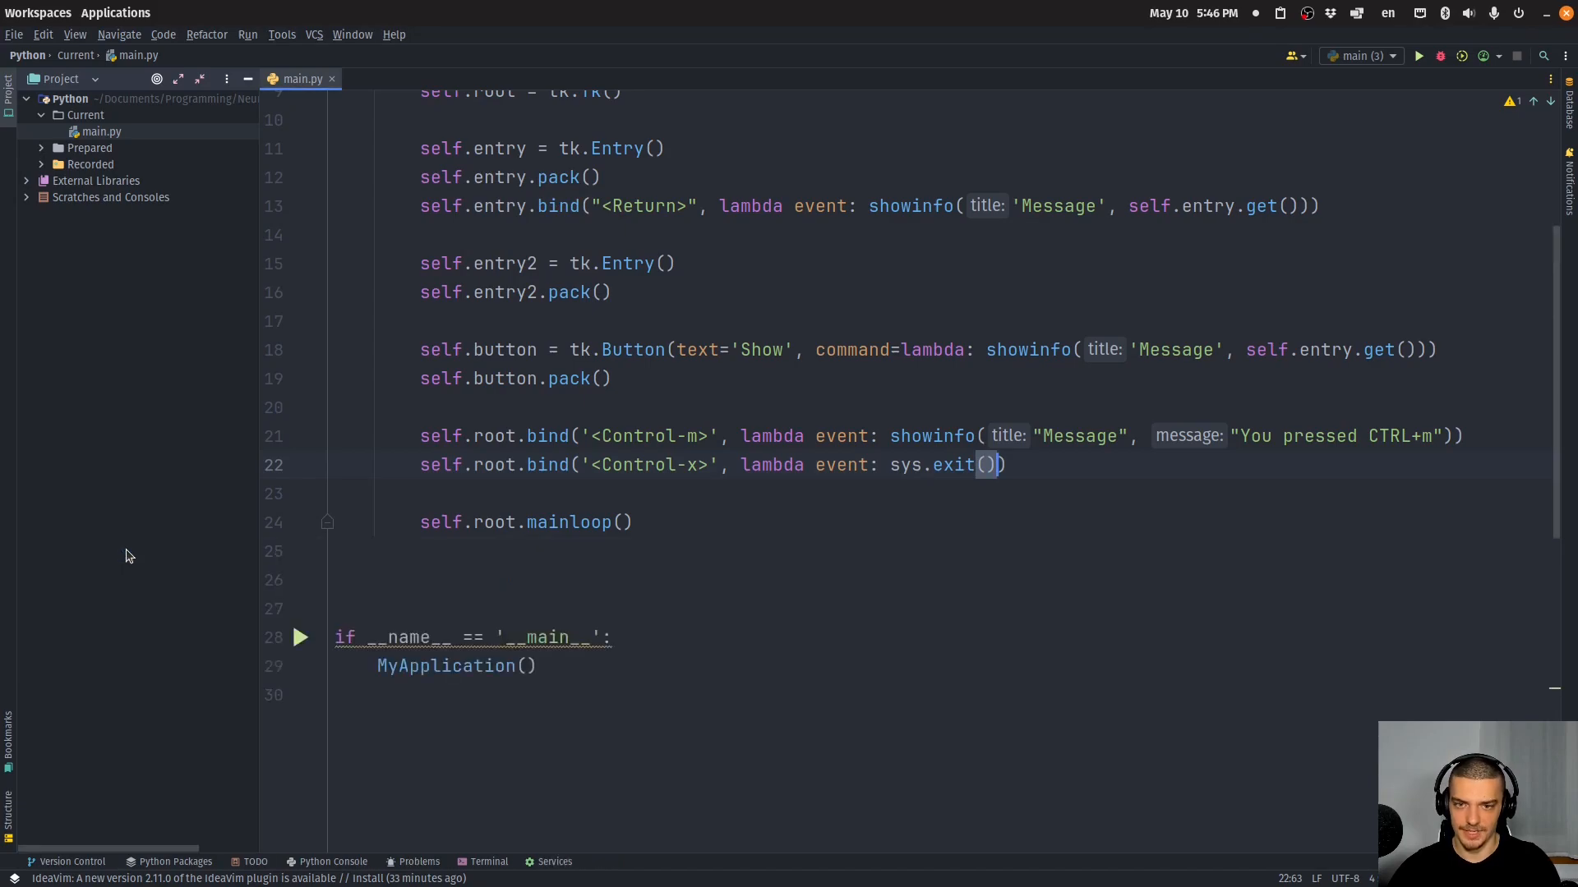
{"action": "mouse_move", "coordinate": [219, 533]}
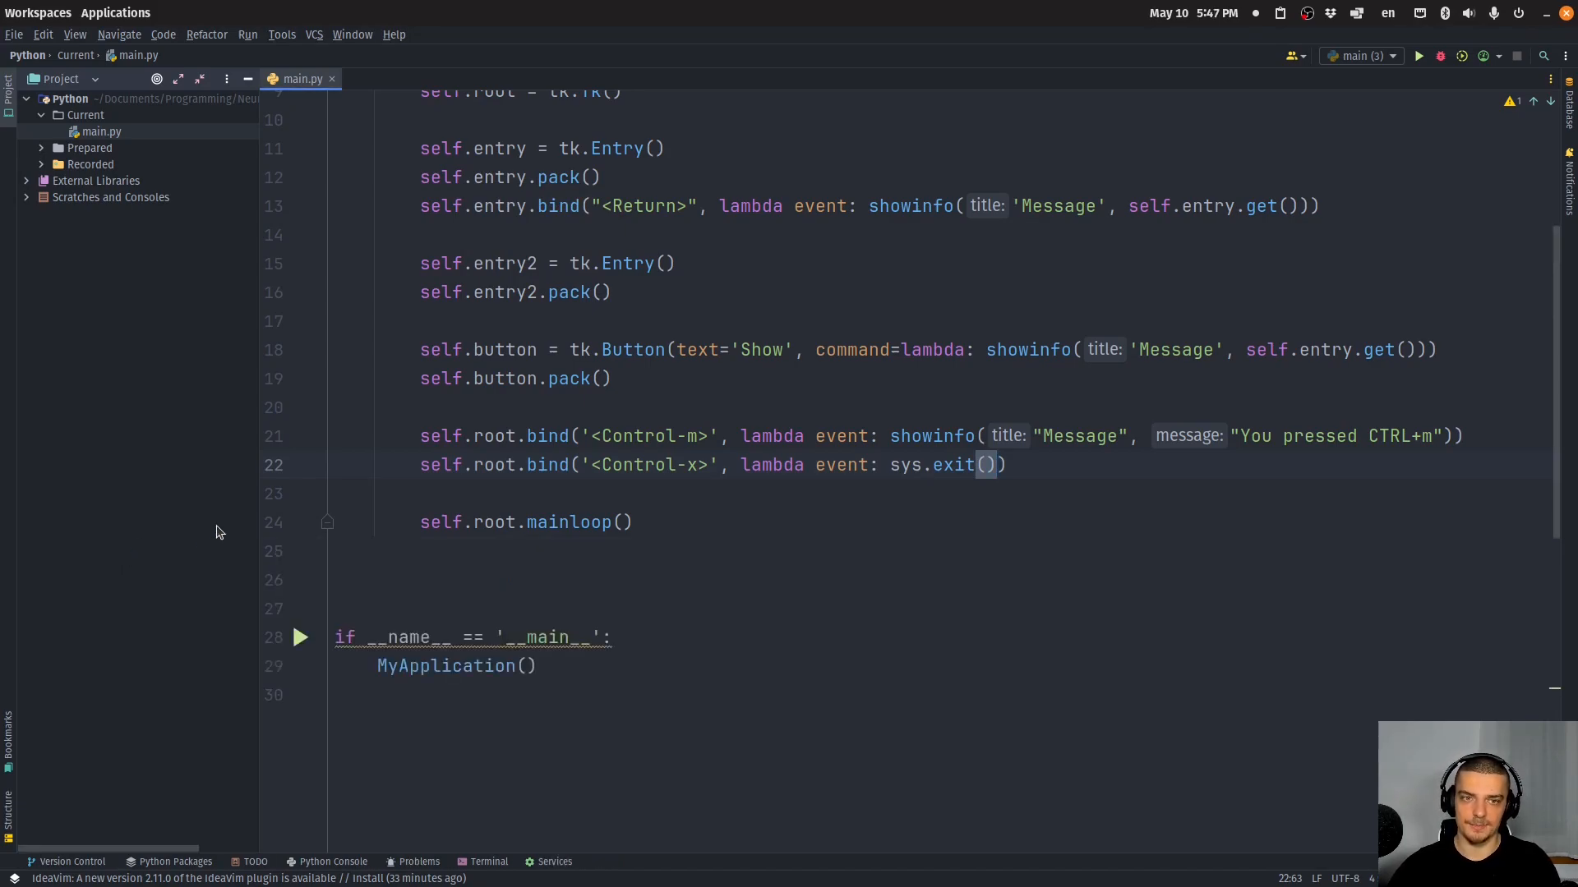